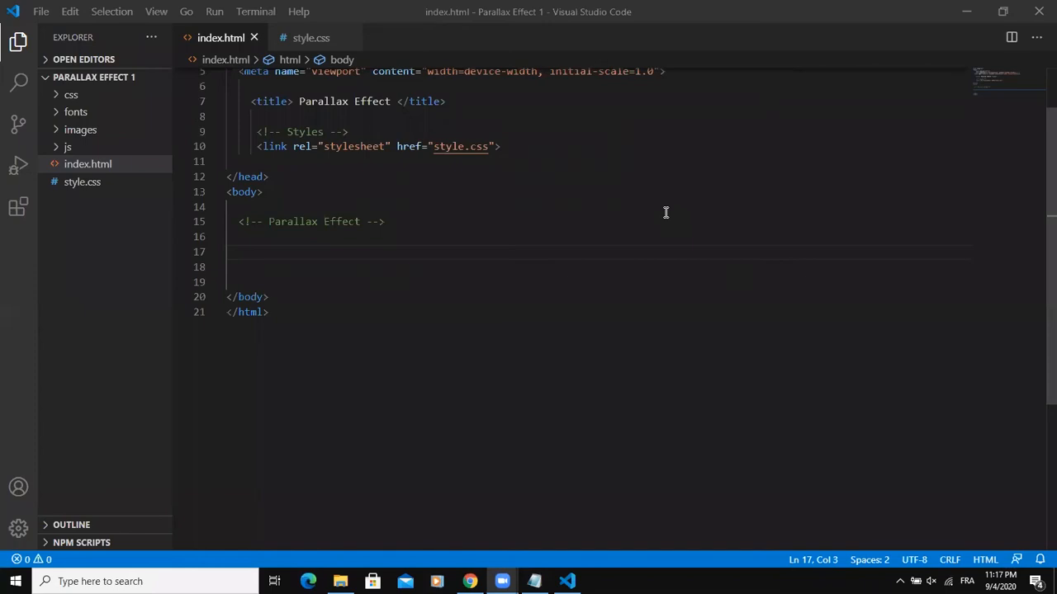
mouse_move(520, 355)
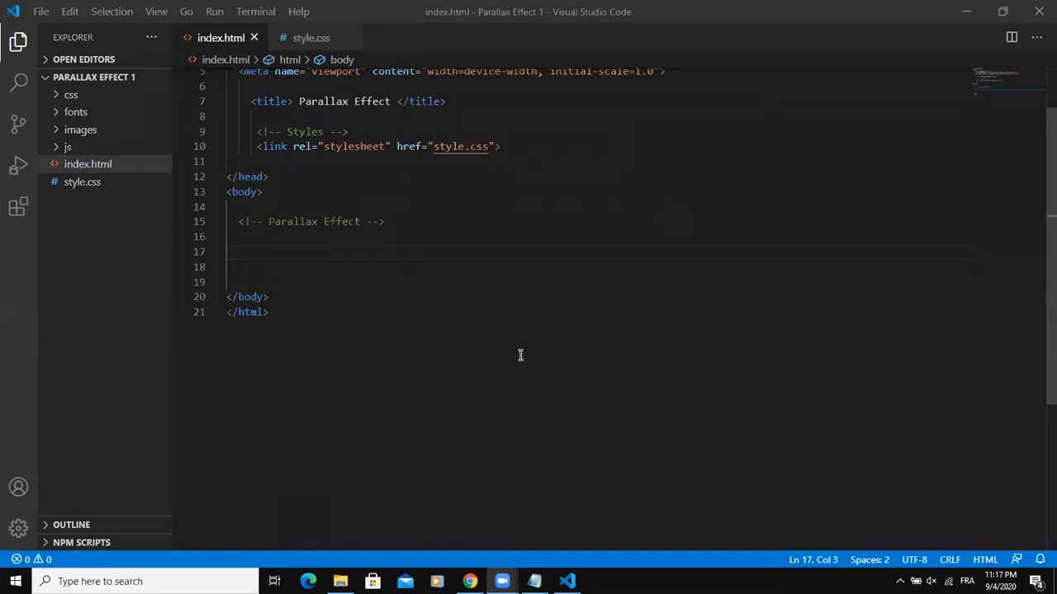
Preview the finished parallax page in the browser, scrolling through its sections.
left_click(468, 581)
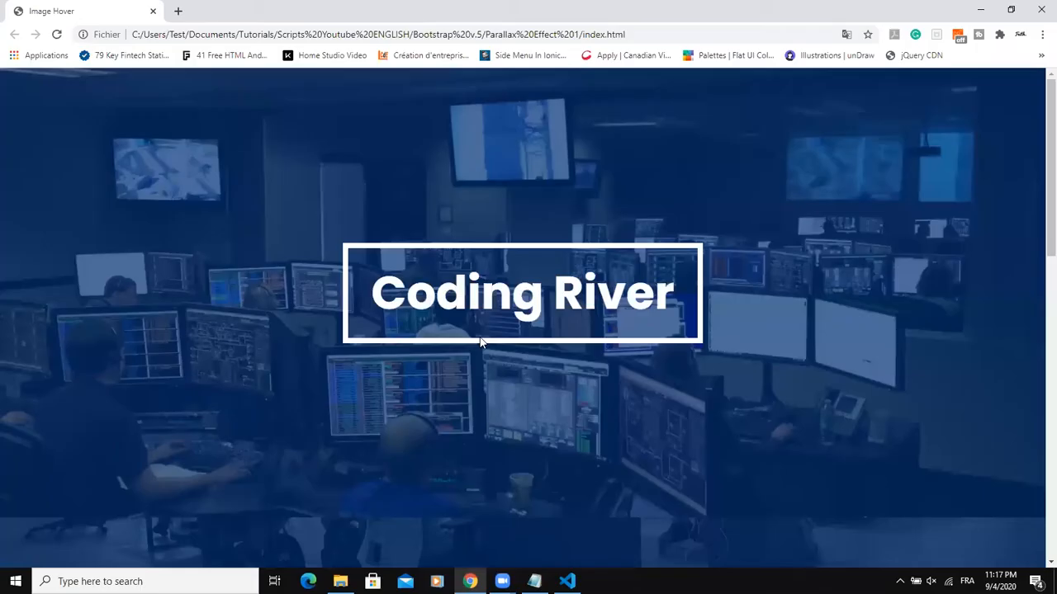
mouse_move(1037, 135)
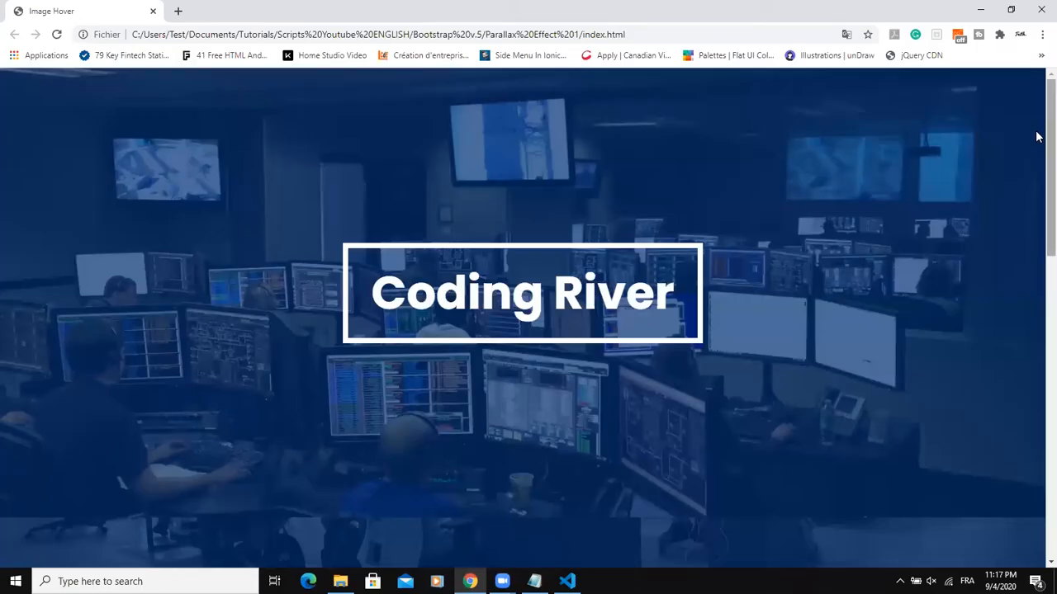
scroll("down", 3)
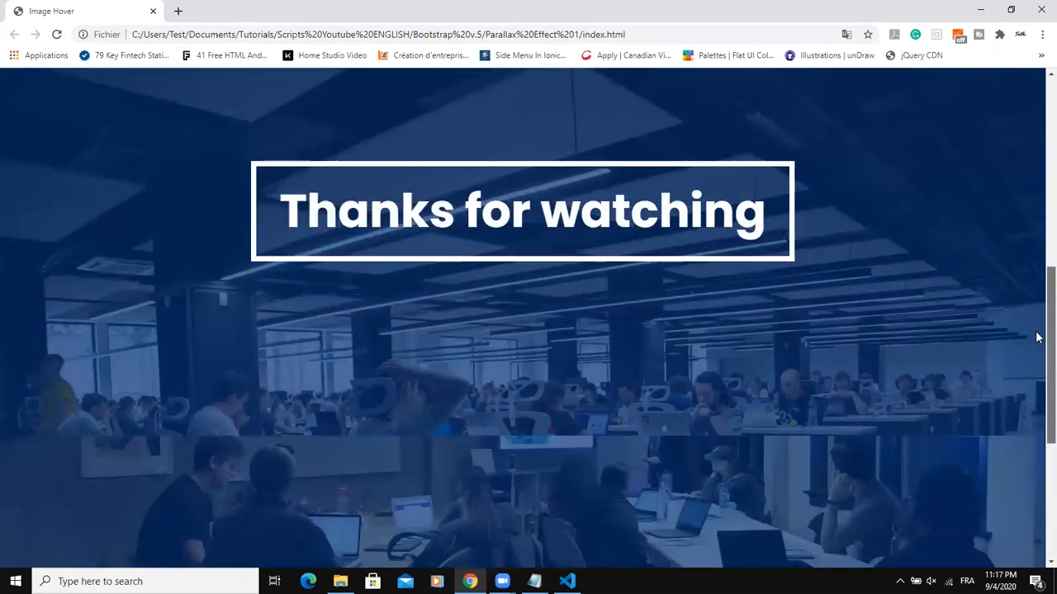
scroll("down", 3)
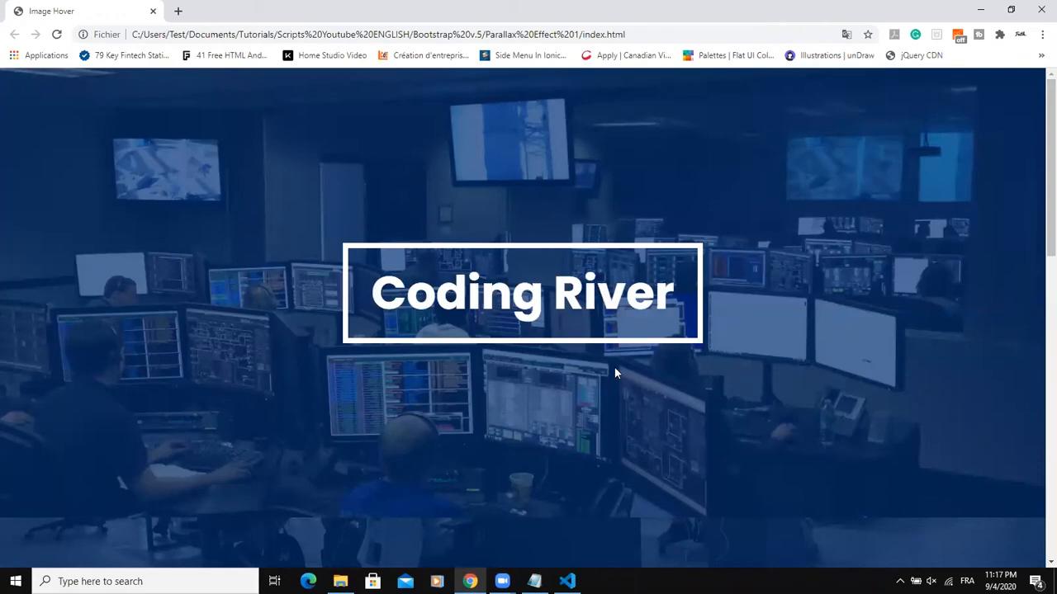
Write a div.container1 holding a div.overlay with an h2 'Coding River', then save index.html.
left_click(564, 581)
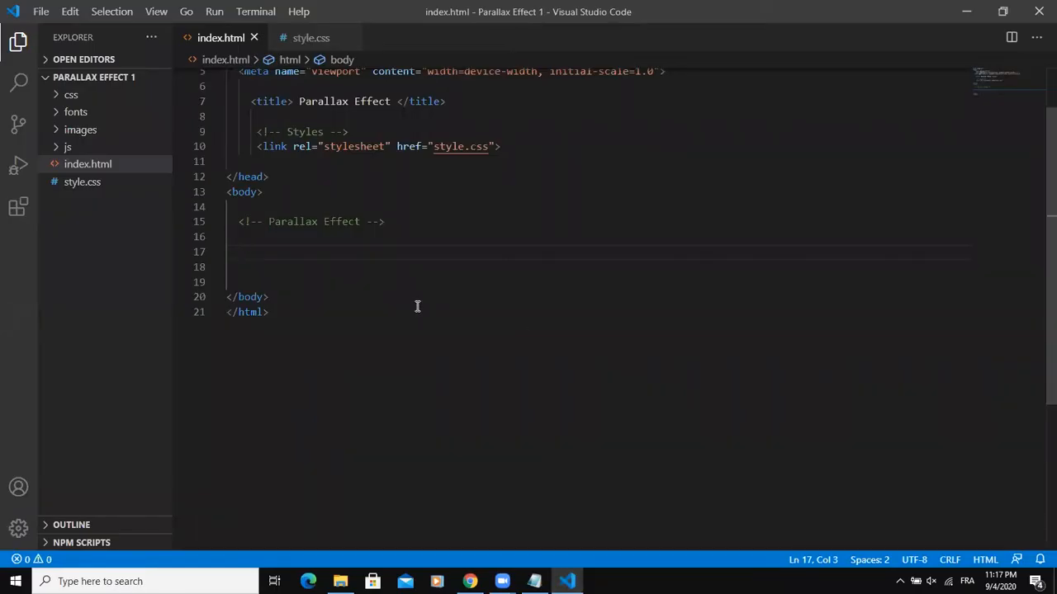
type("<div")
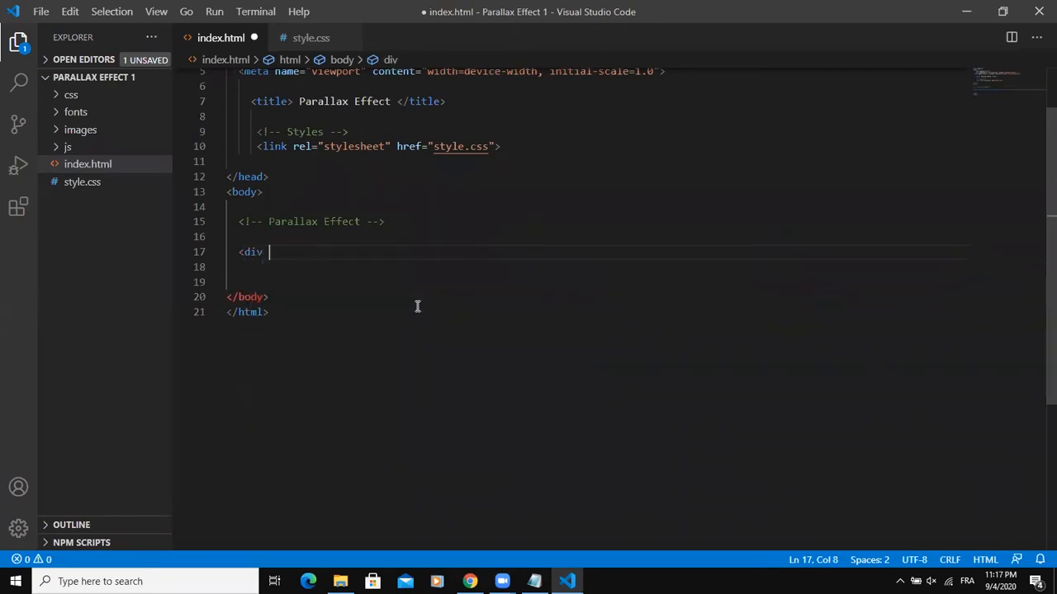
type("class=\"container1\">")
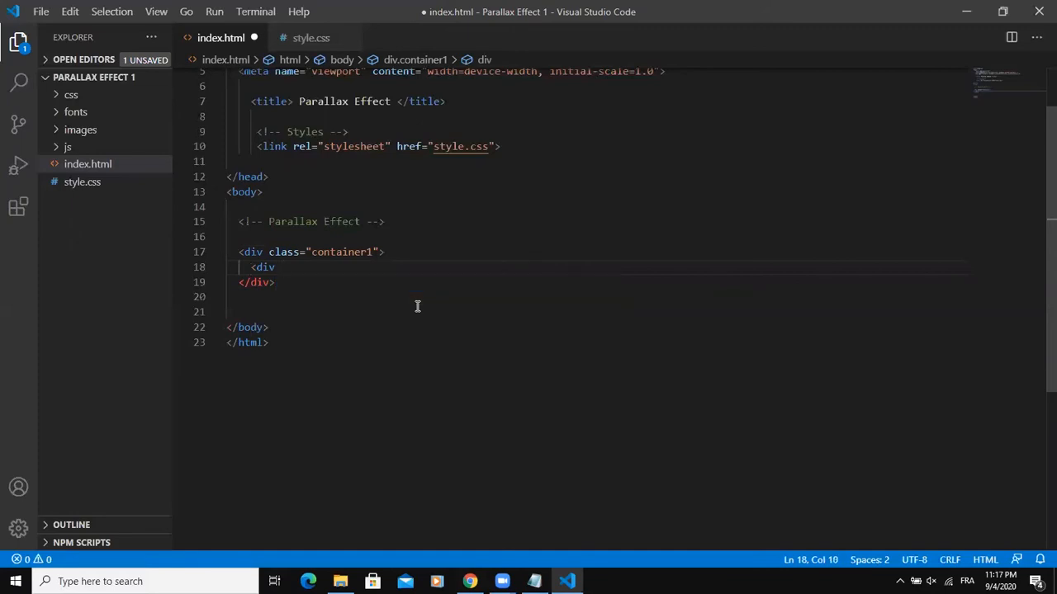
type("class=\"\"")
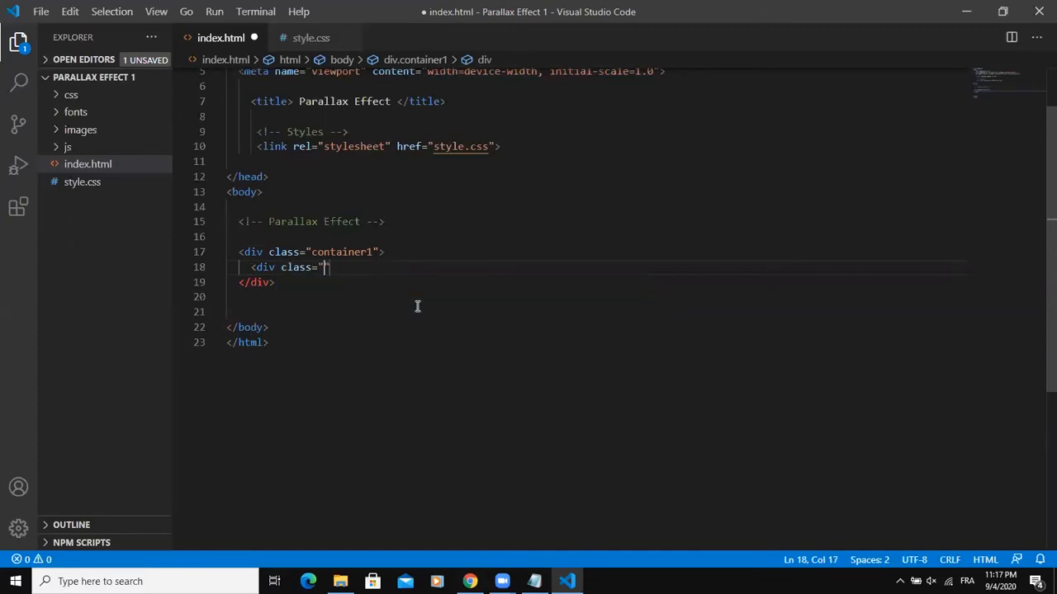
type("overlay")
type("<h2></h2>")
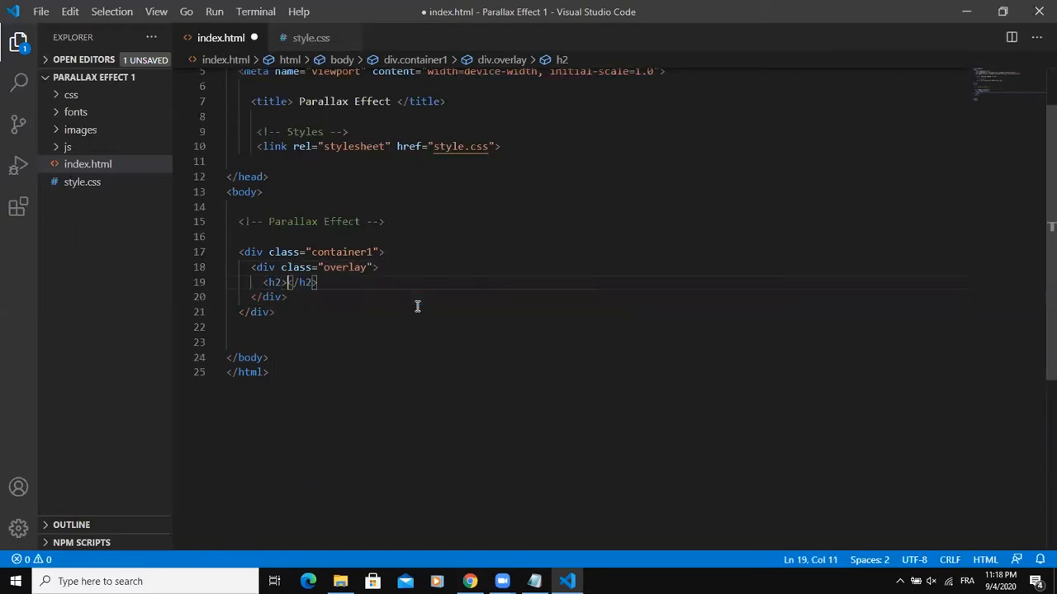
type("Cod")
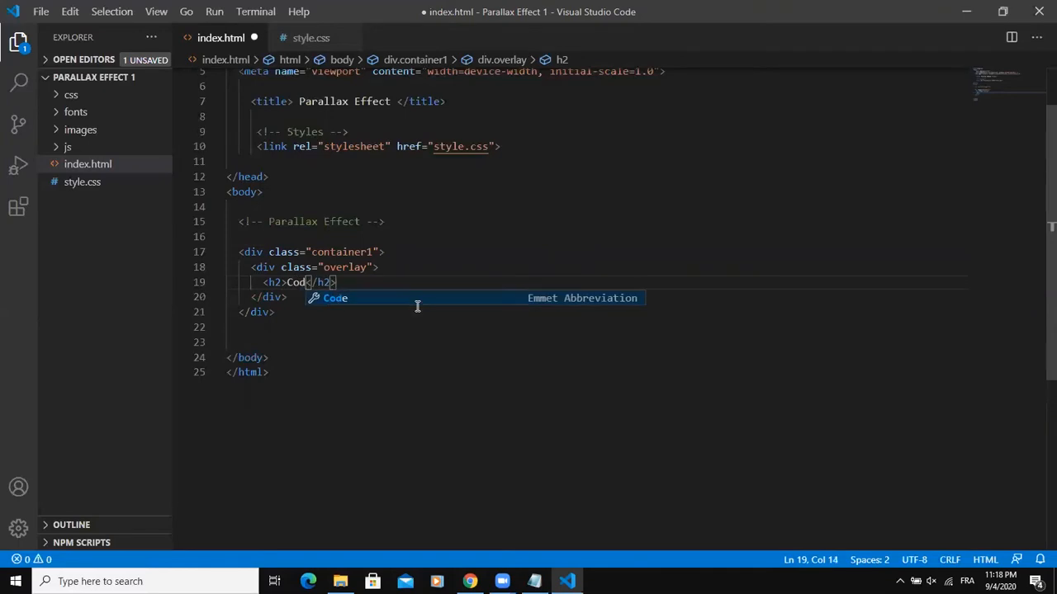
type("ing")
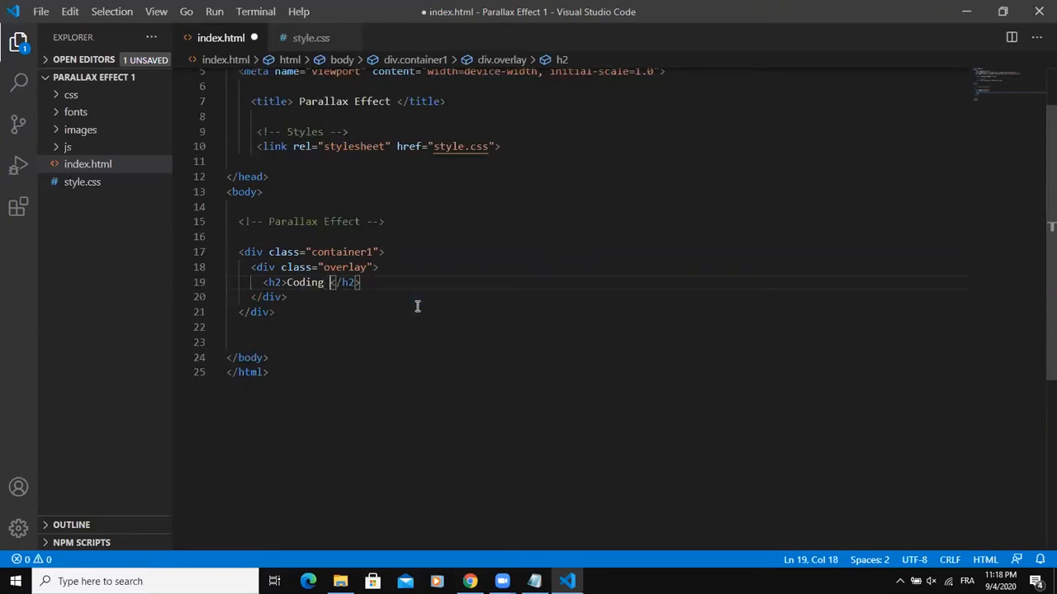
type("River")
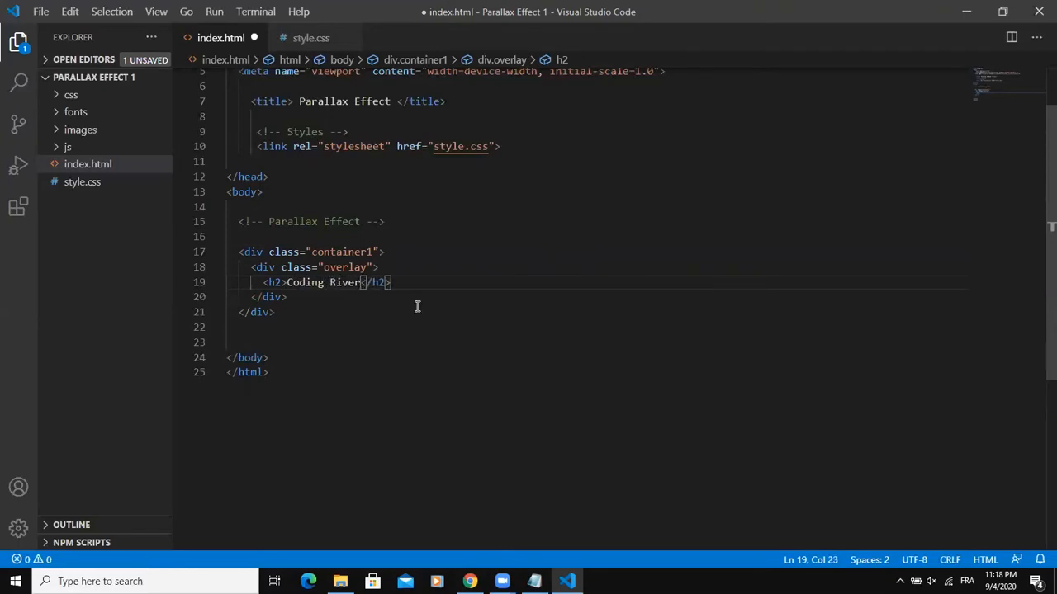
key("ctrl+s")
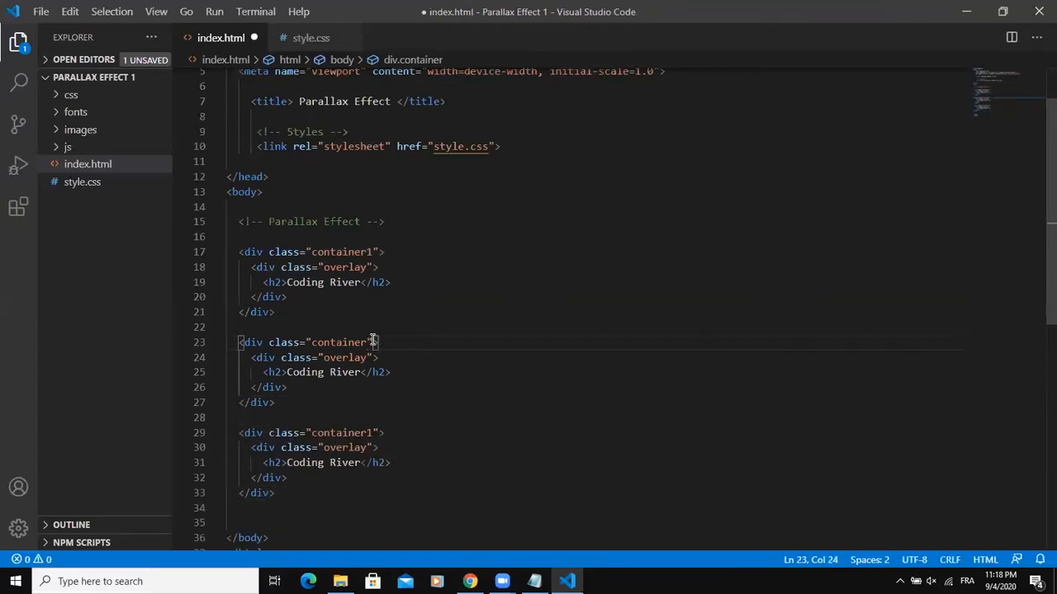
Rename the copies to container2 and container3 with headings 'Parallax Effect' and 'Subscribe'.
type("2")
left_click(312, 433)
type("3")
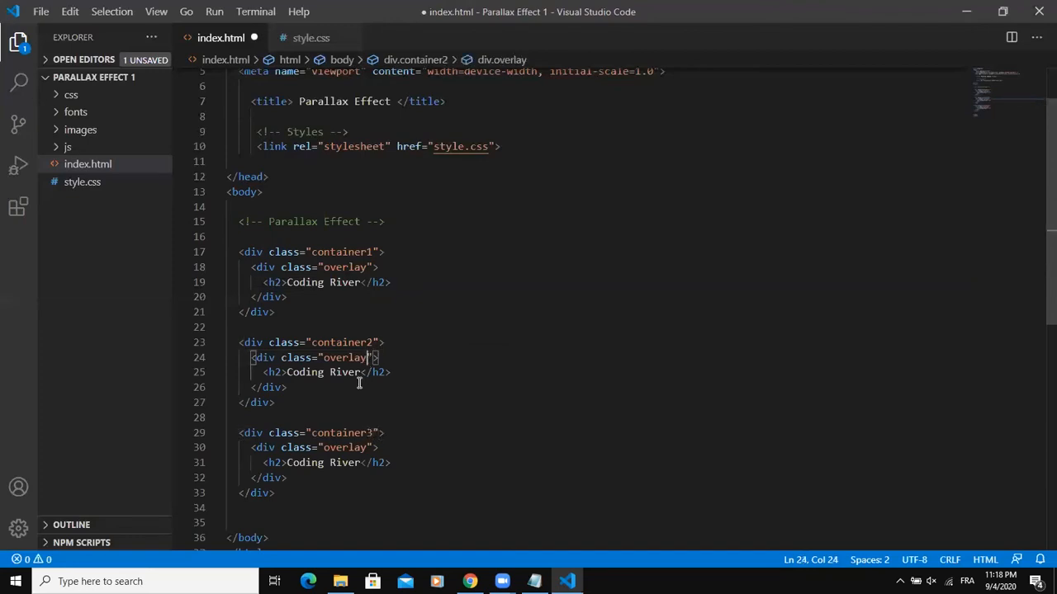
left_click(360, 373)
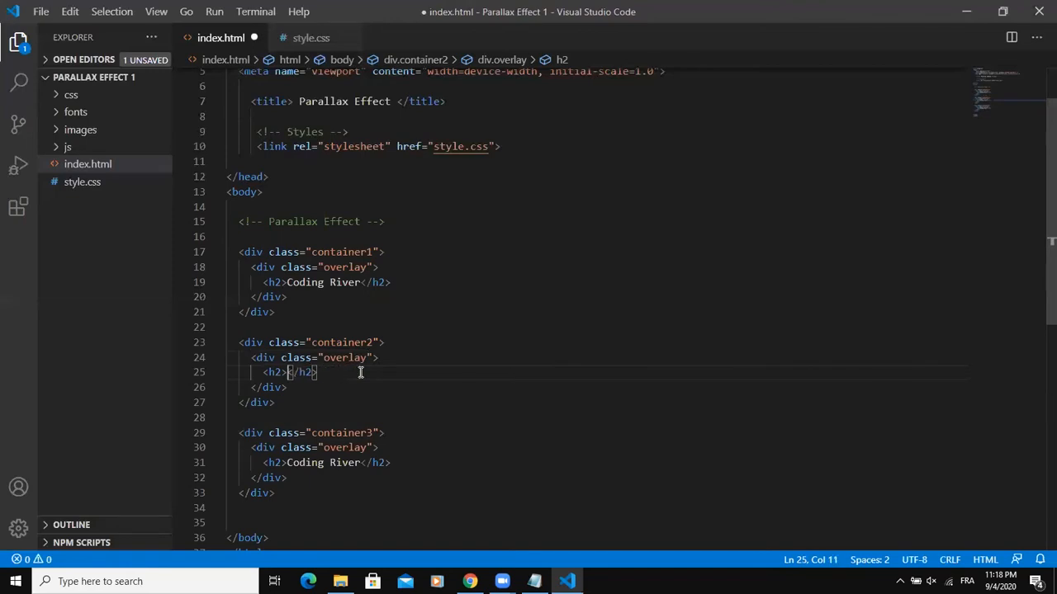
type("Par")
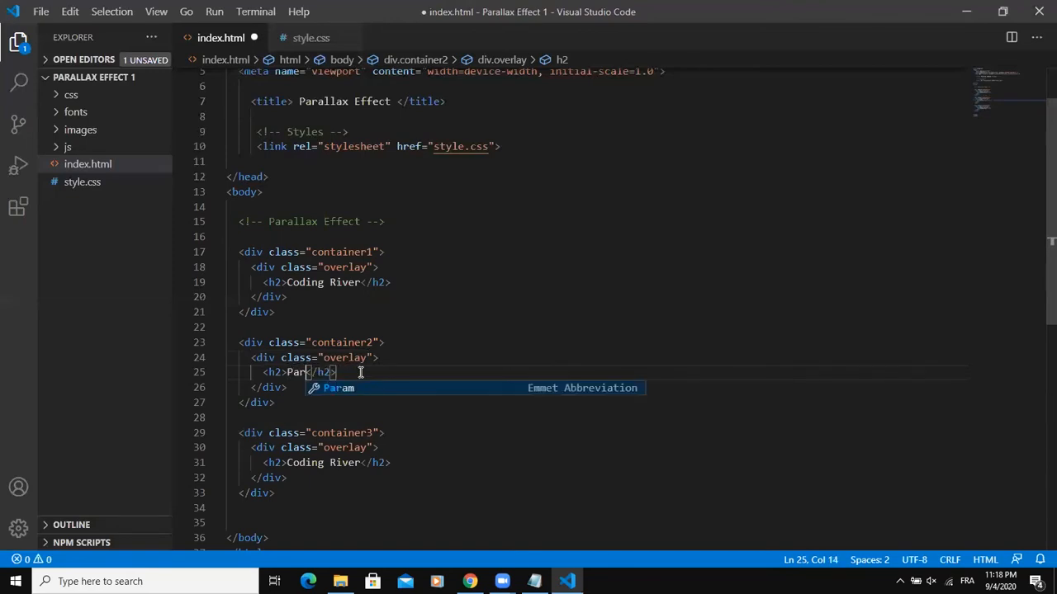
type("allax Effect")
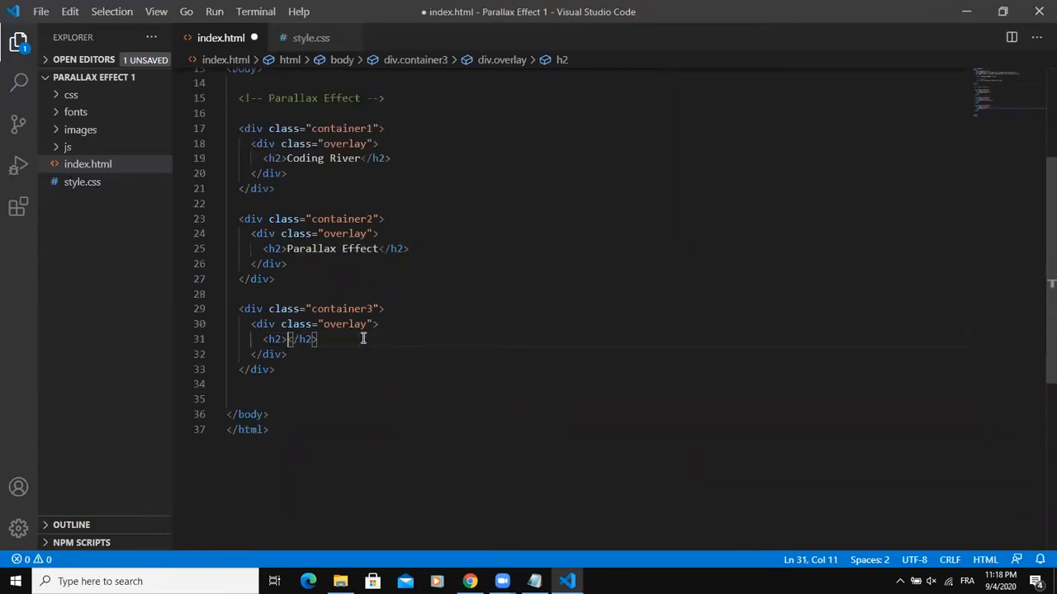
type("Subscri")
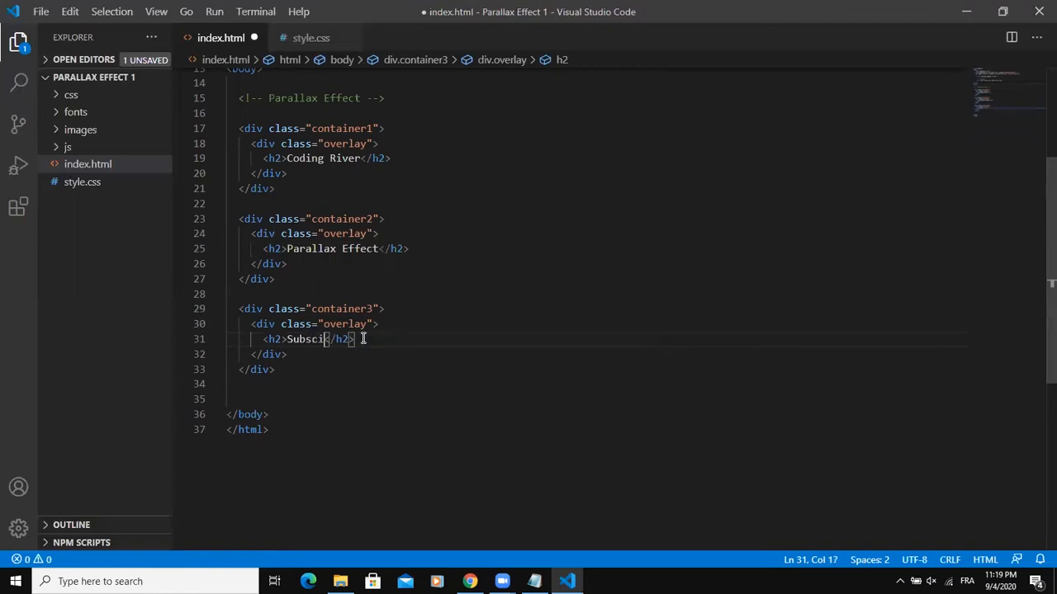
type("be")
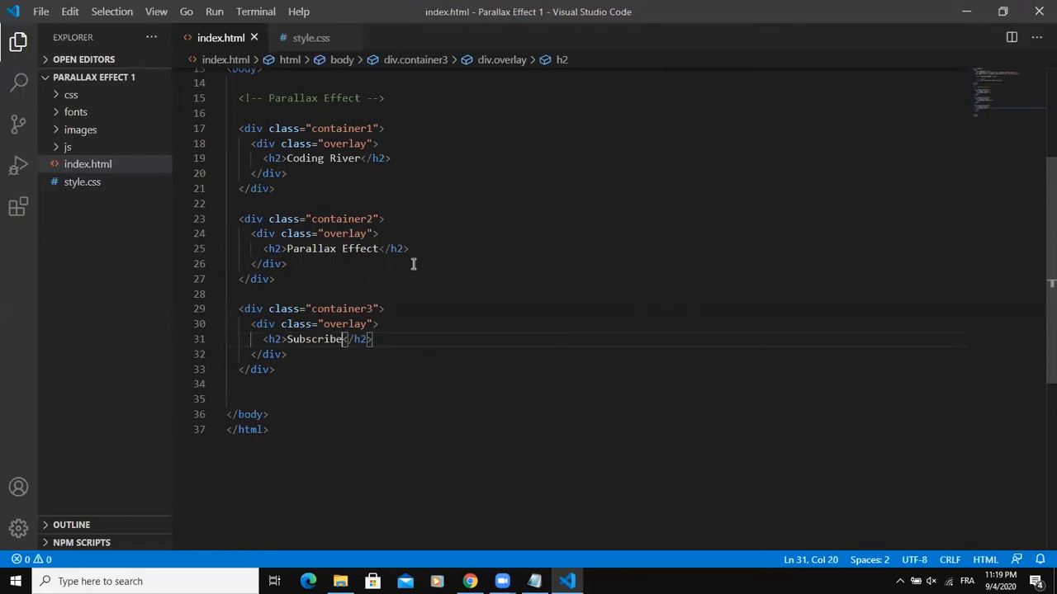
mouse_move(1037, 325)
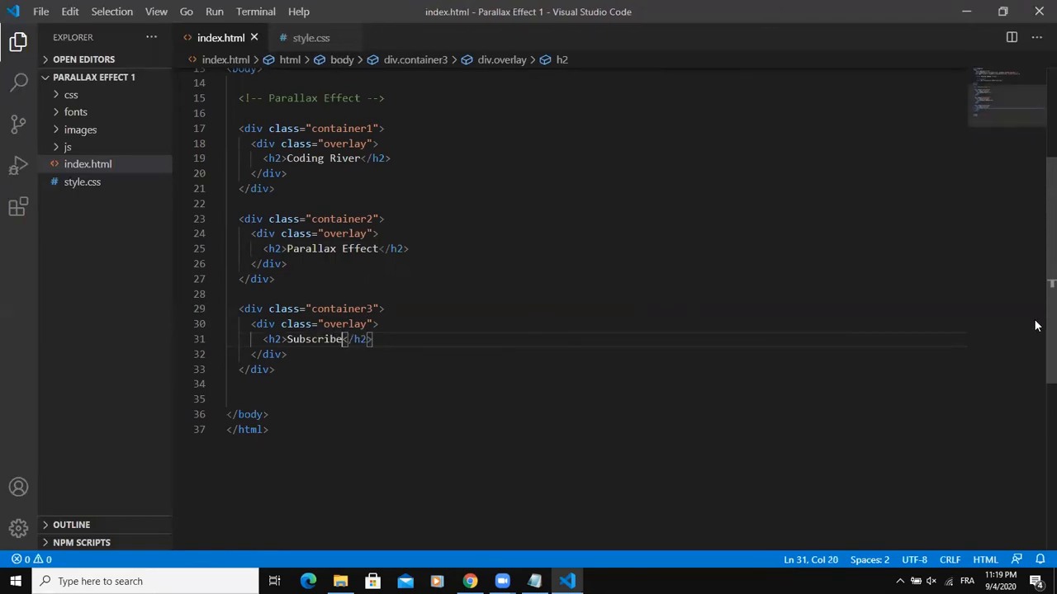
scroll("up", 3)
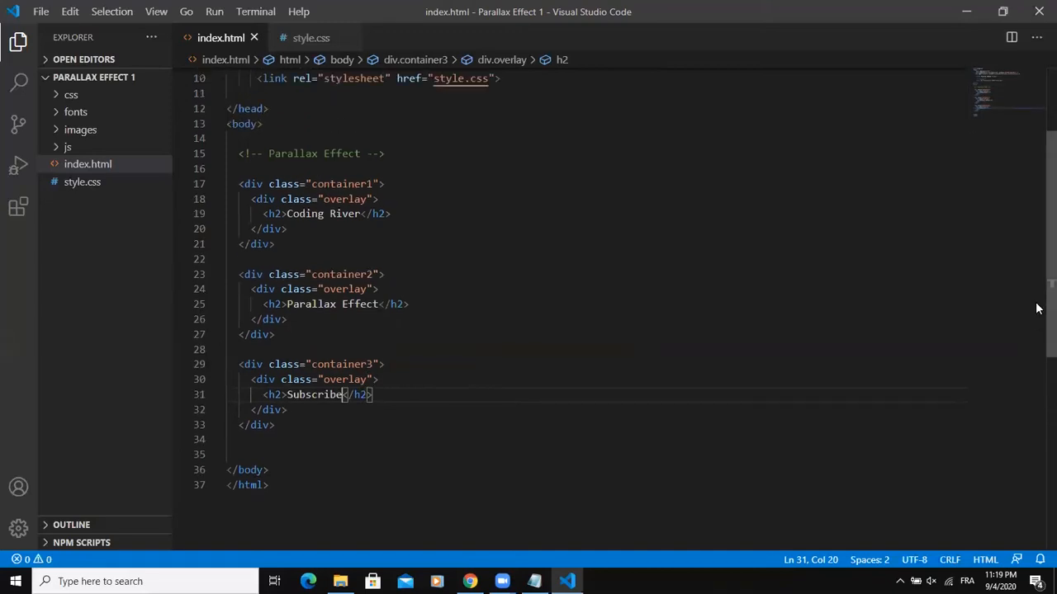
In style.css write a body rule with margin 0, padding 0 and font-family 'Poppins'.
left_click(310, 36)
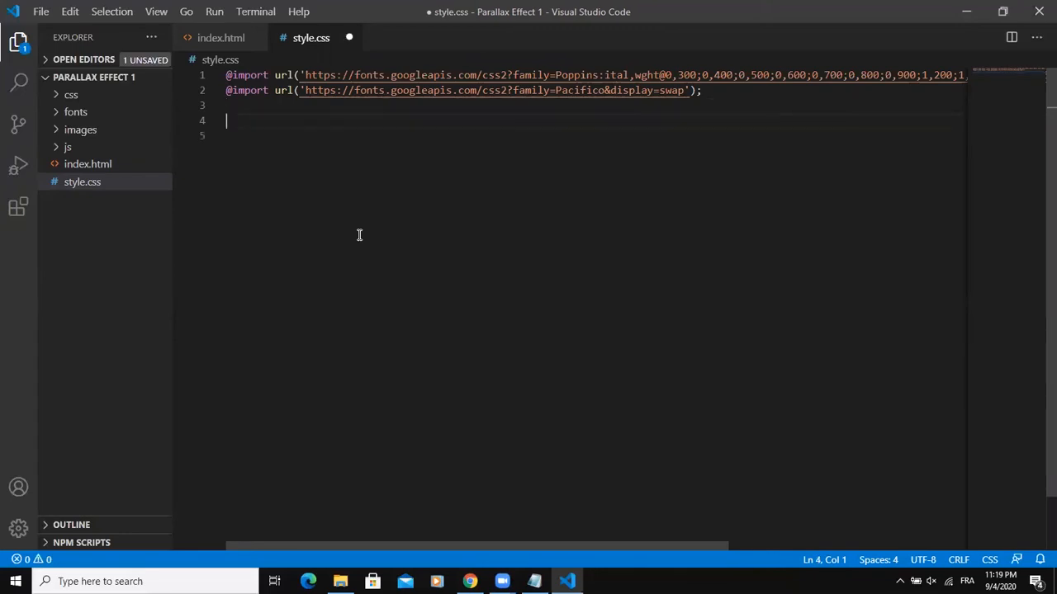
type("body")
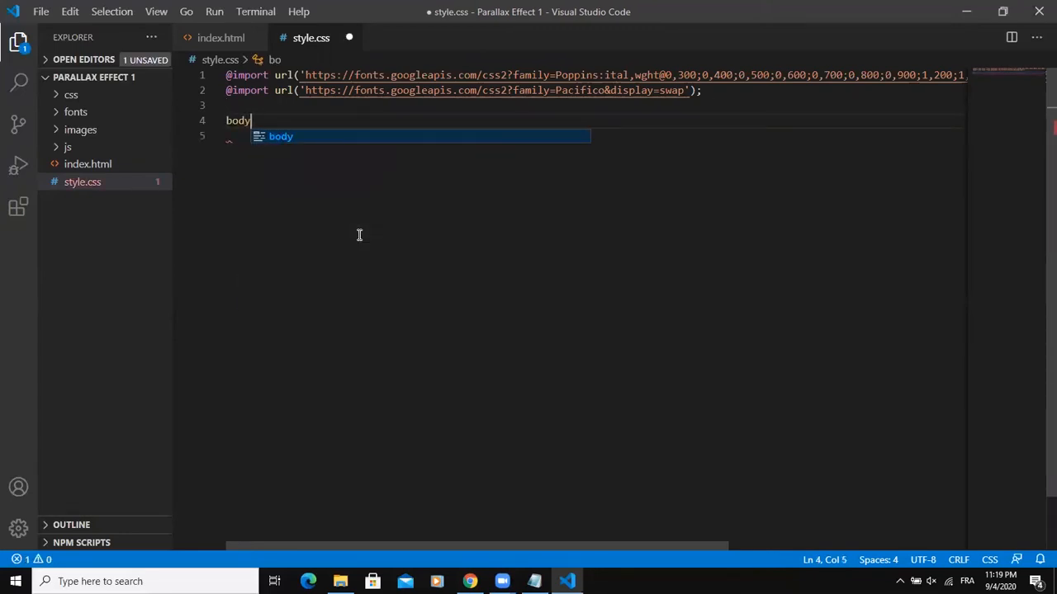
type("{")
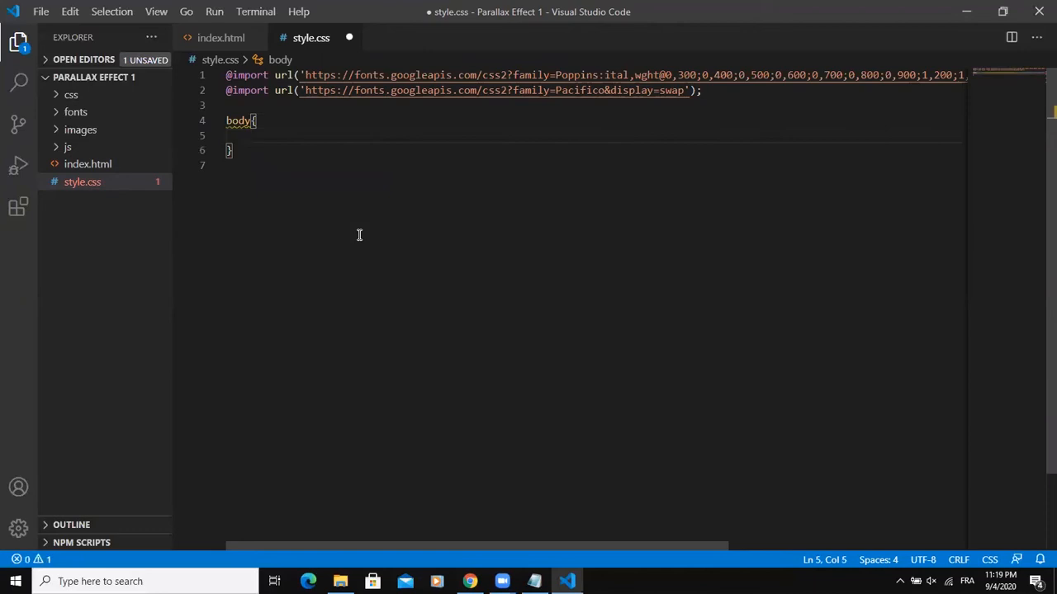
type("margin: 0;")
type("font-family: ;")
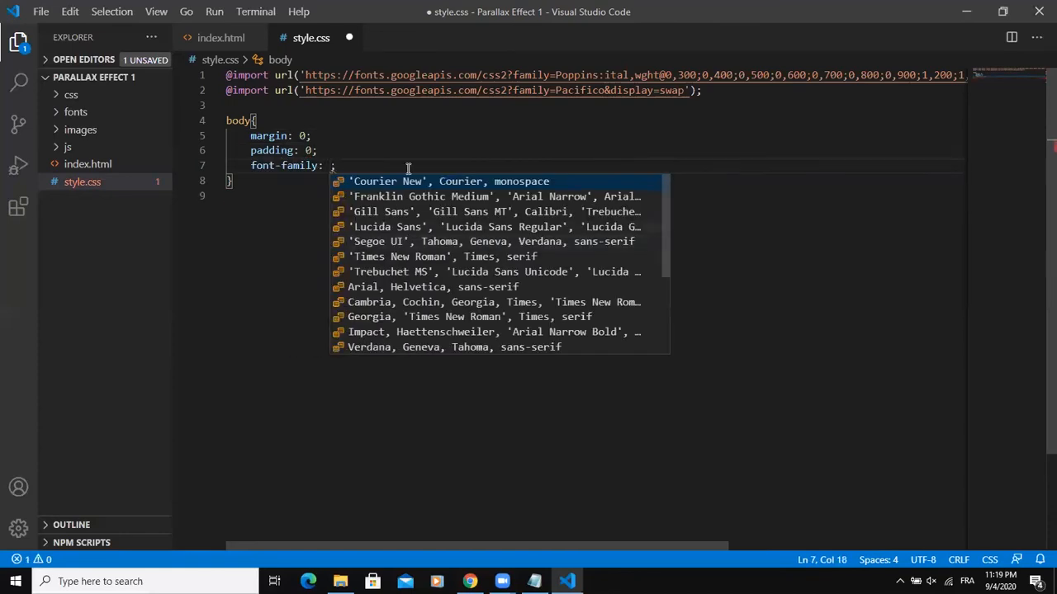
type("''")
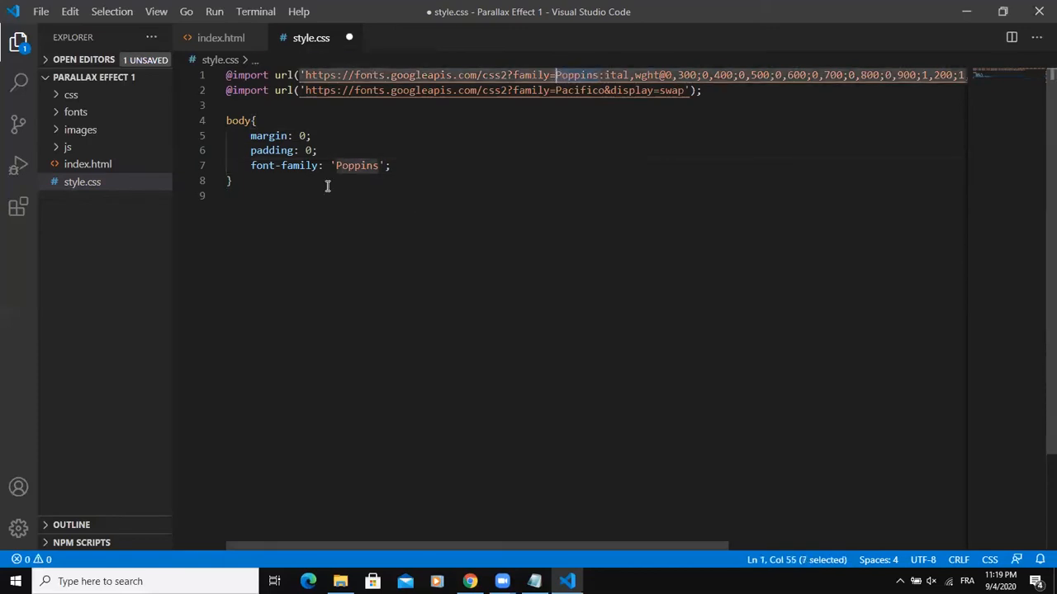
key("enter")
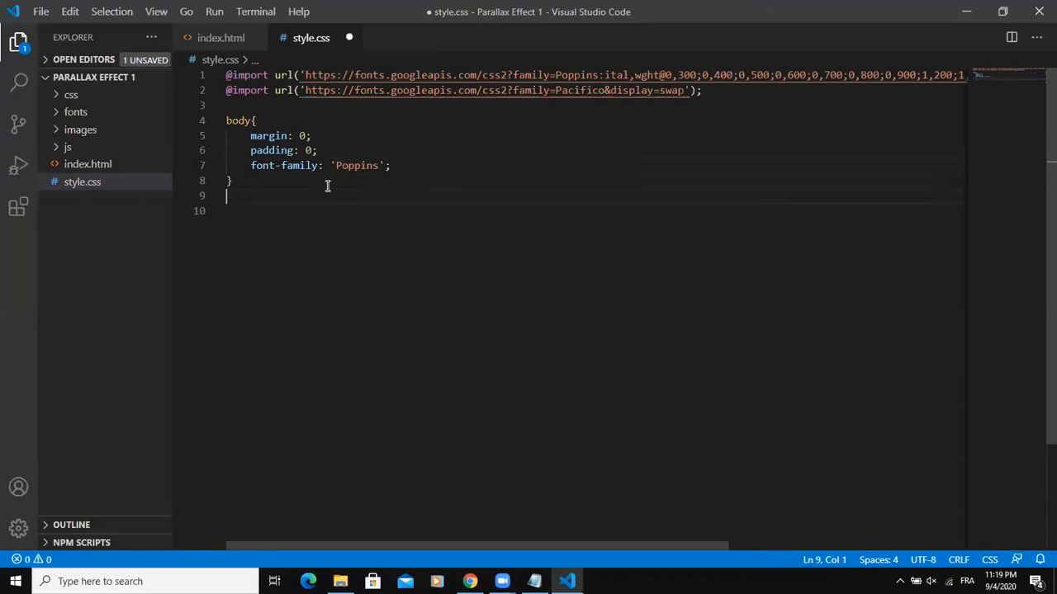
Start a .container1 rule, checking the container class names in index.html.
type(".")
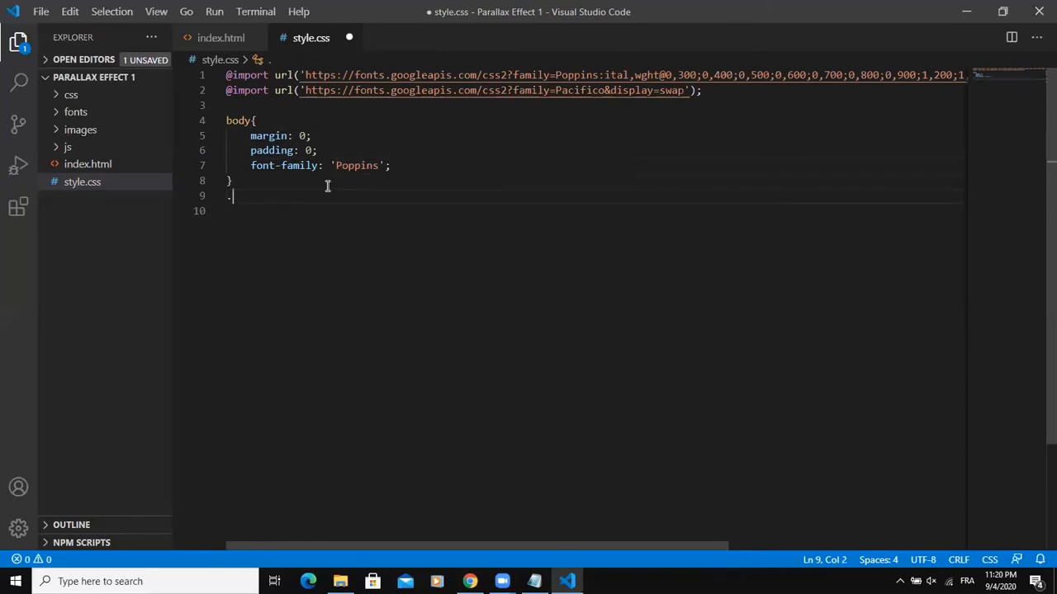
type("container{")
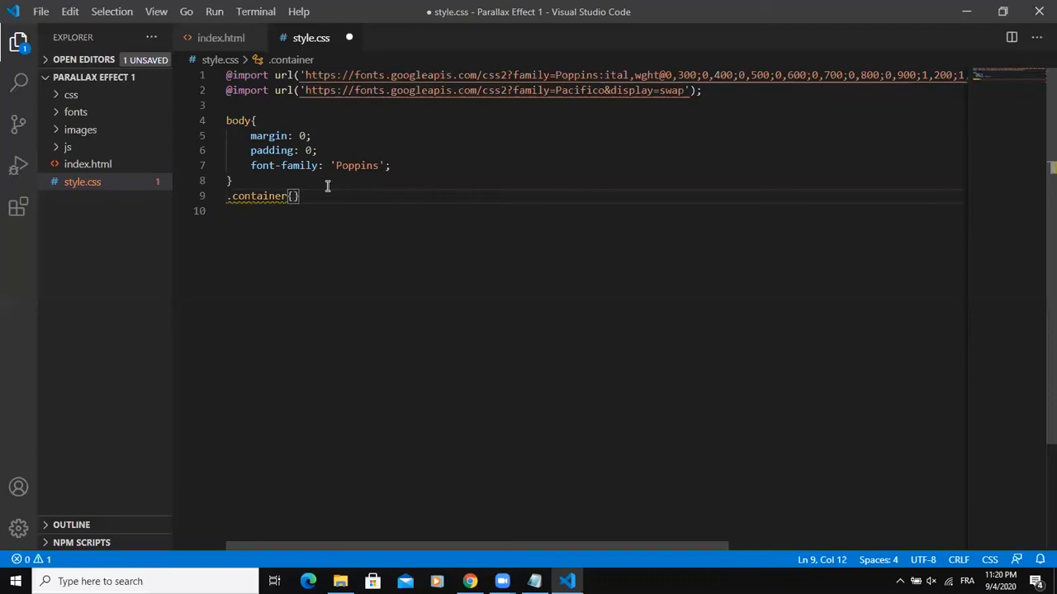
type("1")
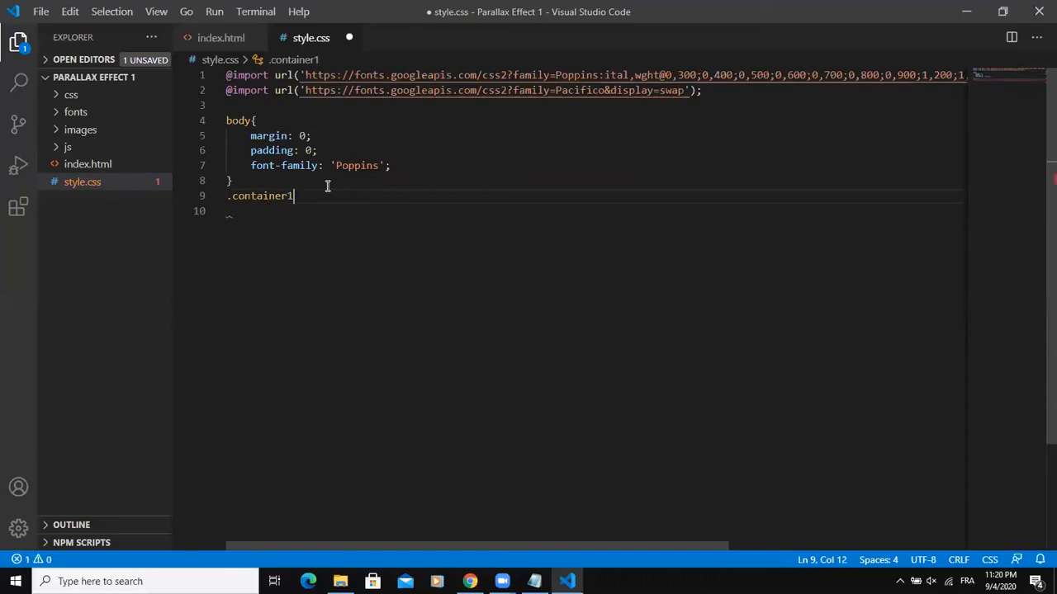
type("{")
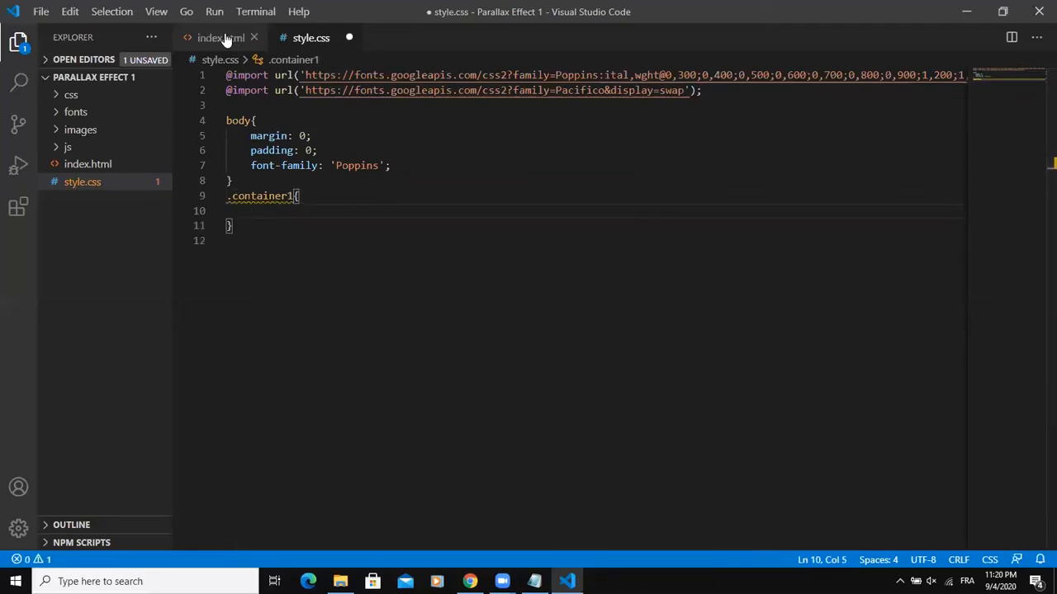
left_click(221, 36)
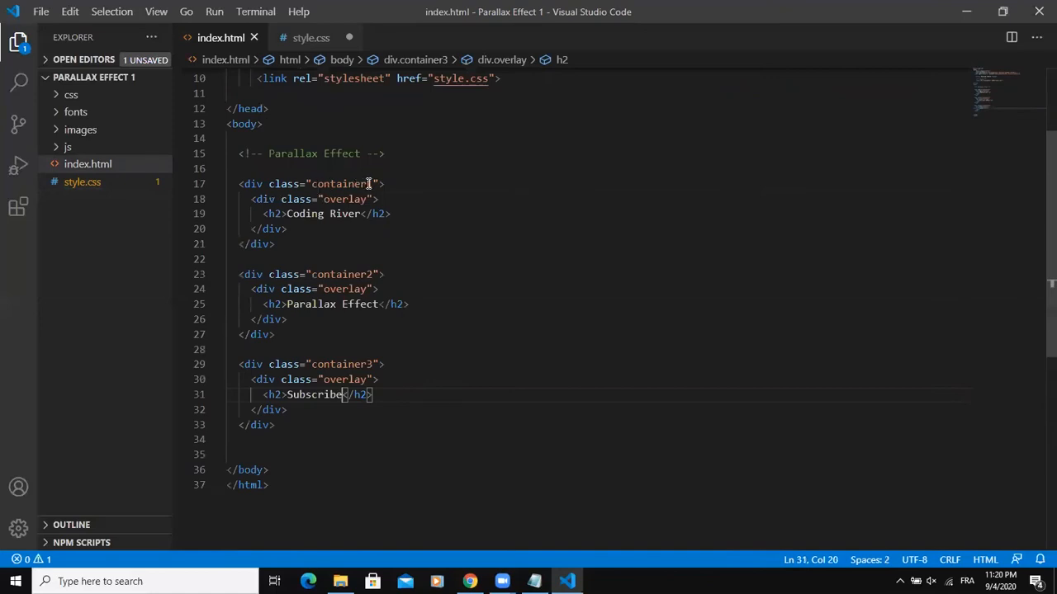
left_click(310, 37)
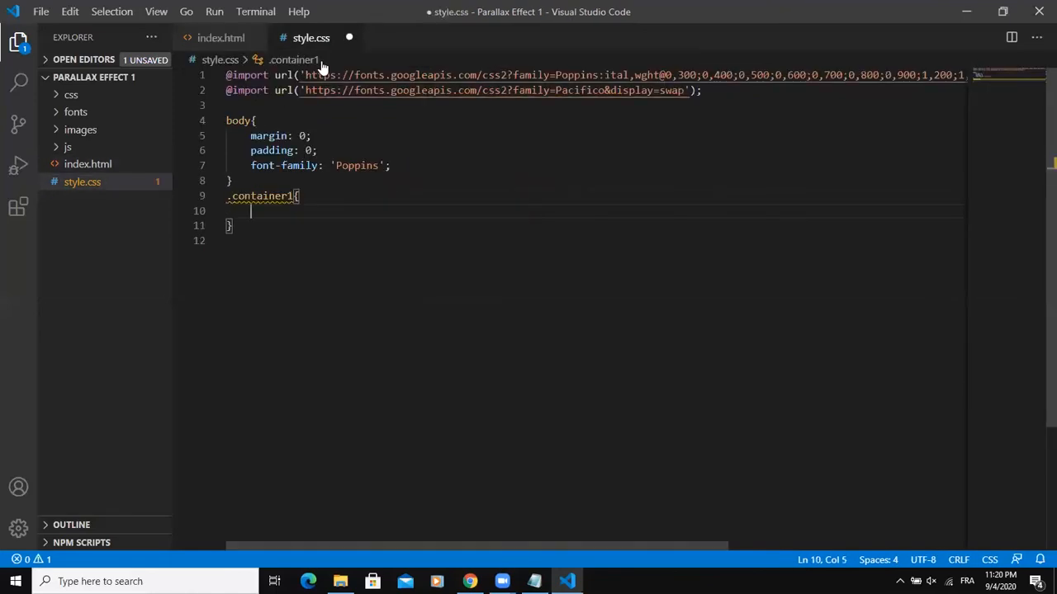
Give .container1 height 90vh, width 100% and a background-image url().
type("height: ;")
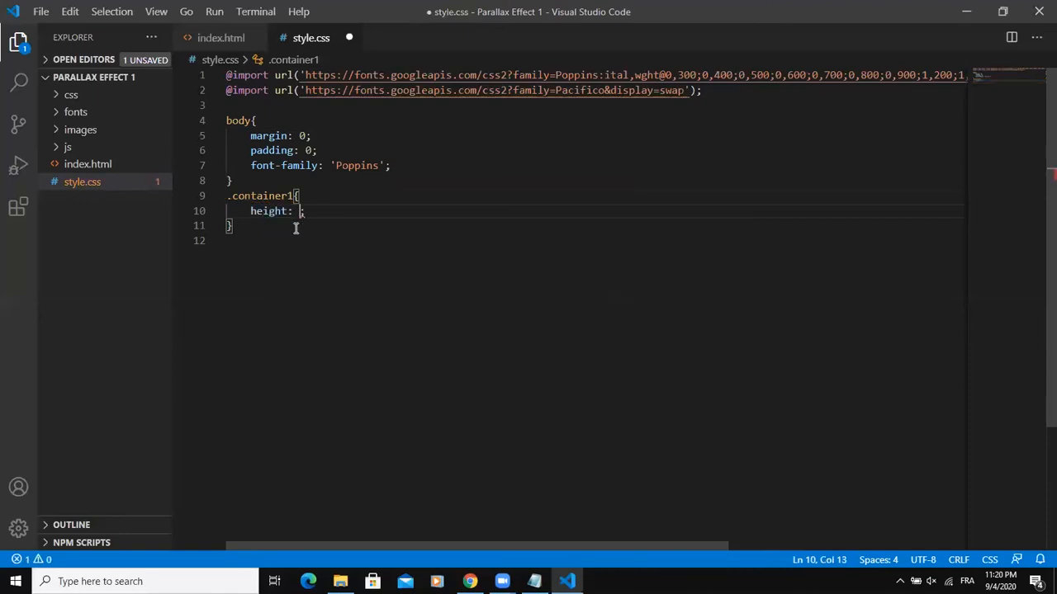
type("90")
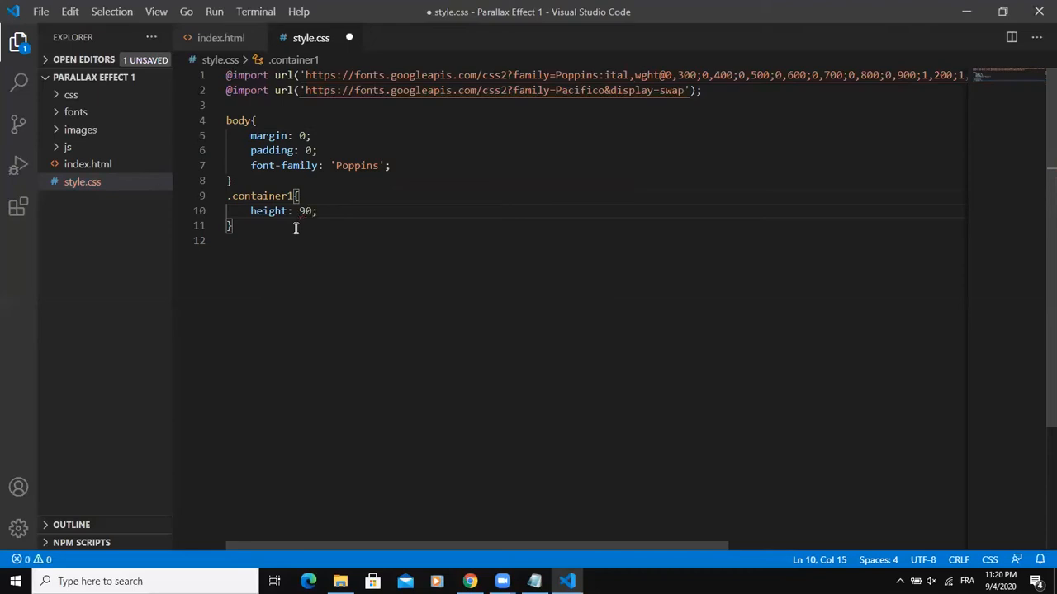
type("vh")
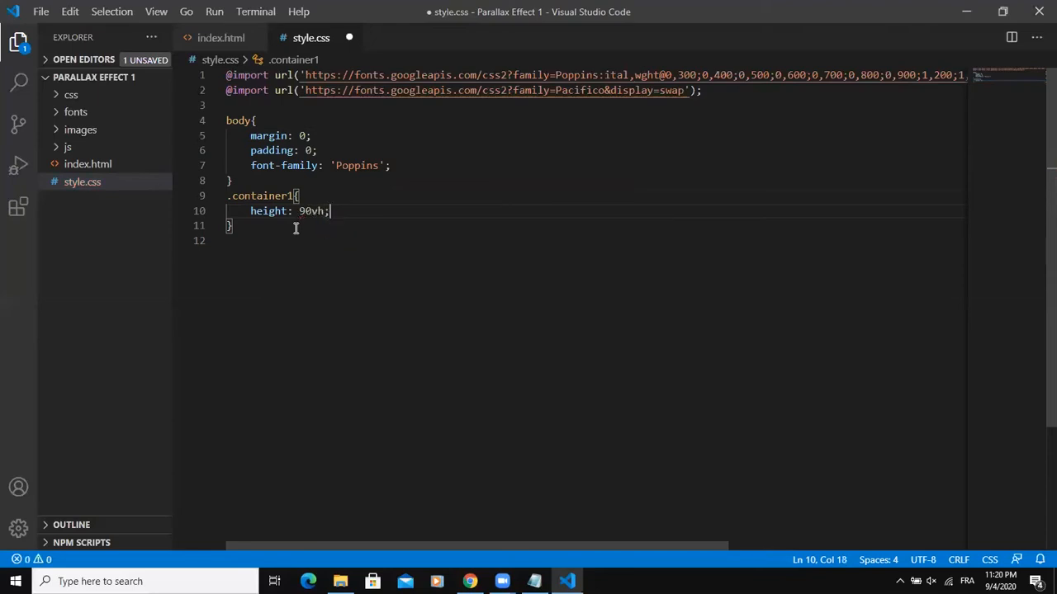
type("widh")
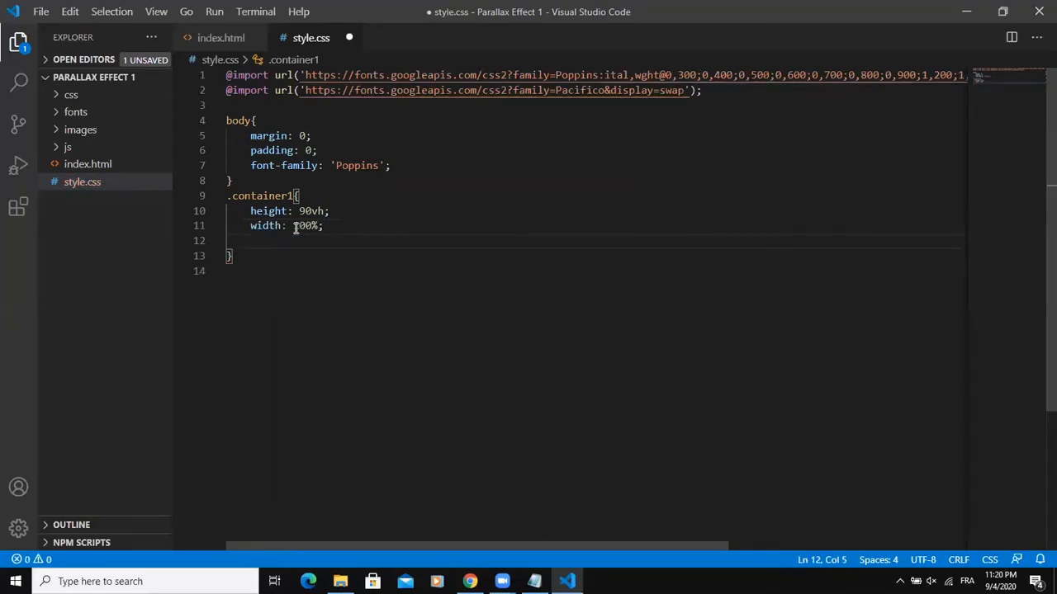
type("backgrou")
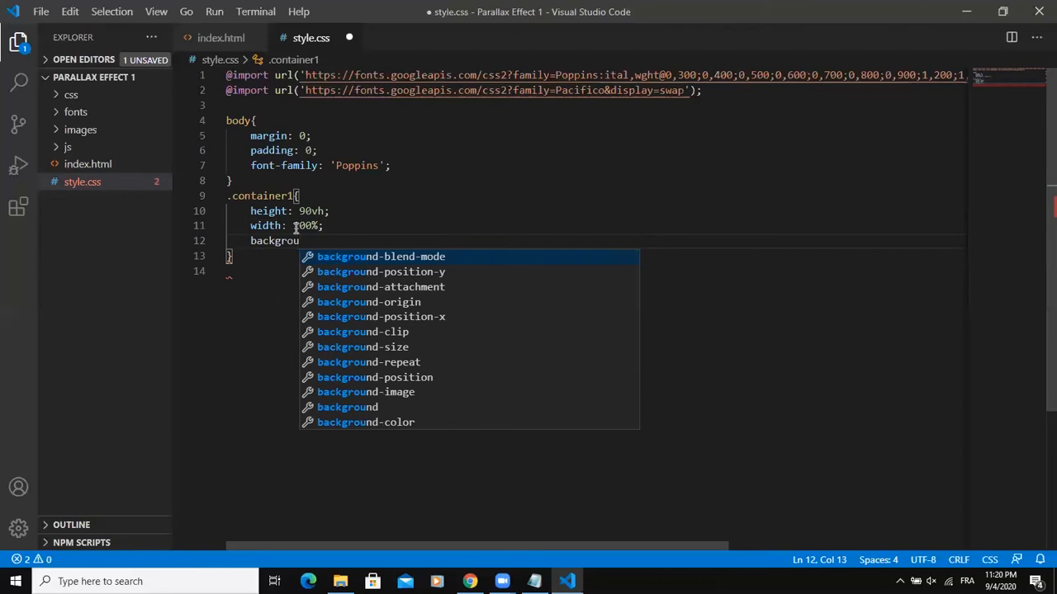
type("-image: url();")
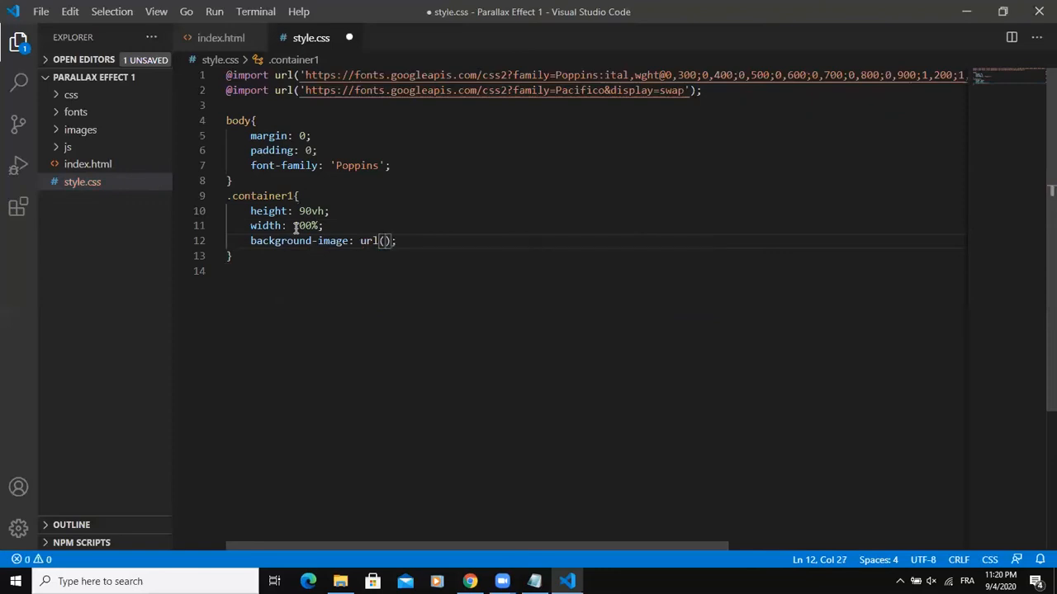
Point the url into images/ and confirm image1, image2 and image3 in the project's images folder.
type("imag")
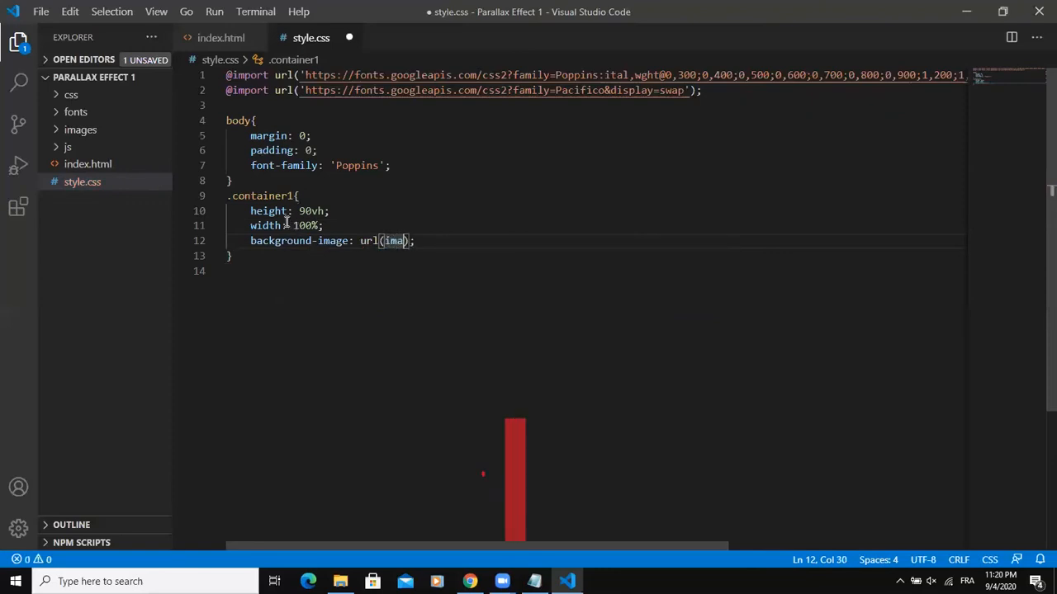
type("images/")
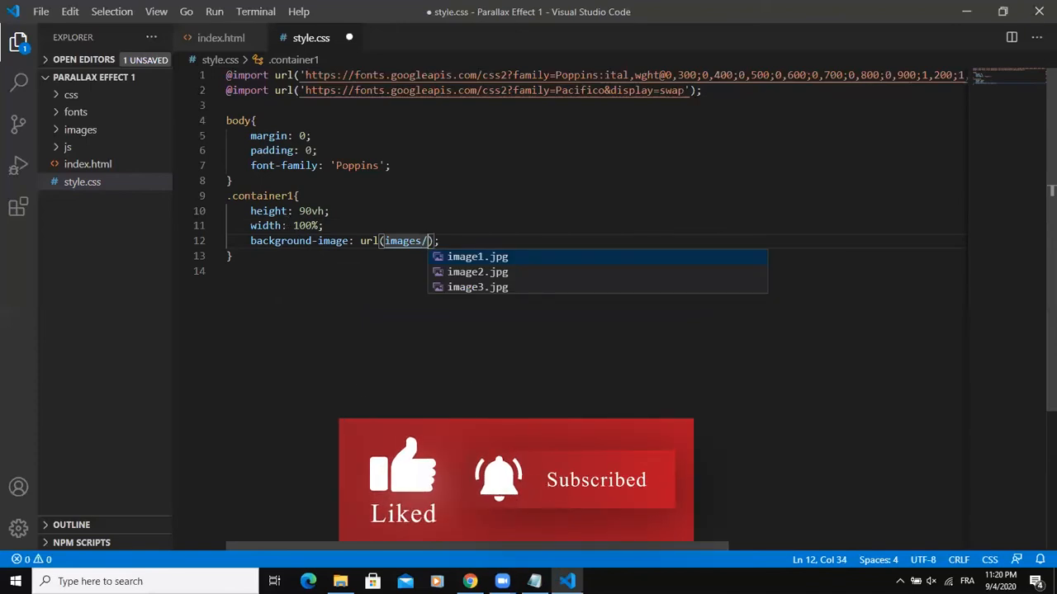
left_click(341, 581)
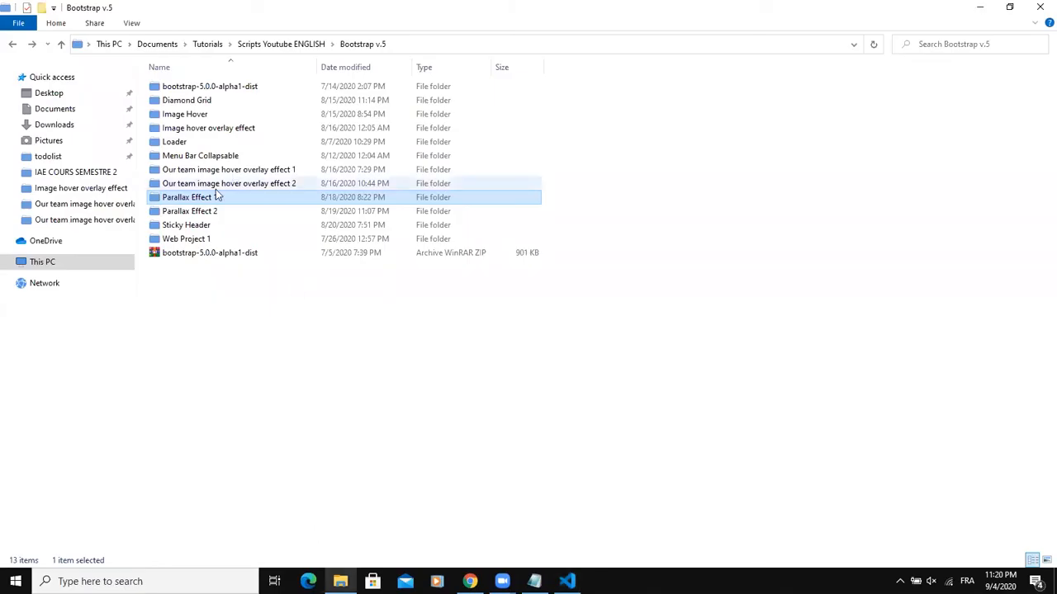
double_click(188, 196)
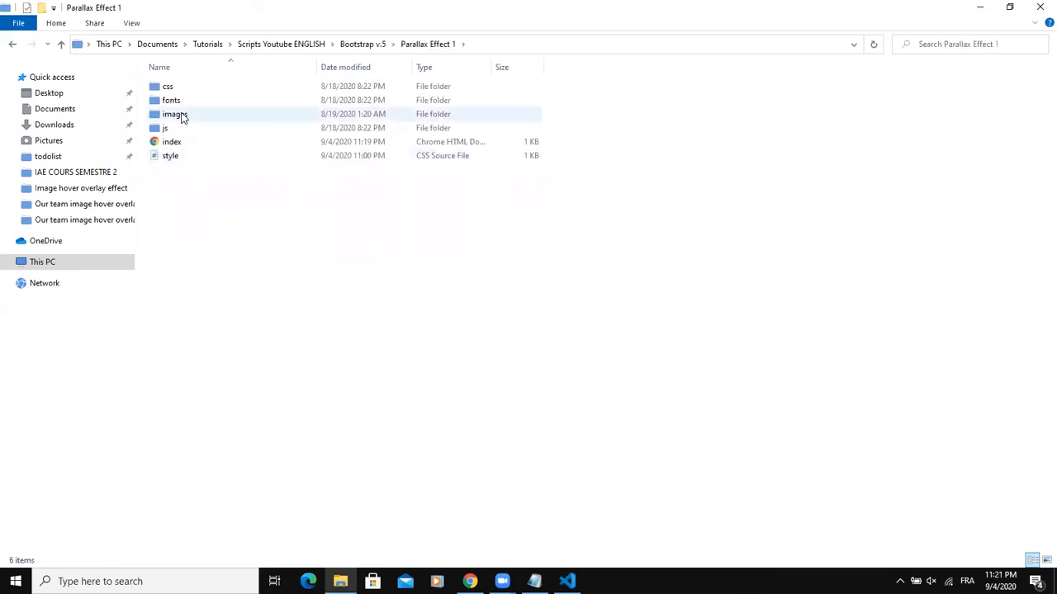
double_click(175, 114)
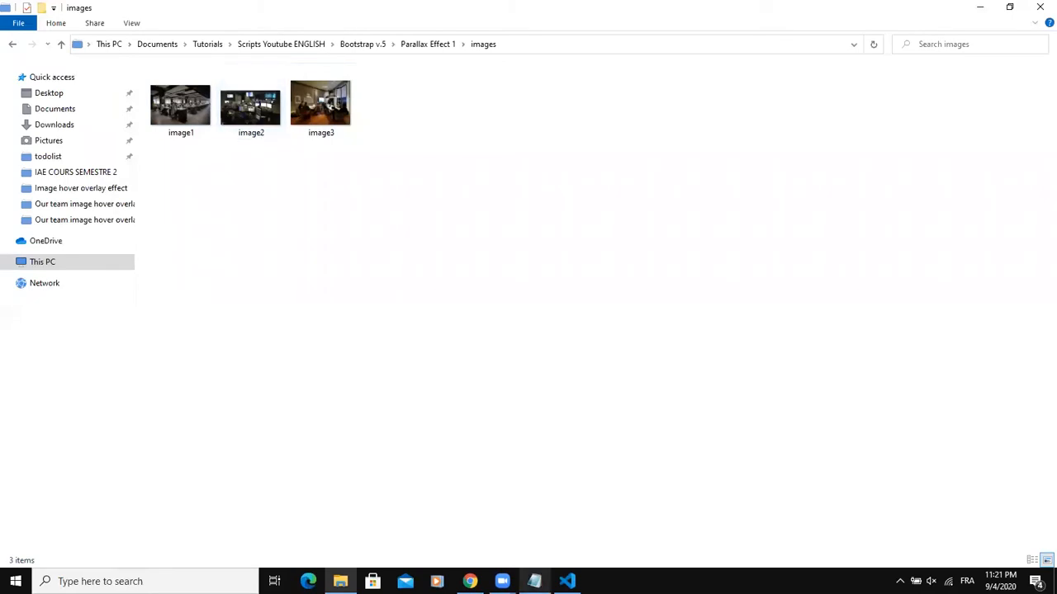
left_click(566, 581)
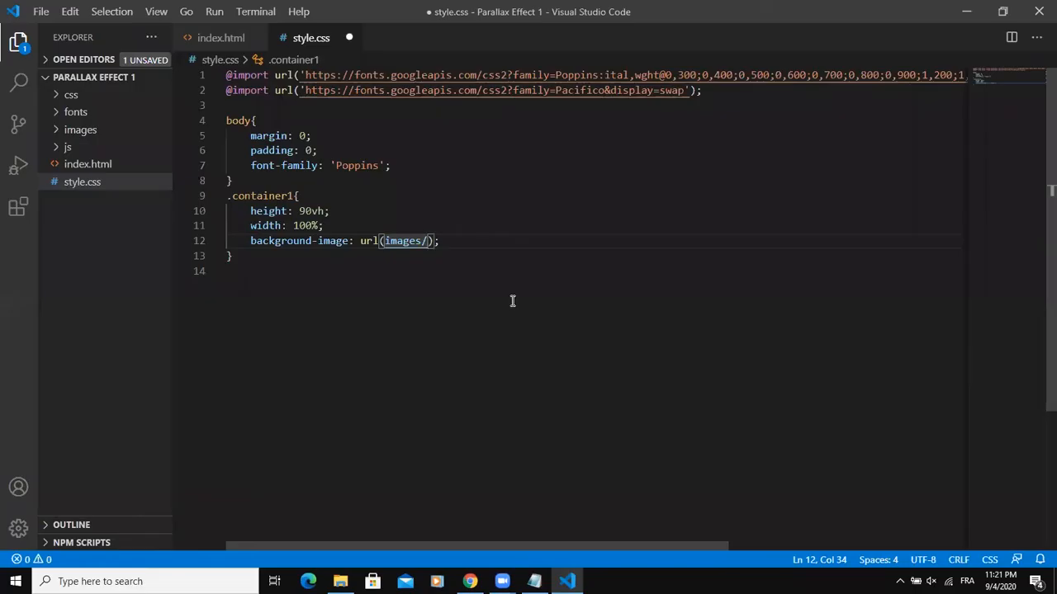
Complete url(images/image2.jpg) and add background-size cover, display table and background-attachment fixed.
type("image")
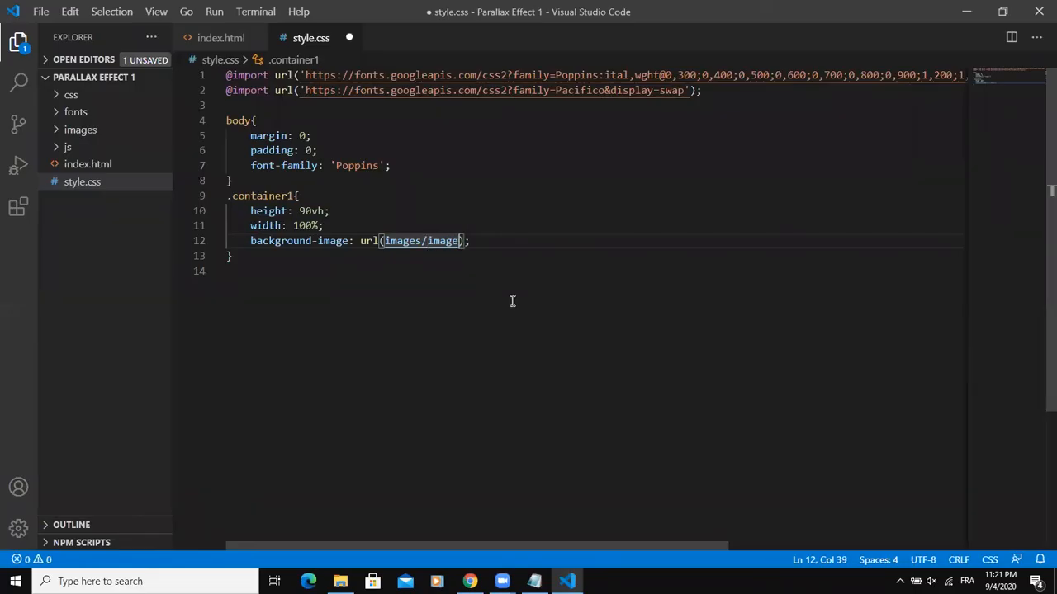
type("2.jpg")
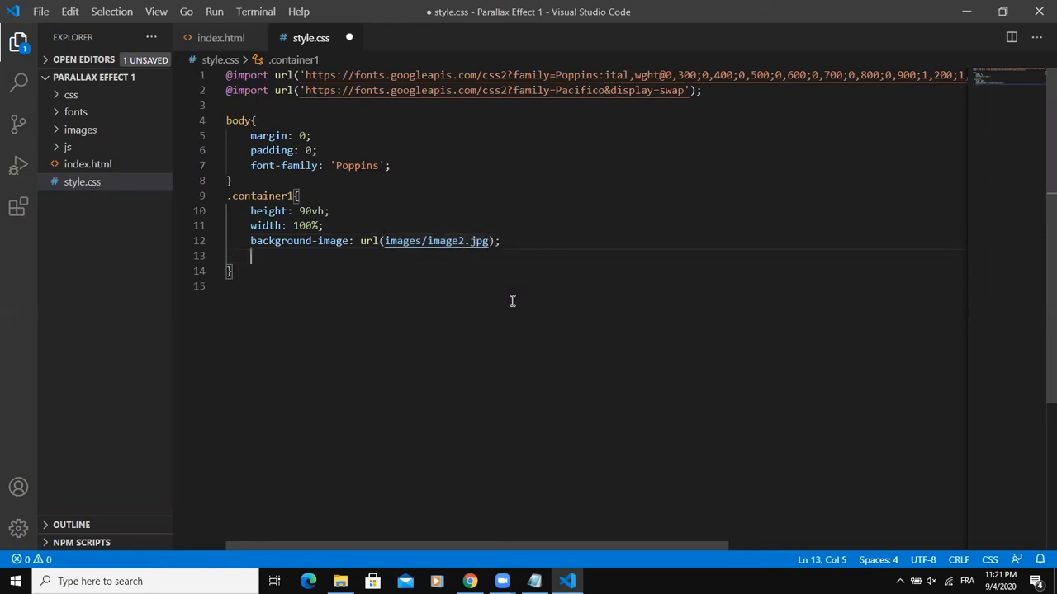
type("background-size: cover;")
type("display: table;")
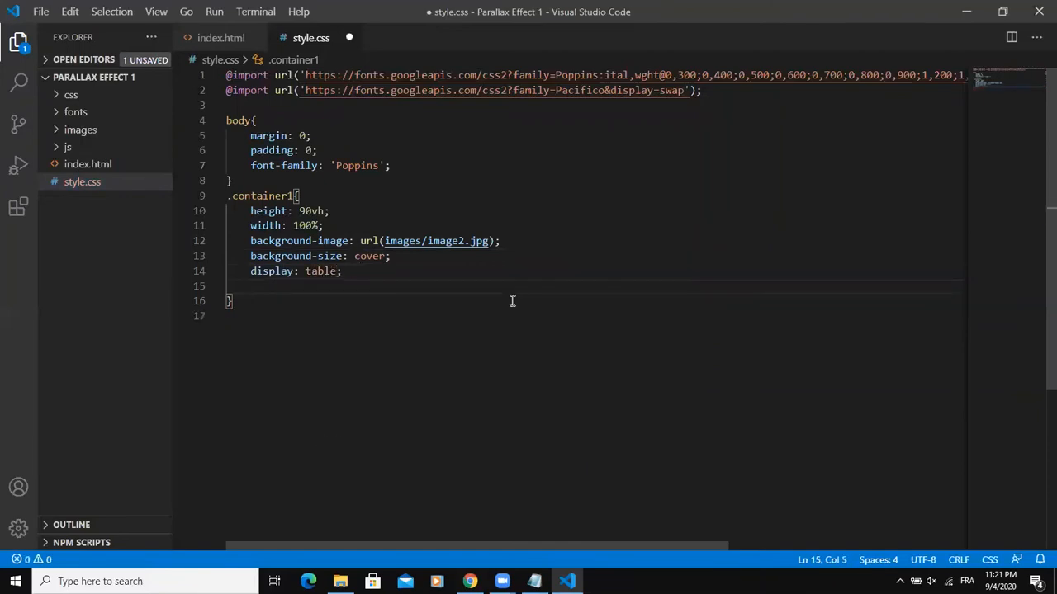
type("back")
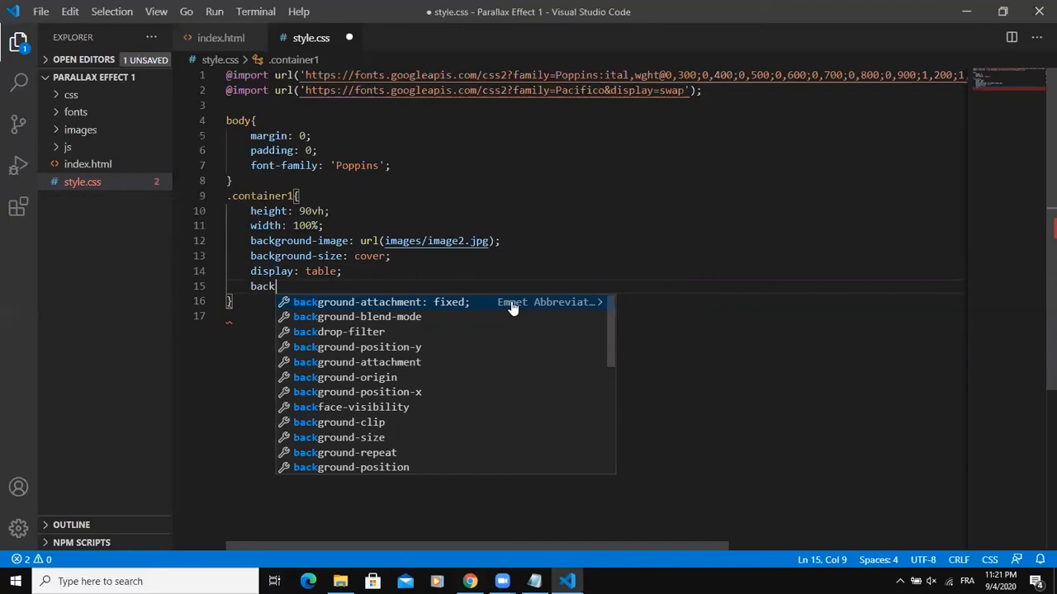
type("round-attachment: fixed;")
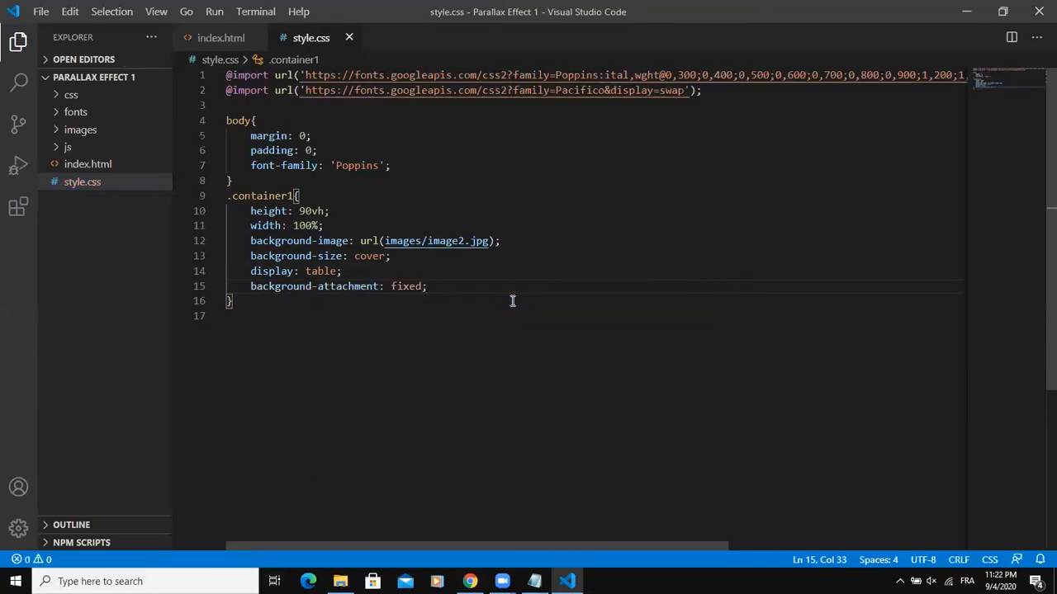
mouse_move(294, 242)
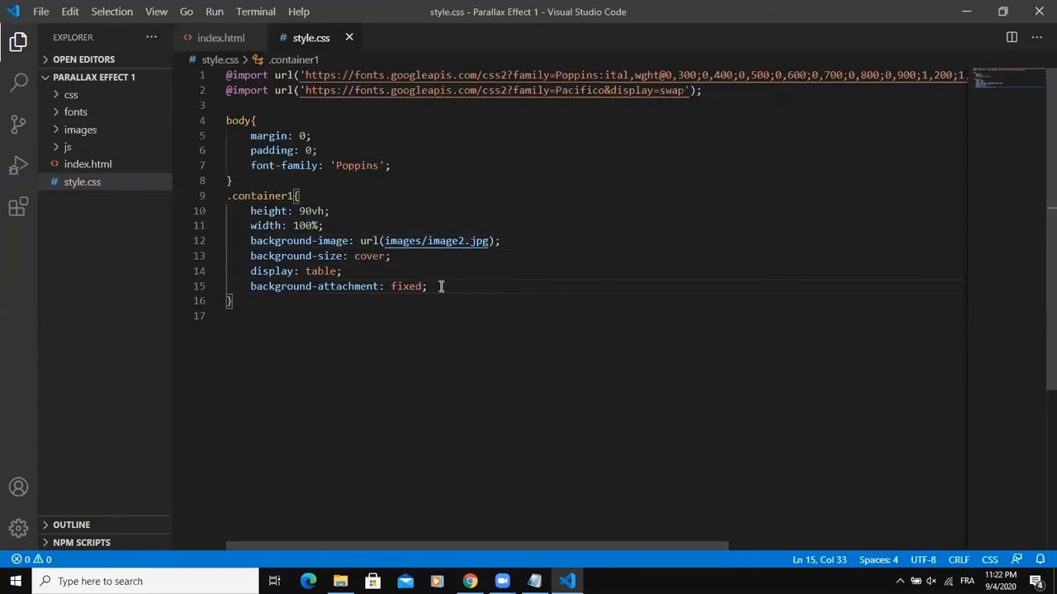
Duplicate the .container1 rule as .container2 and .container3 and save style.css.
left_click(232, 300)
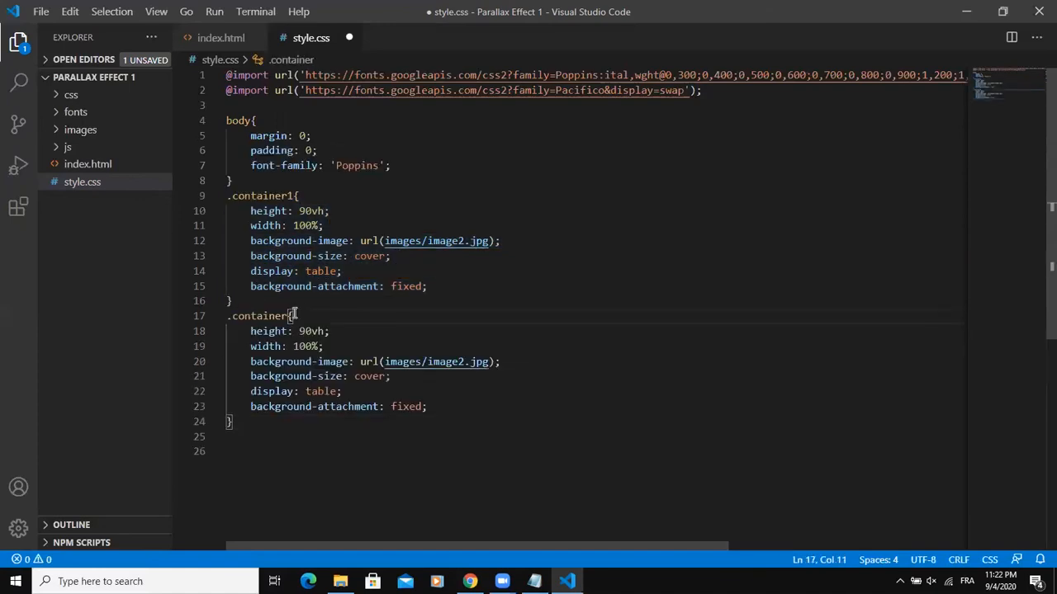
type("2")
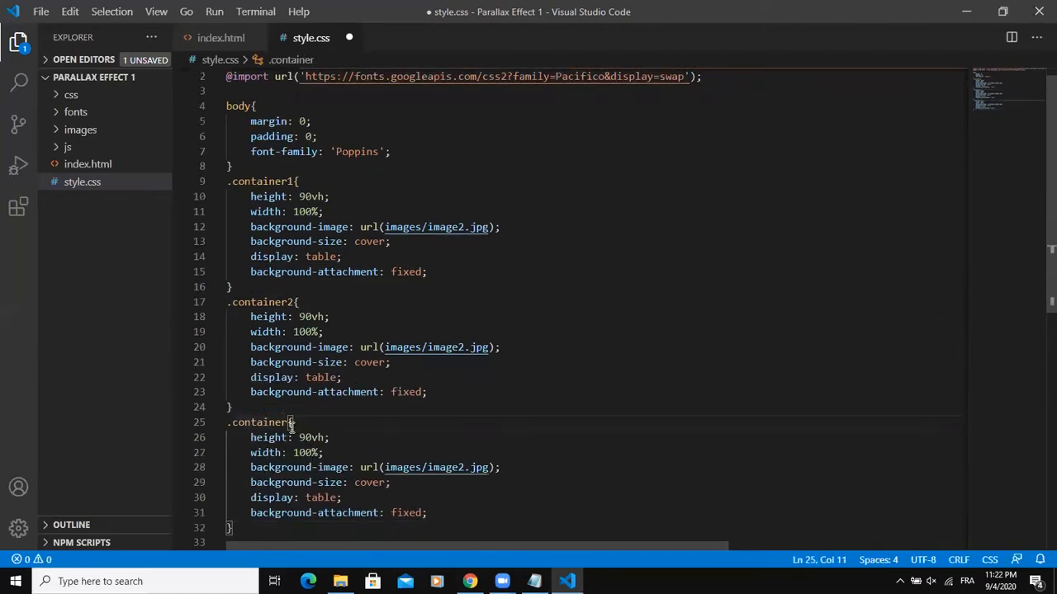
type("3")
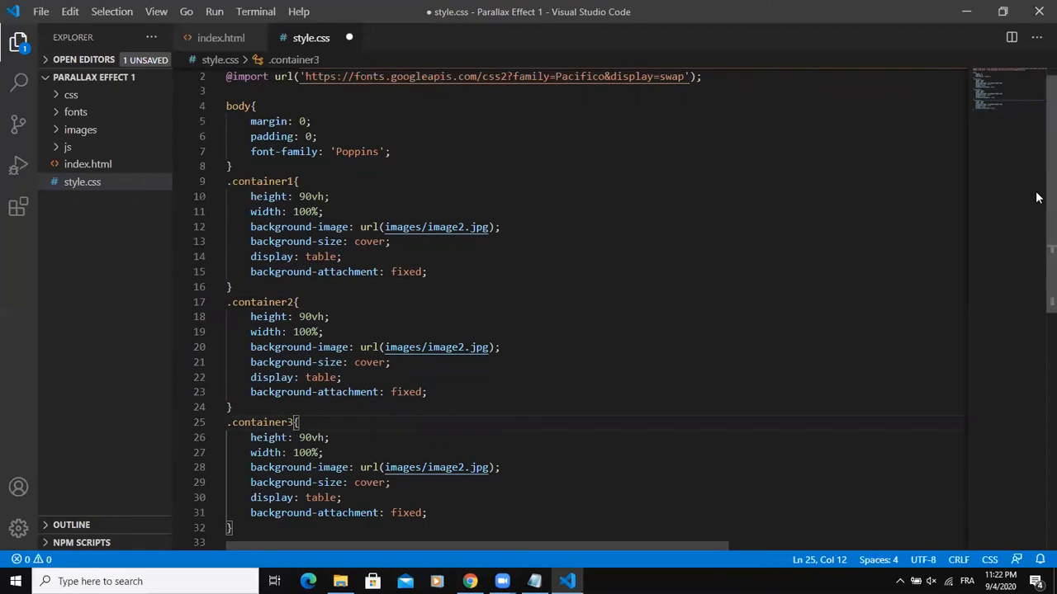
key("ctrl+s")
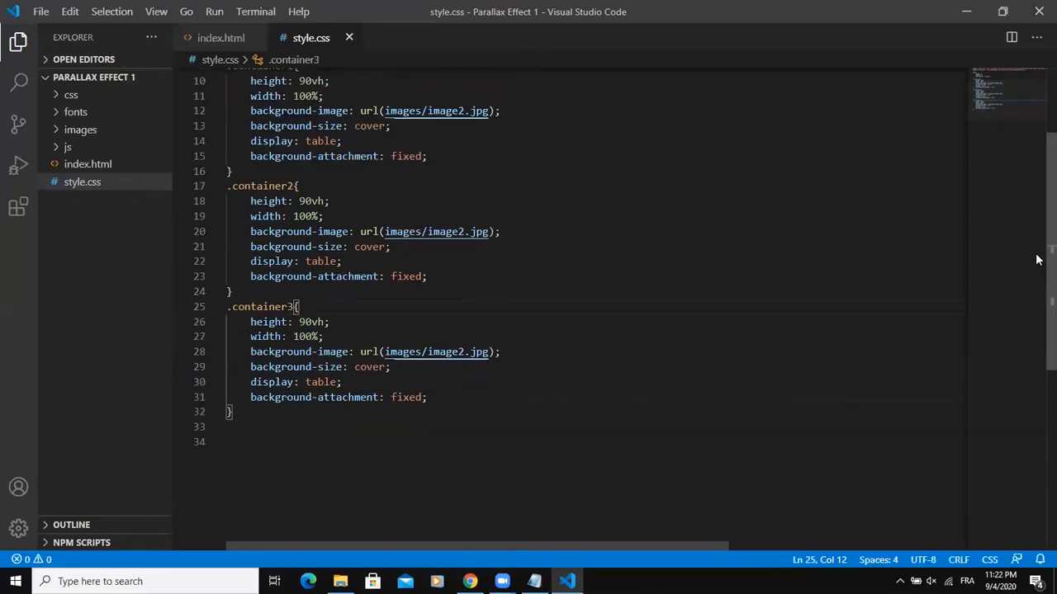
left_click(340, 581)
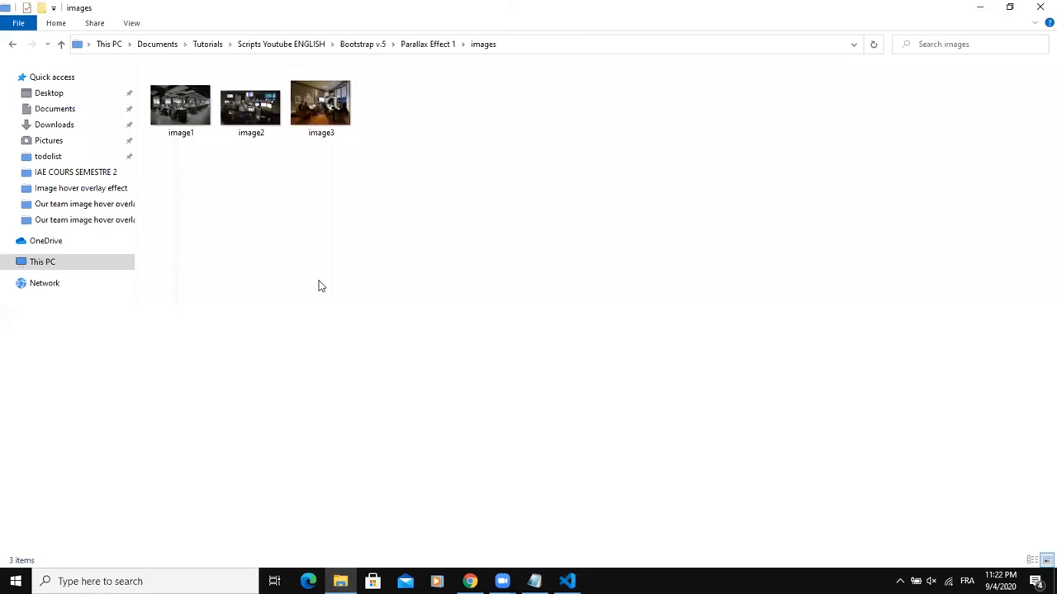
Open index.html from the Parallax Effect 1 folder in Chrome to preview the first section.
left_click(59, 43)
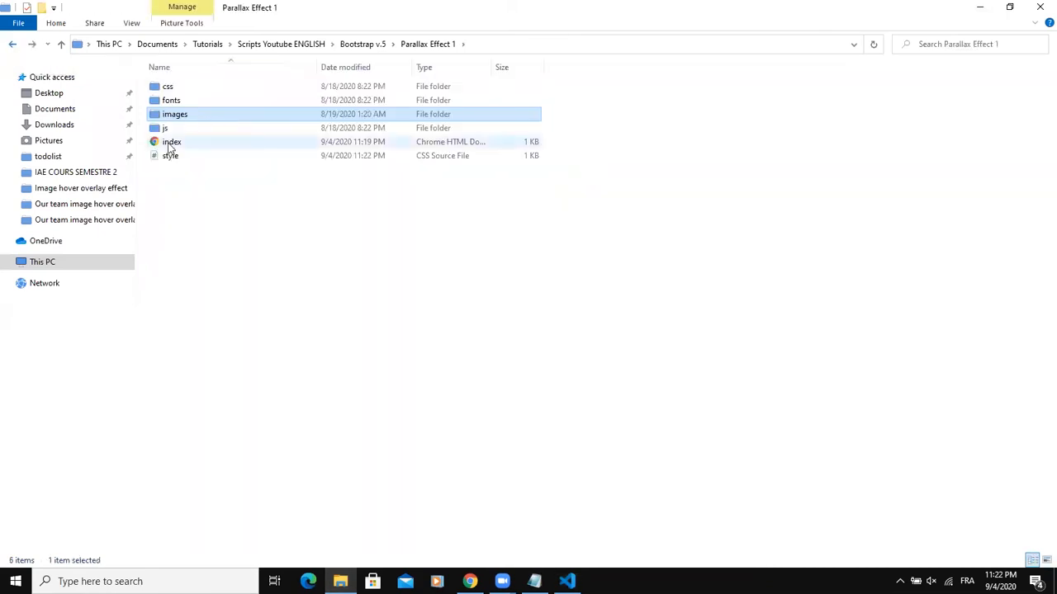
left_click(172, 142)
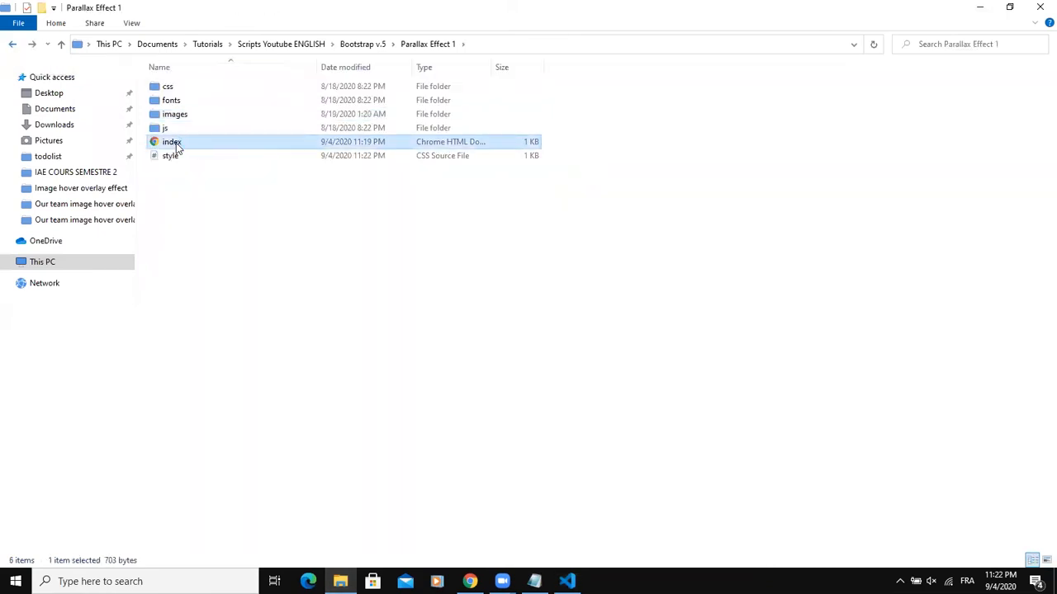
double_click(171, 142)
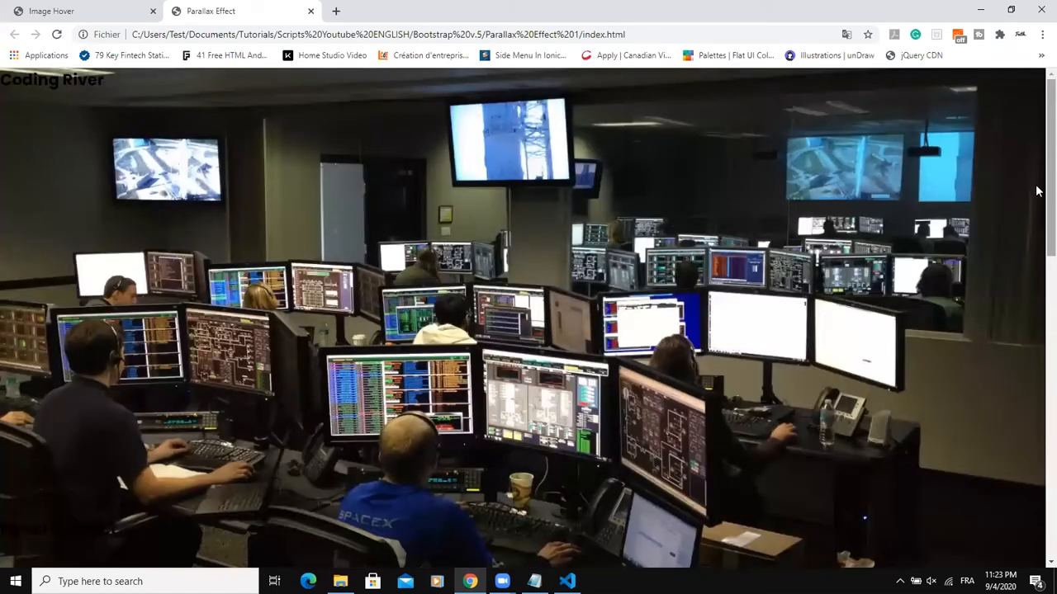
left_click(566, 582)
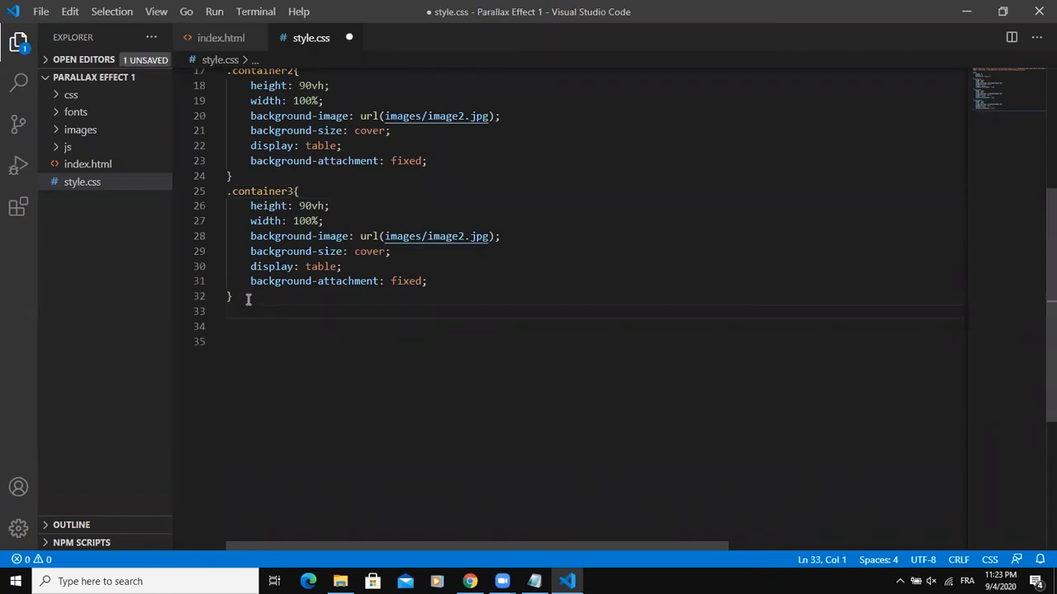
Write .overlay with width and height 100%, position relative, display flex, justify-content and align-items center.
type(".c")
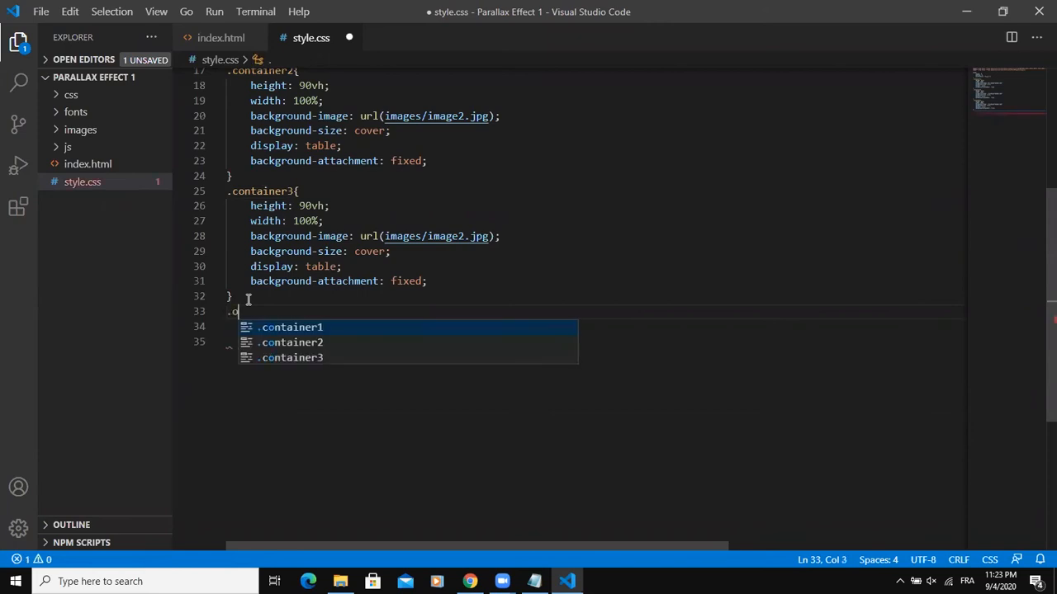
type("verlay{")
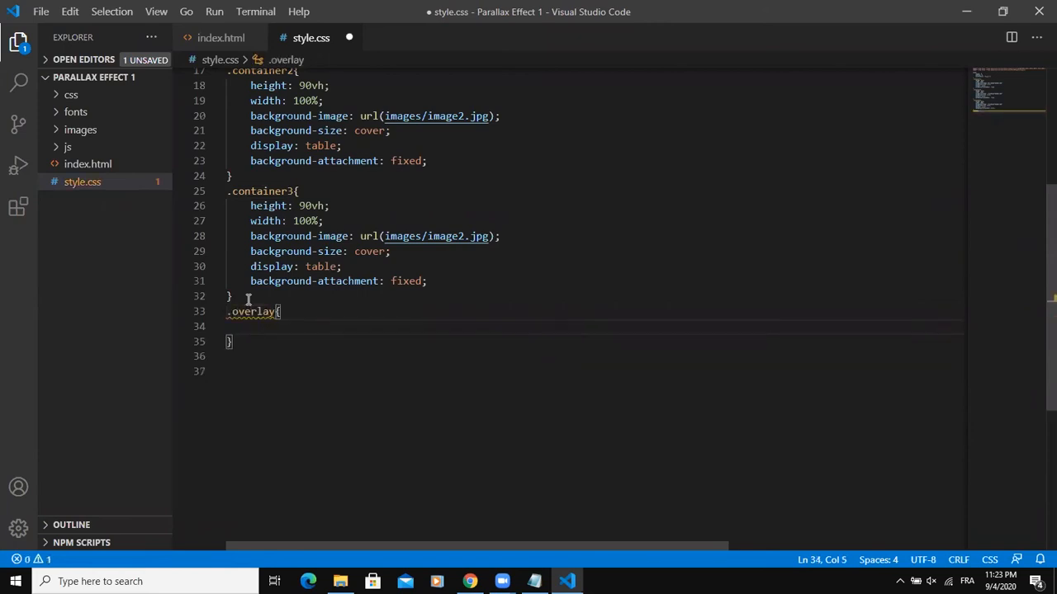
type("width: 100;")
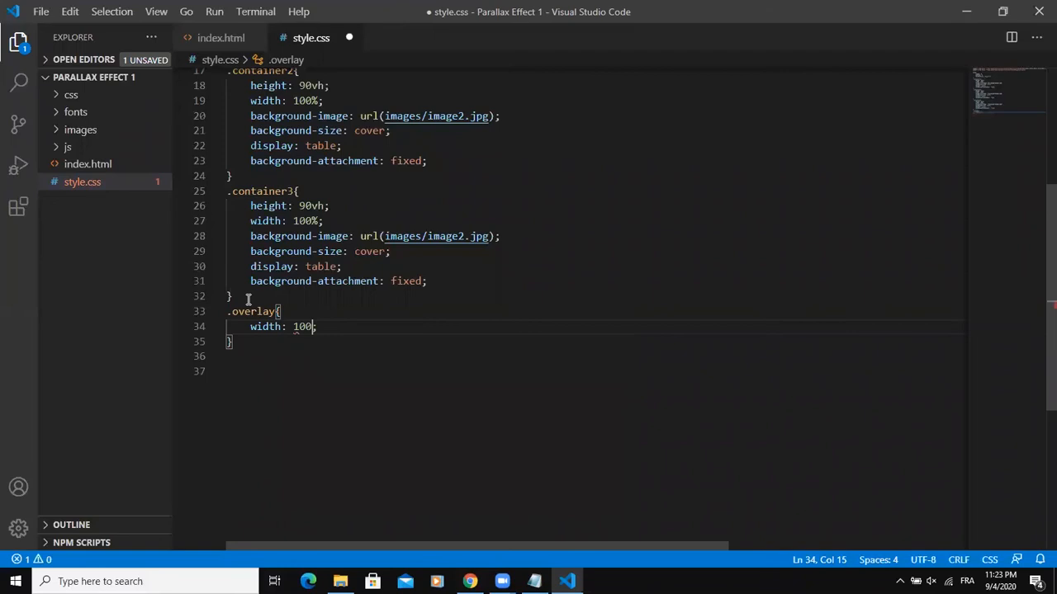
type("height: 100%;")
type("display: flex;")
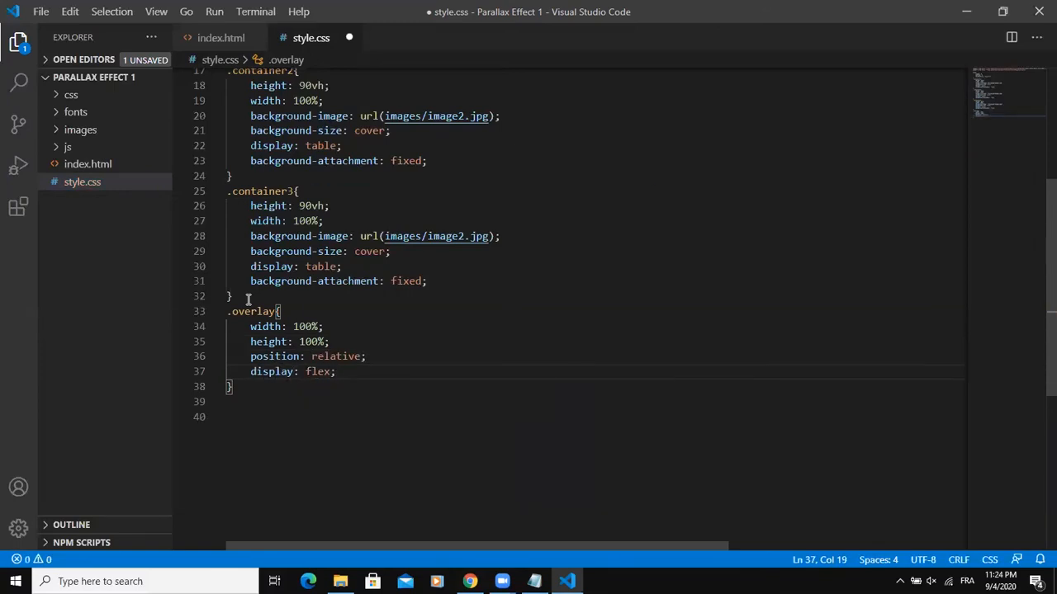
type("justify-content: ;")
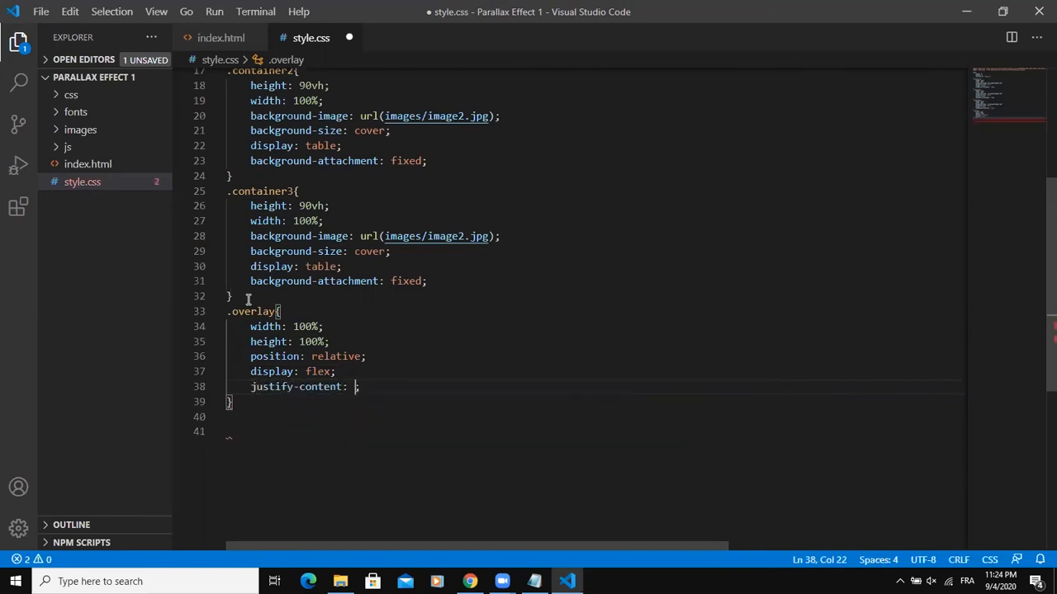
type(":")
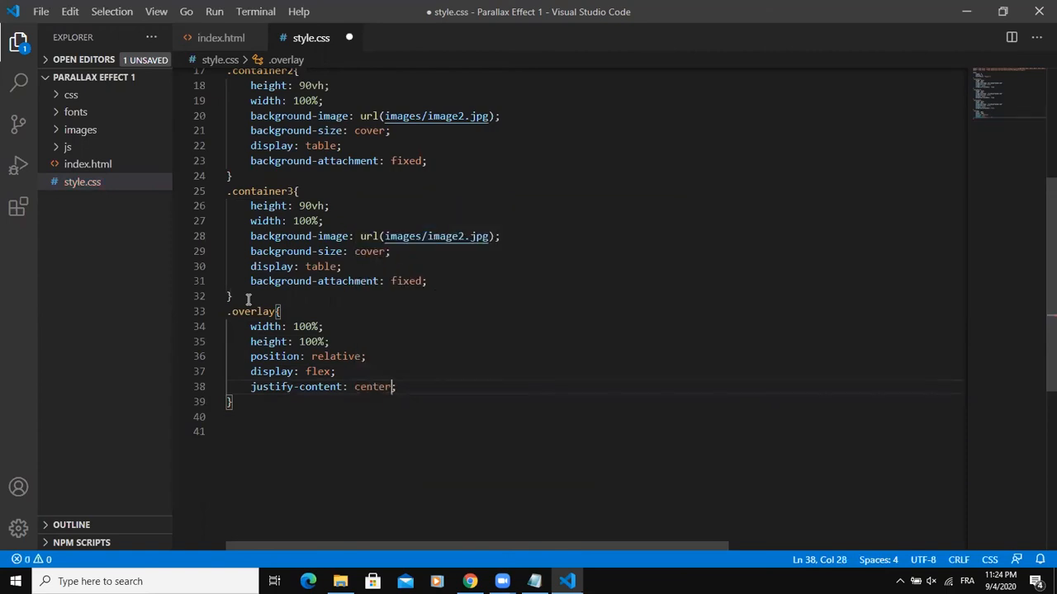
type("align-items: cent")
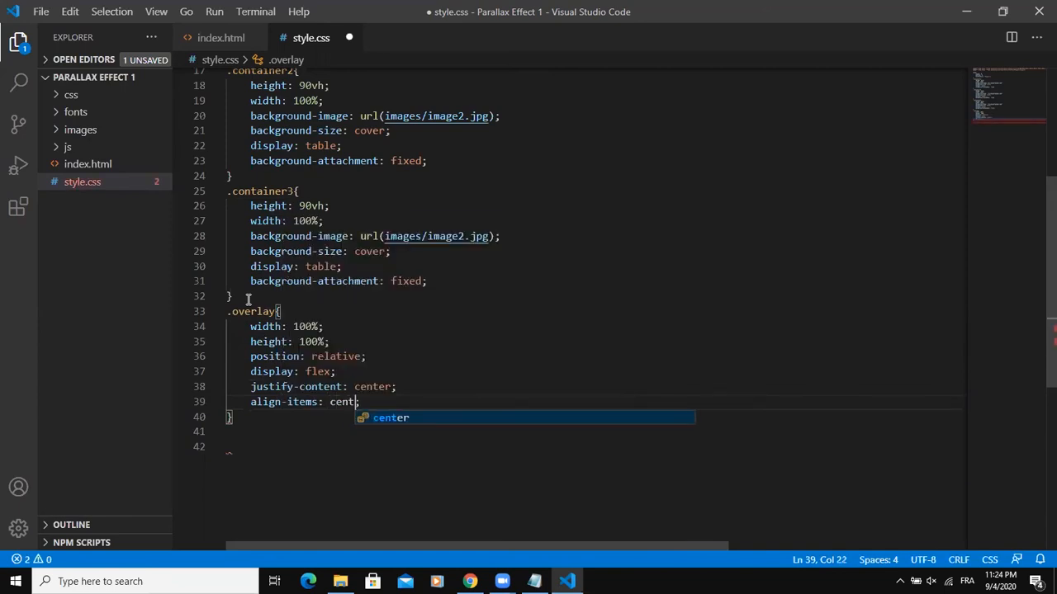
left_click(469, 581)
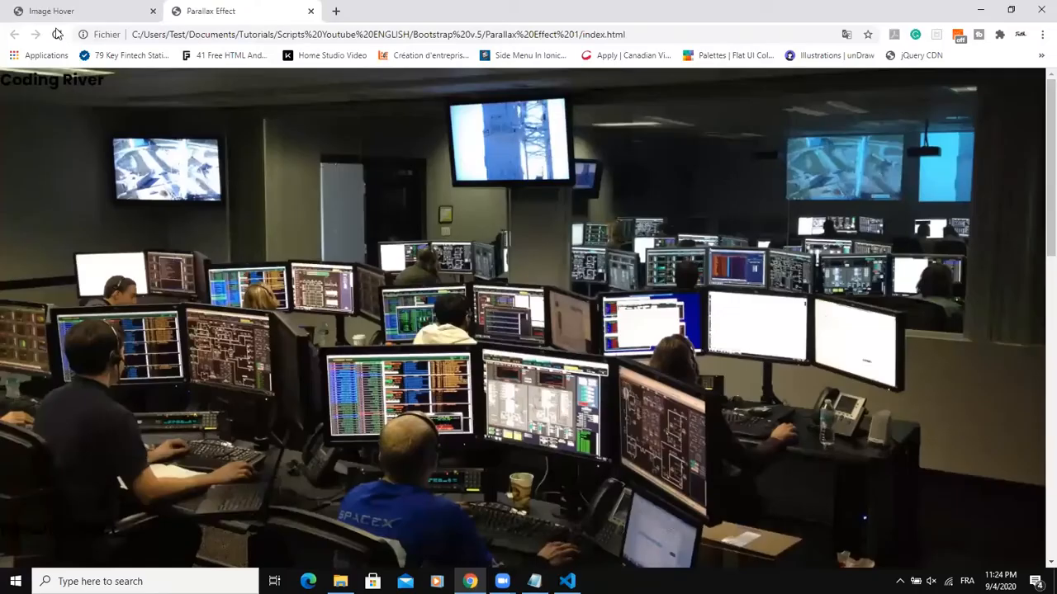
Reload the page in Chrome and scroll to check the centred headings over the fixed backgrounds.
left_click(58, 33)
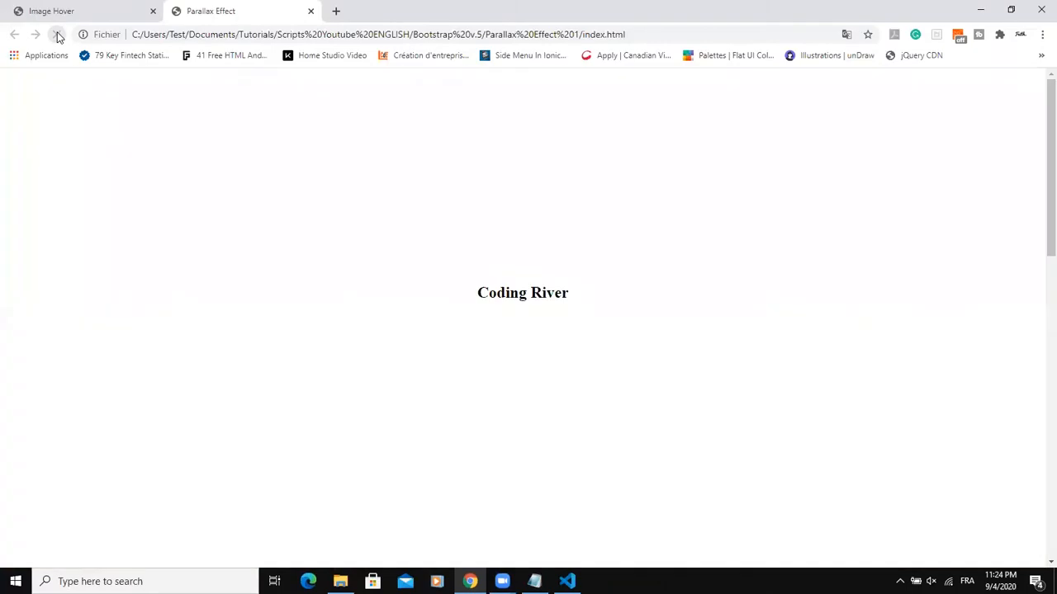
left_click(57, 33)
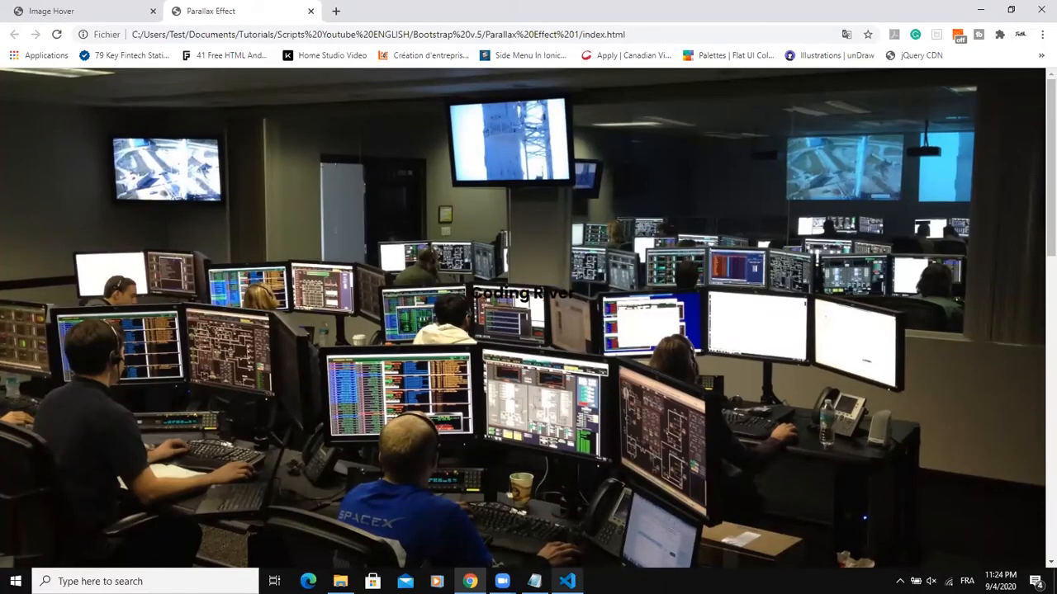
left_click(566, 581)
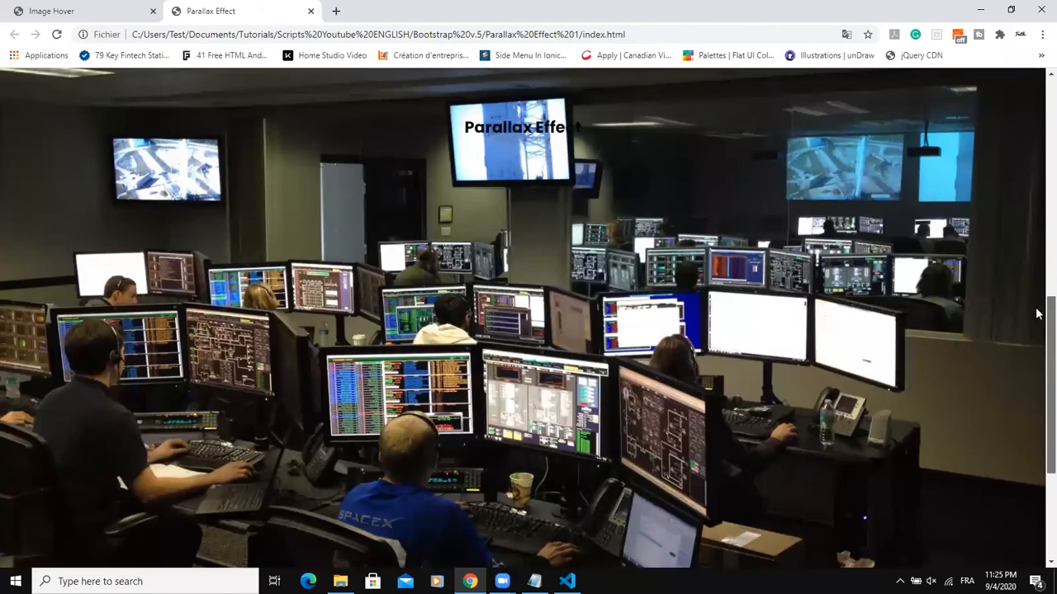
scroll("down", 3)
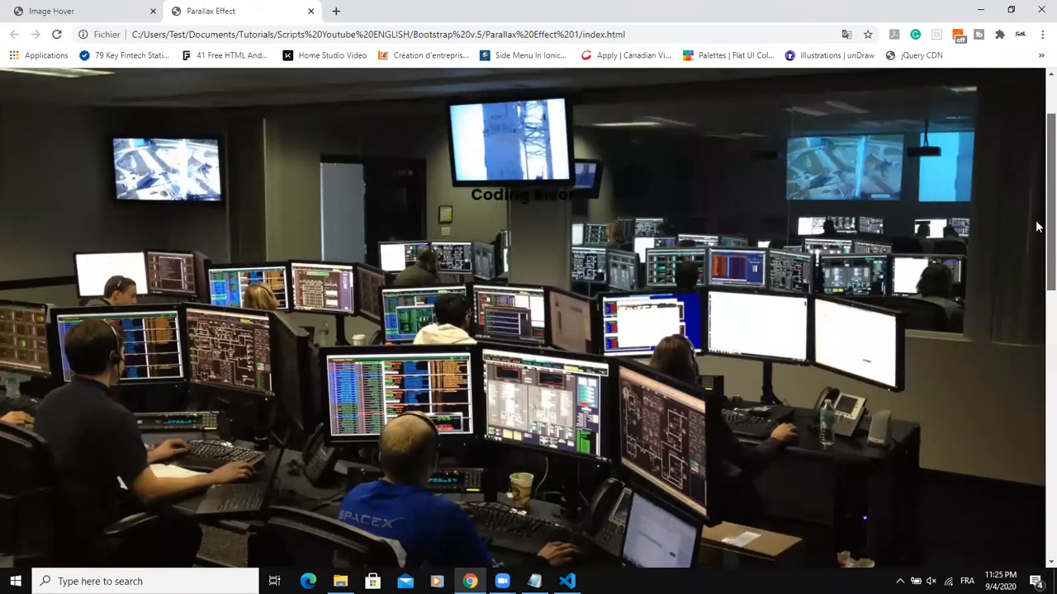
left_click(566, 581)
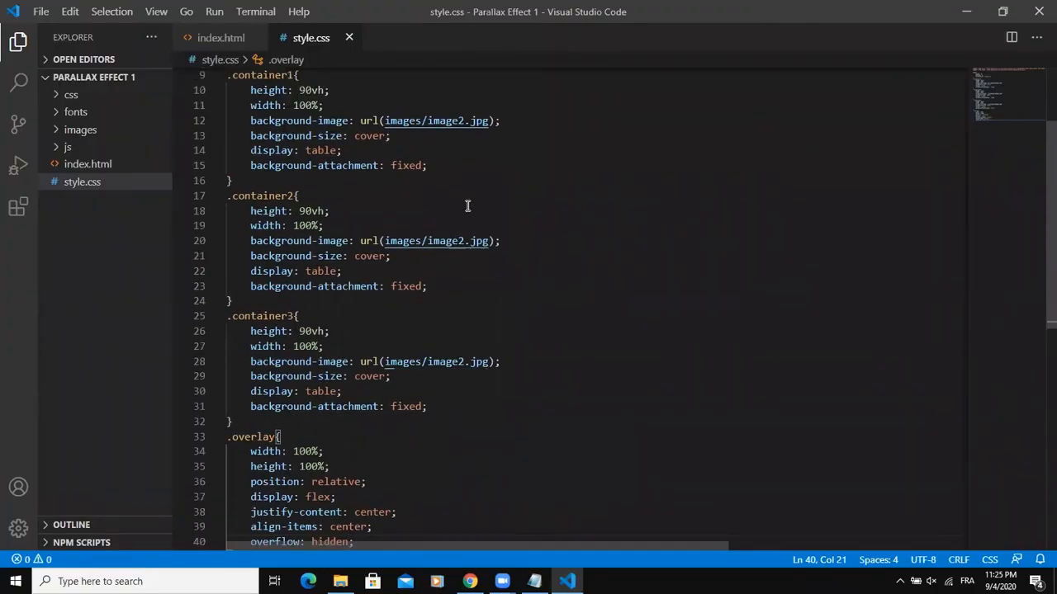
Point .container2 at image1.jpg and .container3 at image3.jpg, then save the stylesheet.
left_click(462, 241)
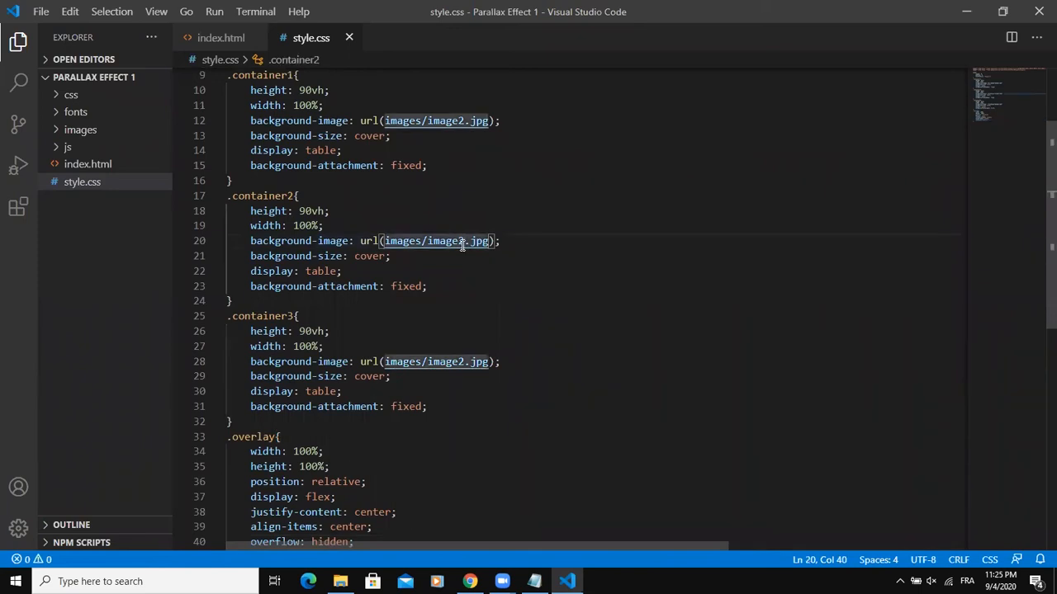
key("Backspace")
type("1")
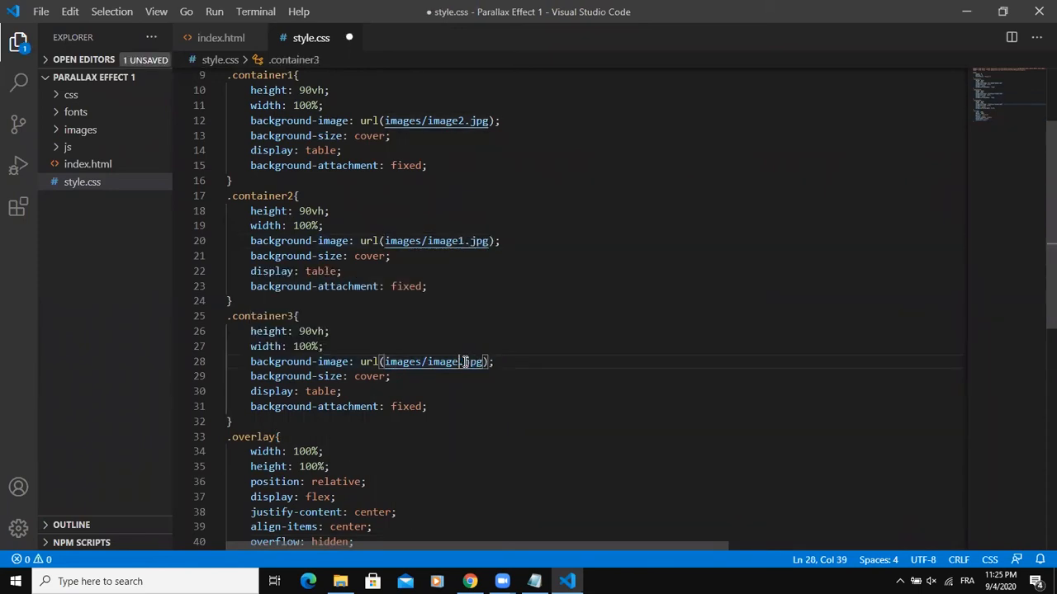
type("3")
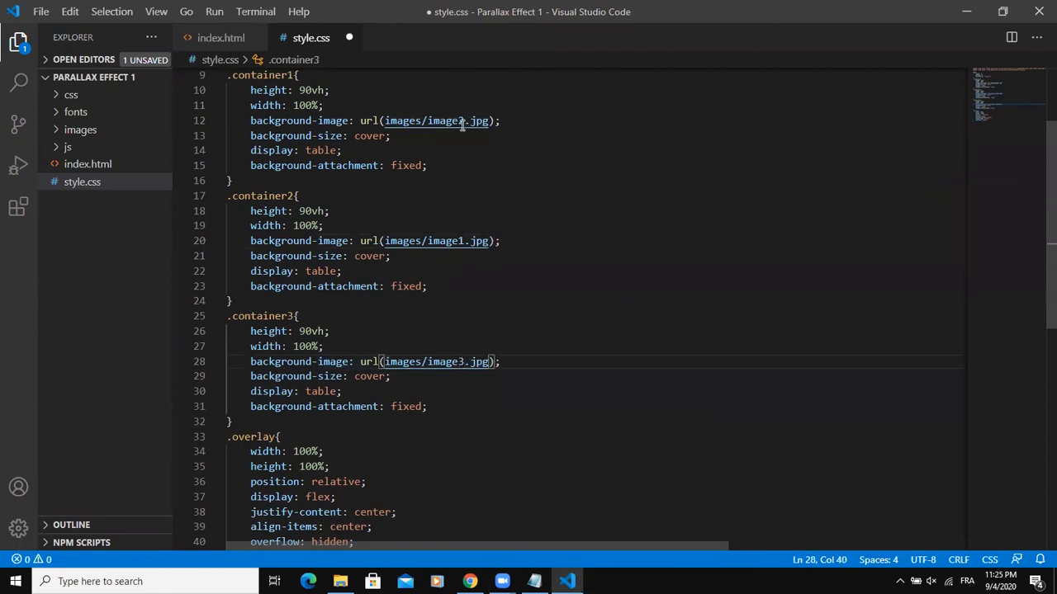
key("ctrl+s")
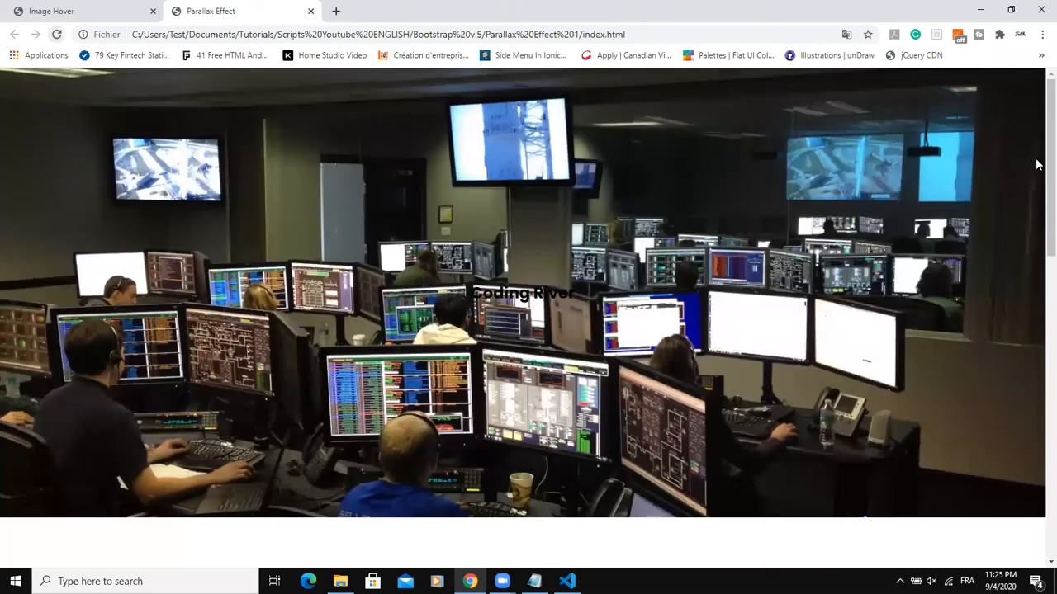
Scroll through the page to see the three different fixed photo backgrounds, then return to style.css.
scroll("down", 3)
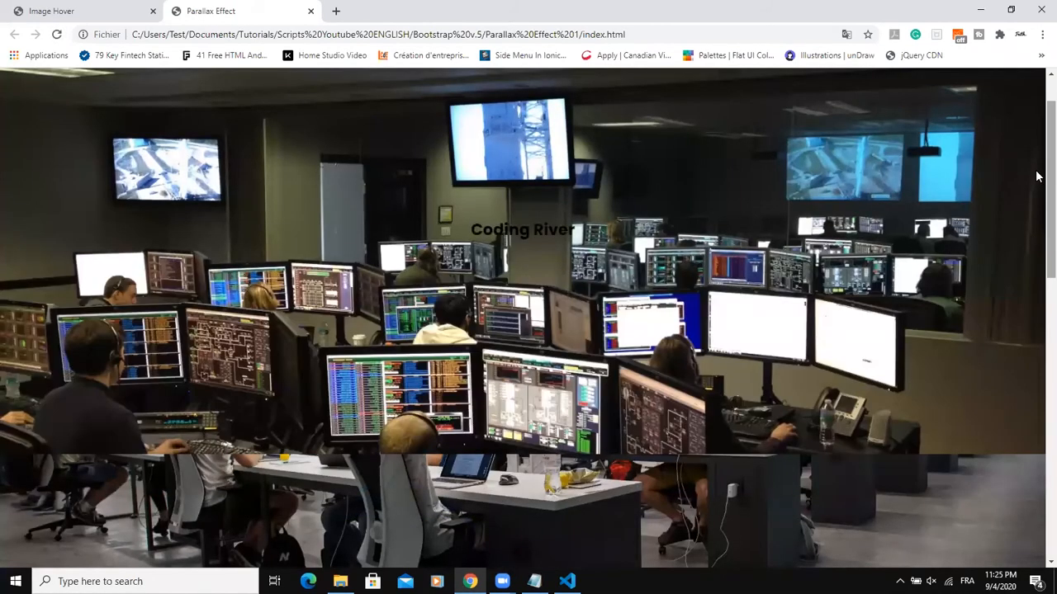
scroll("down", 3)
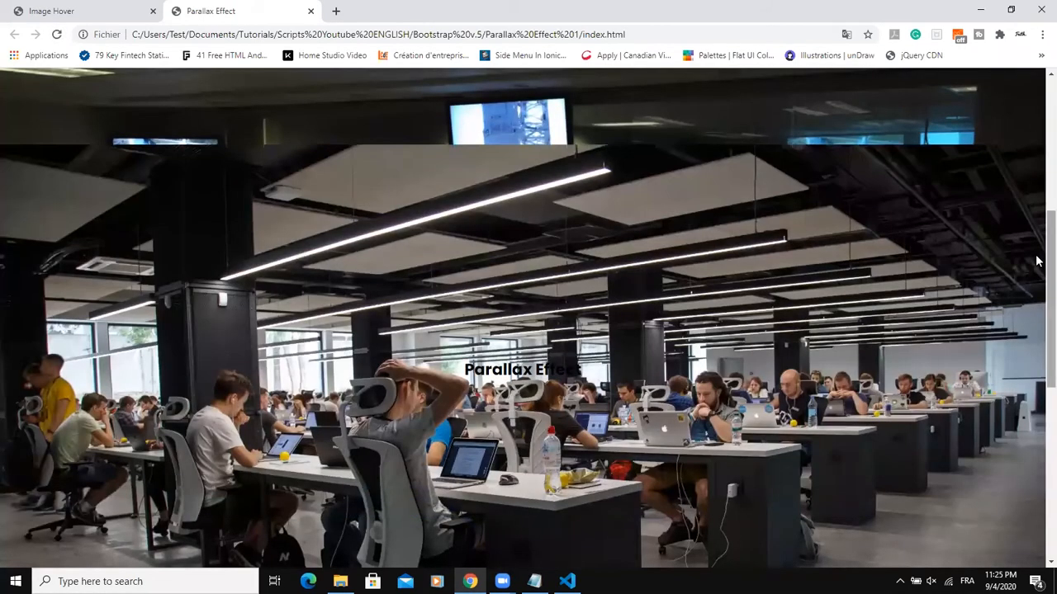
scroll("down", 3)
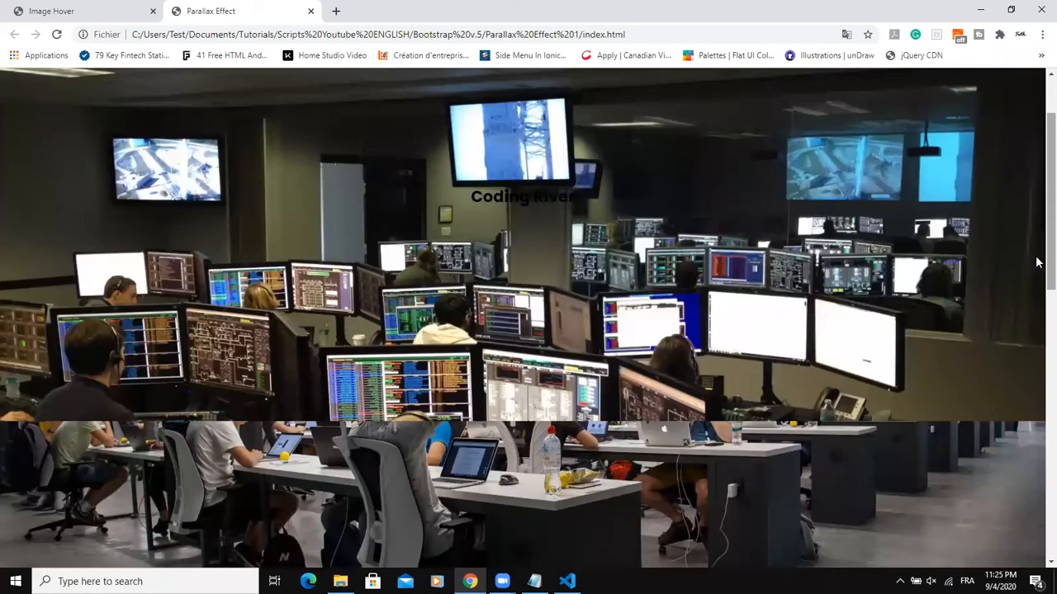
scroll("down", 3)
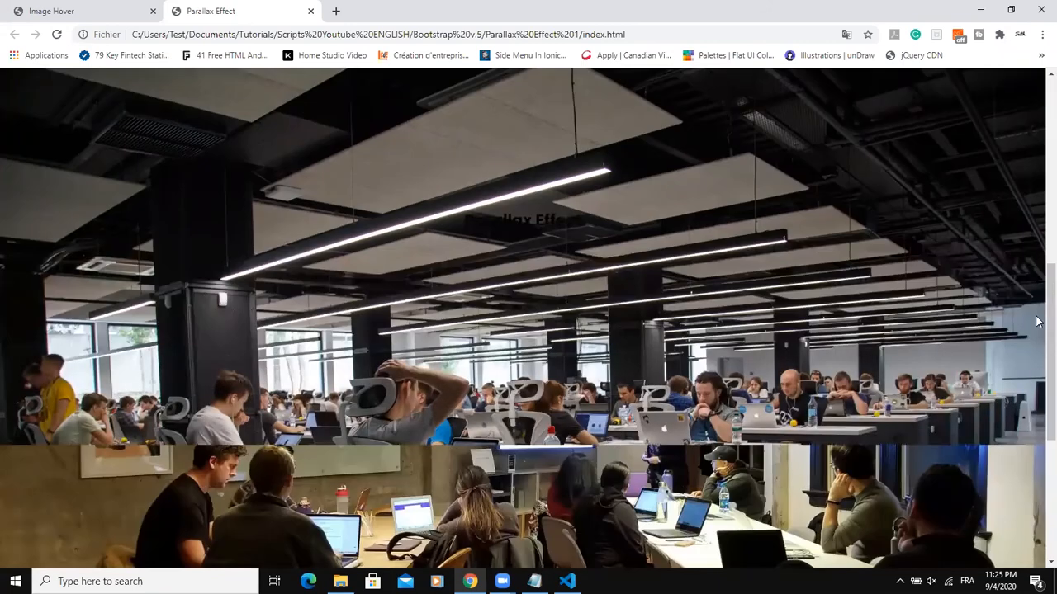
scroll("down", 3)
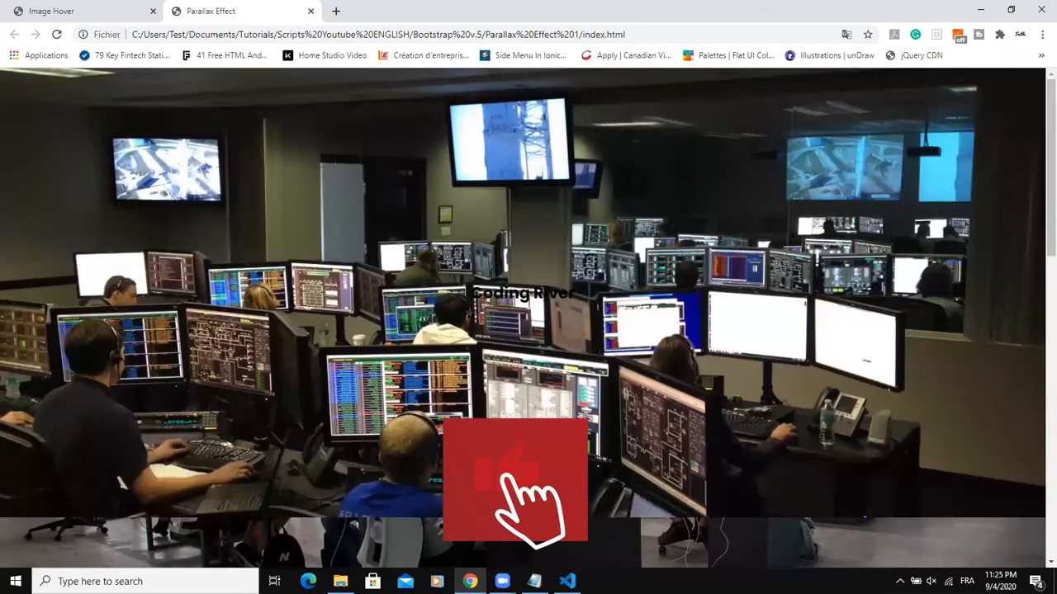
left_click(566, 581)
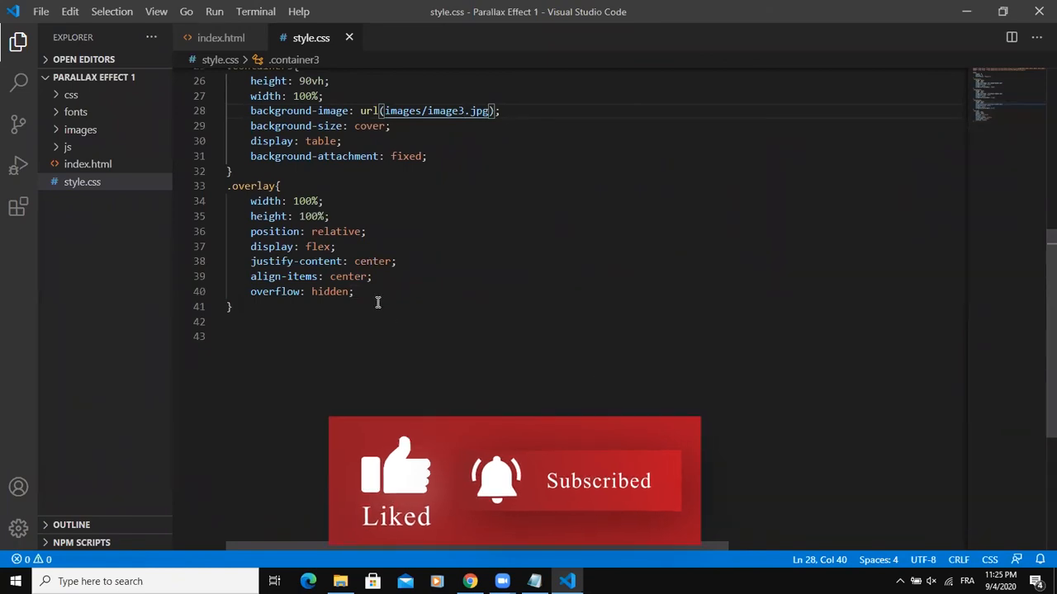
Add background: rgba(2,47,114,0.7); to the .overlay rule and save.
left_click(354, 291)
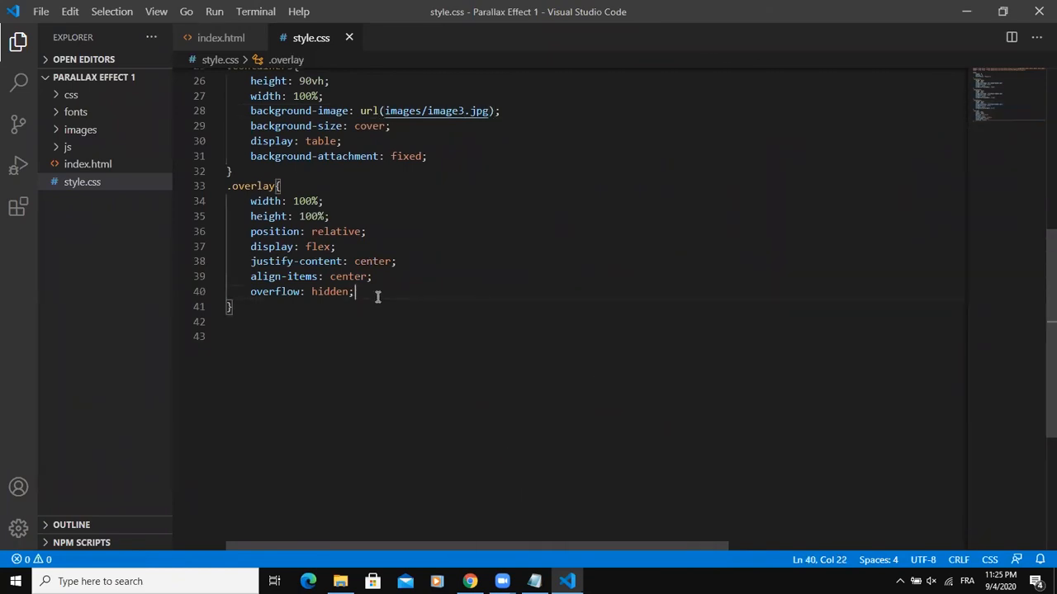
type("background: rgba(2,47);")
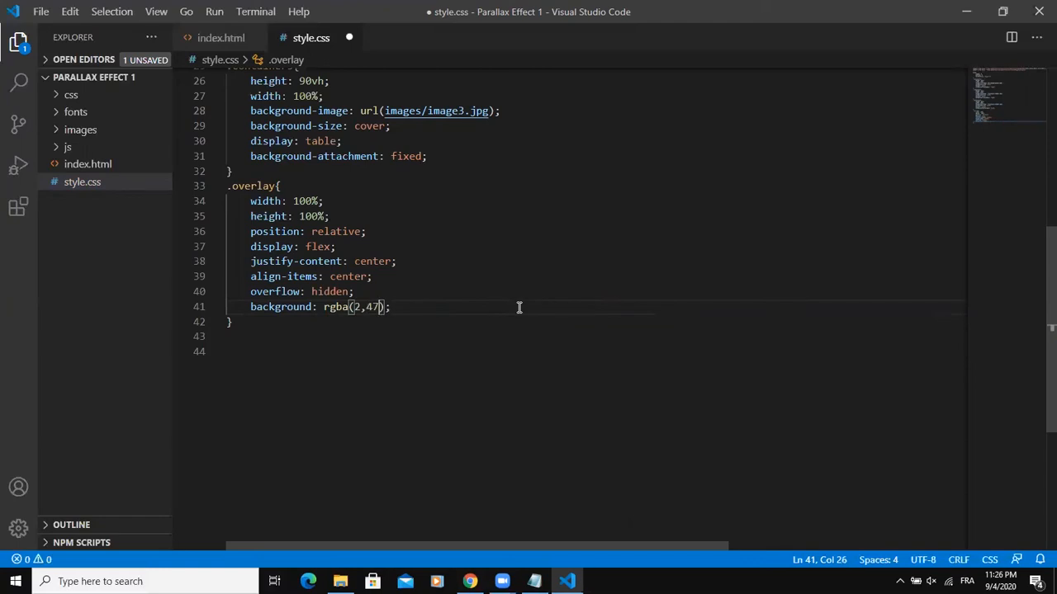
type("114,")
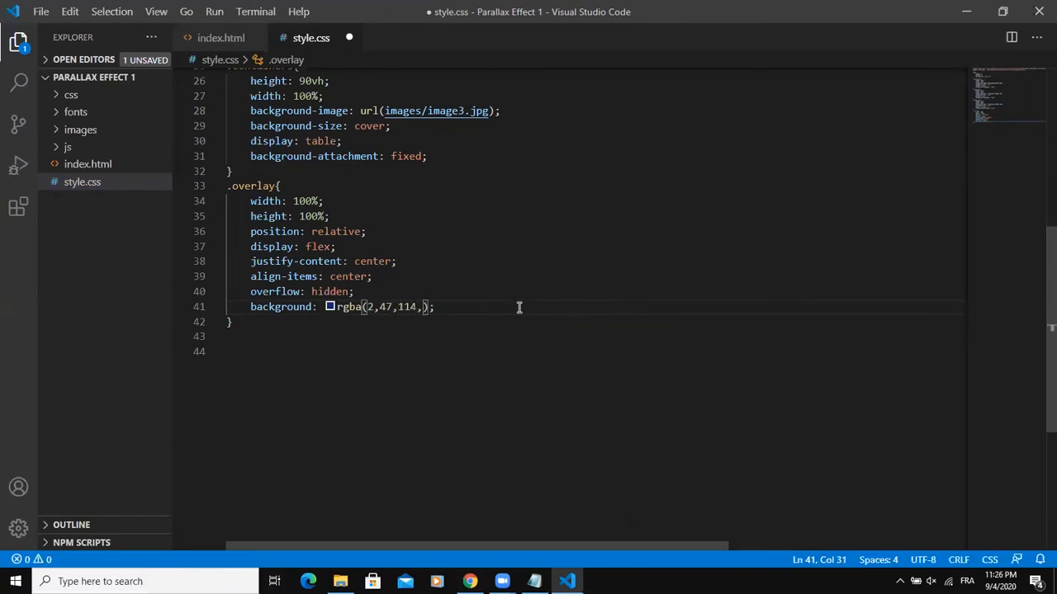
type("0.7")
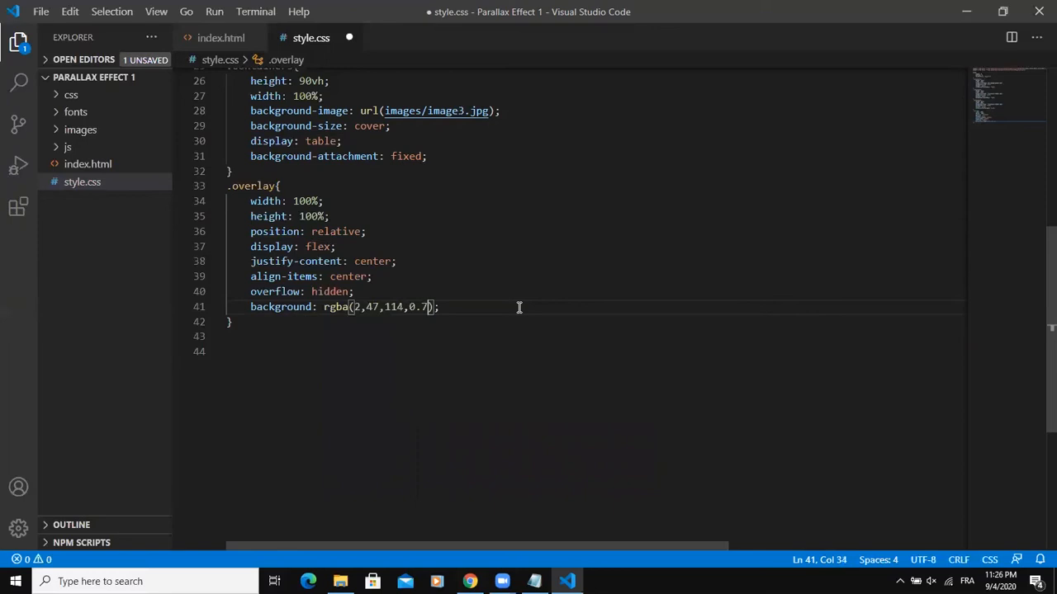
key("ctrl+s")
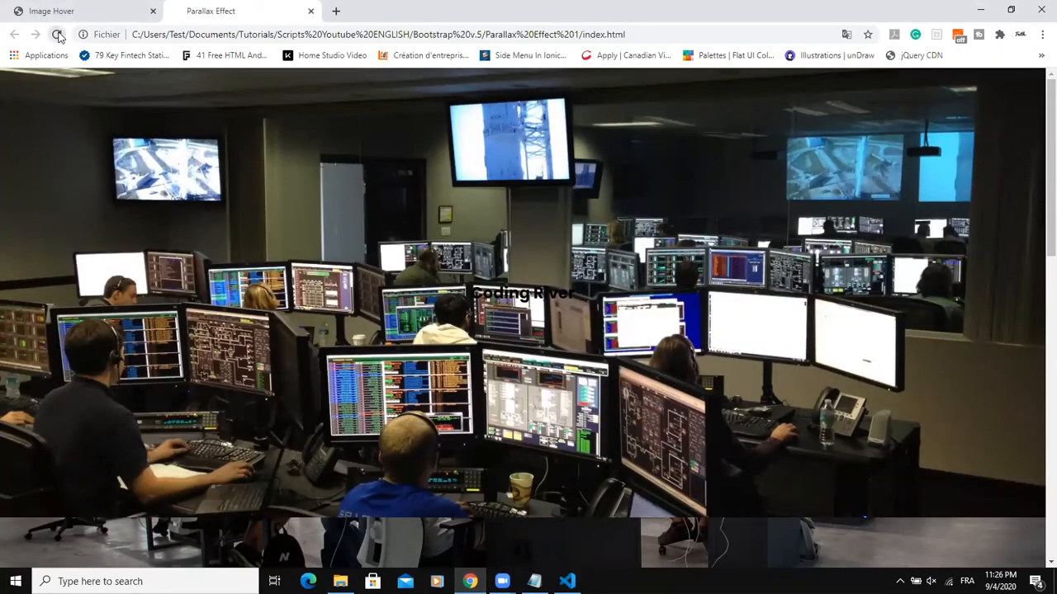
Reload the page and scroll down to see each section tinted dark blue.
left_click(57, 33)
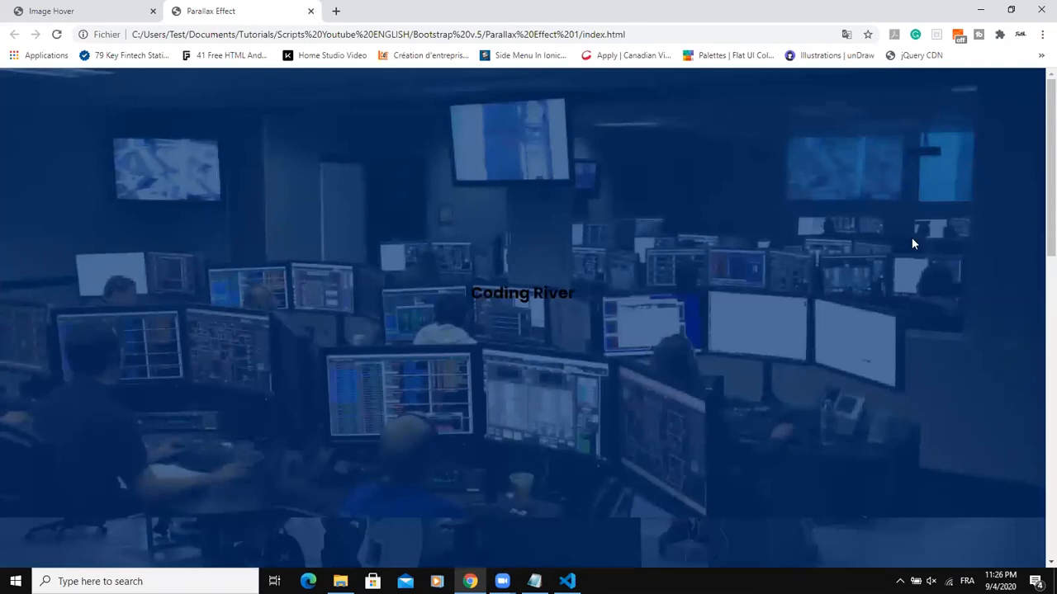
scroll("down", 3)
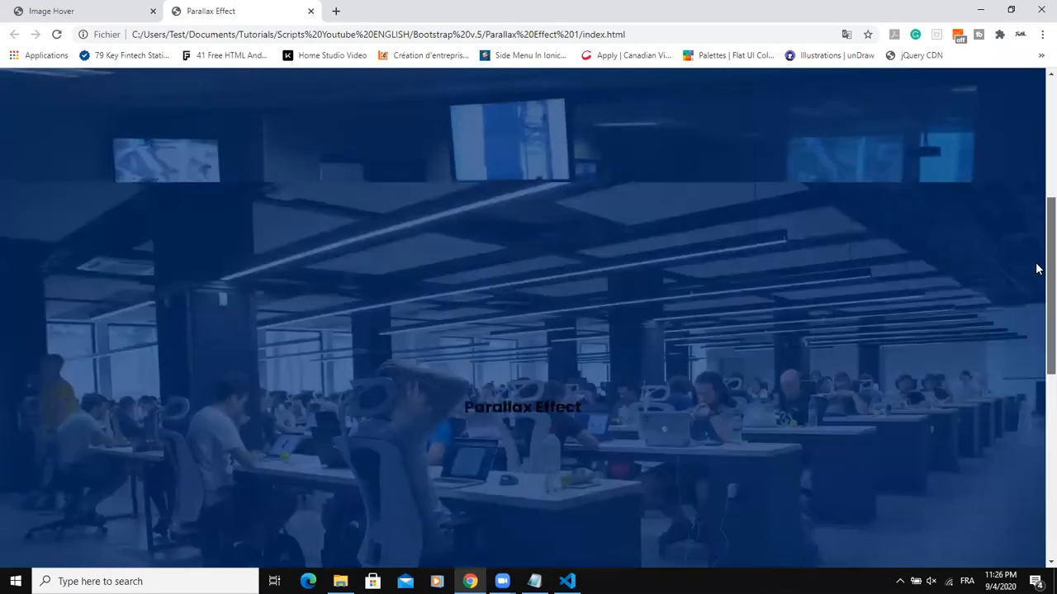
scroll("down", 3)
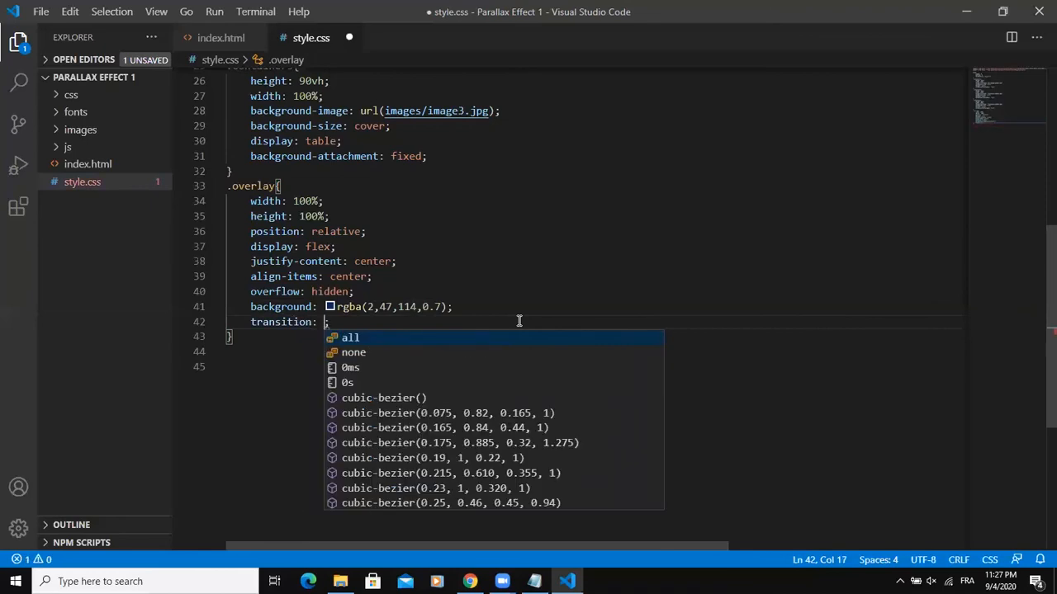
Add transition: .7s ease; to .overlay and glance at the HTML markup.
type(".7;")
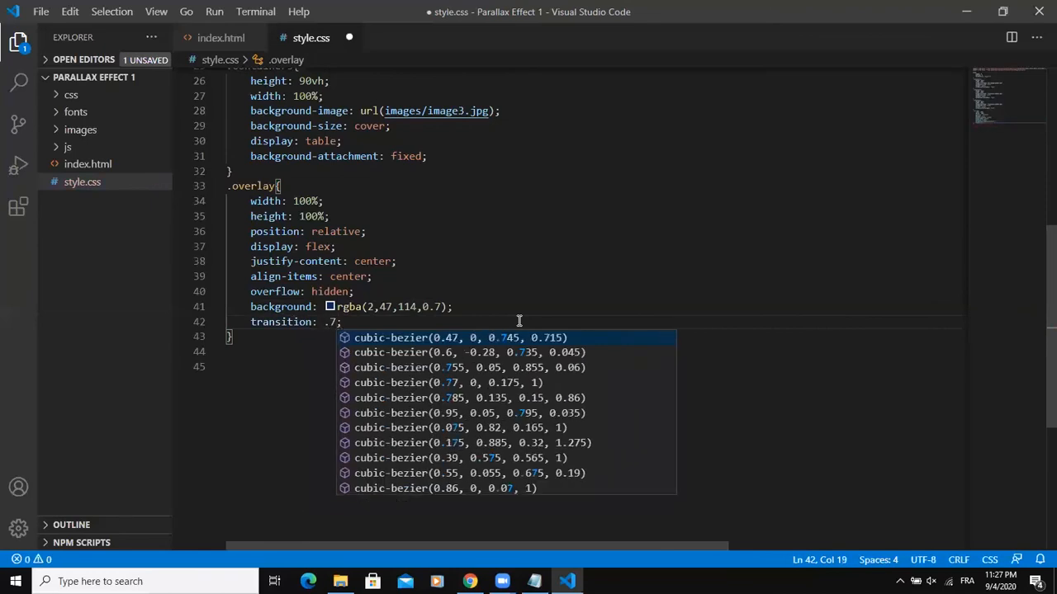
type("ease")
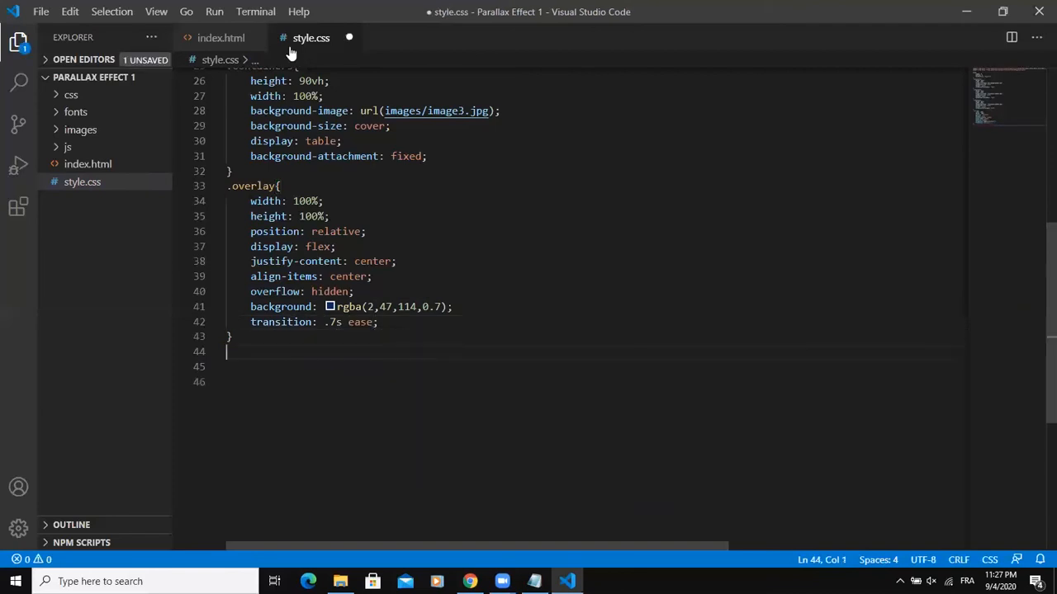
left_click(221, 36)
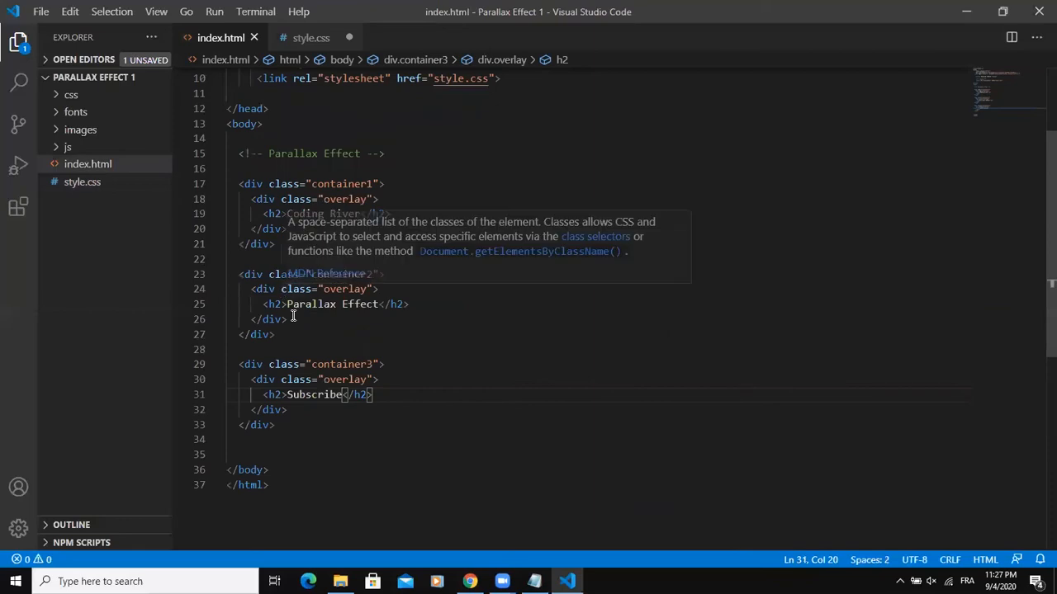
mouse_move(324, 43)
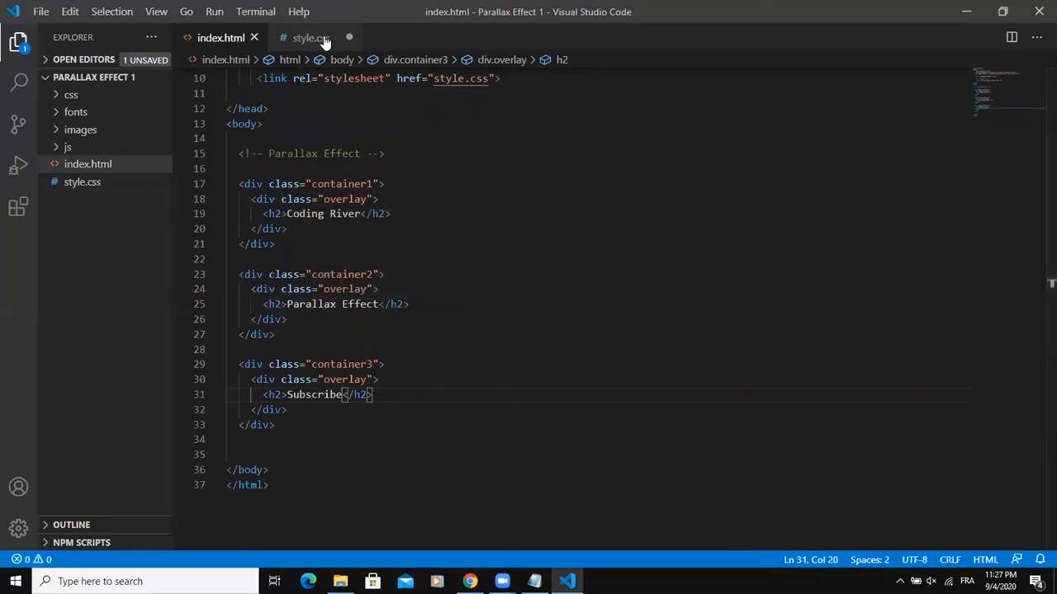
left_click(310, 36)
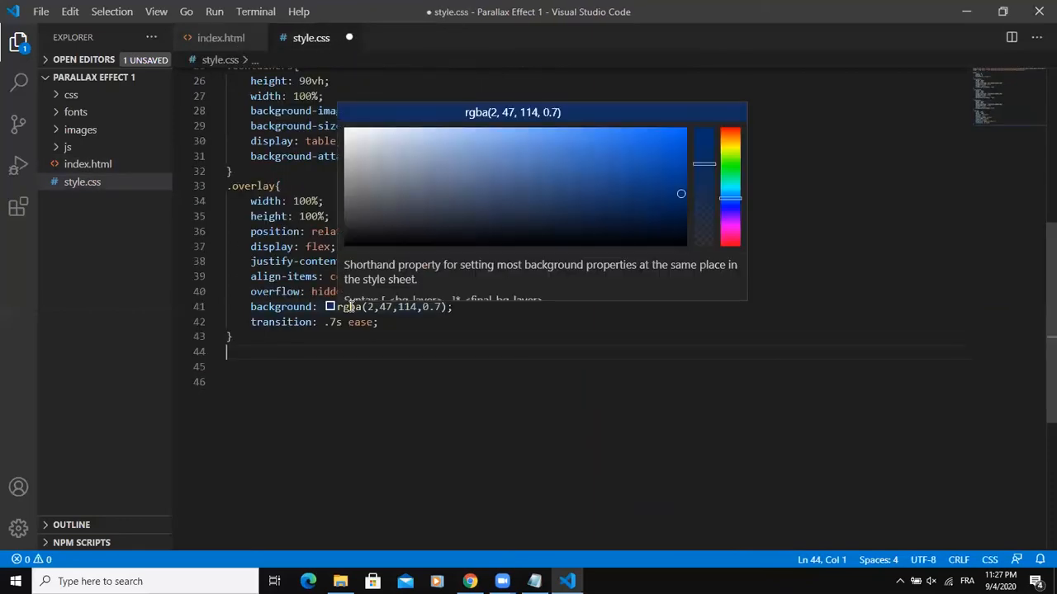
Create an h2 rule with font-size: 60px and color: white, then check the larger white headings.
type("h2")
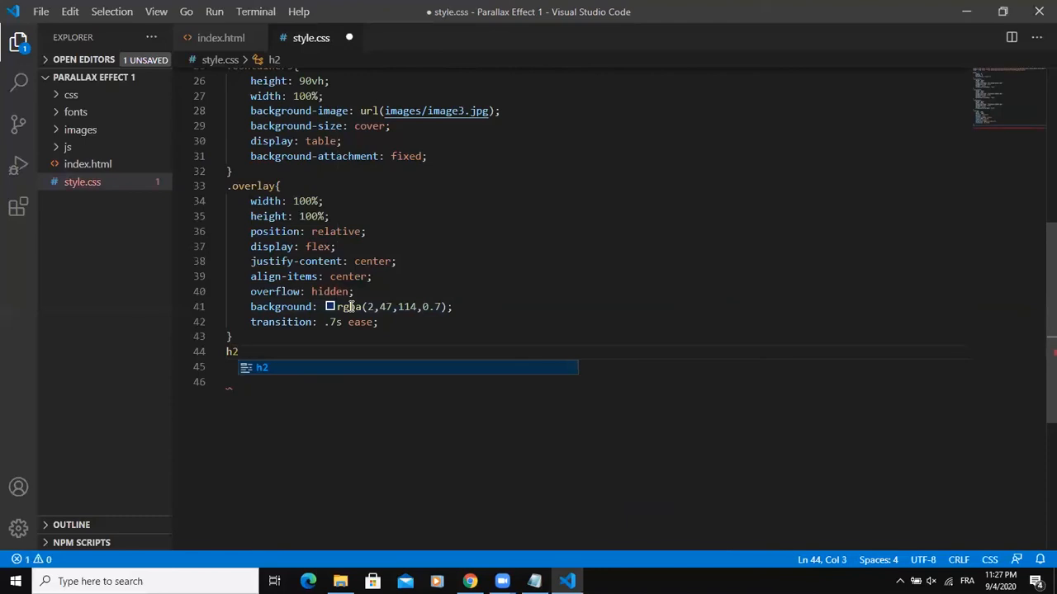
type("font-si")
type("color: ;")
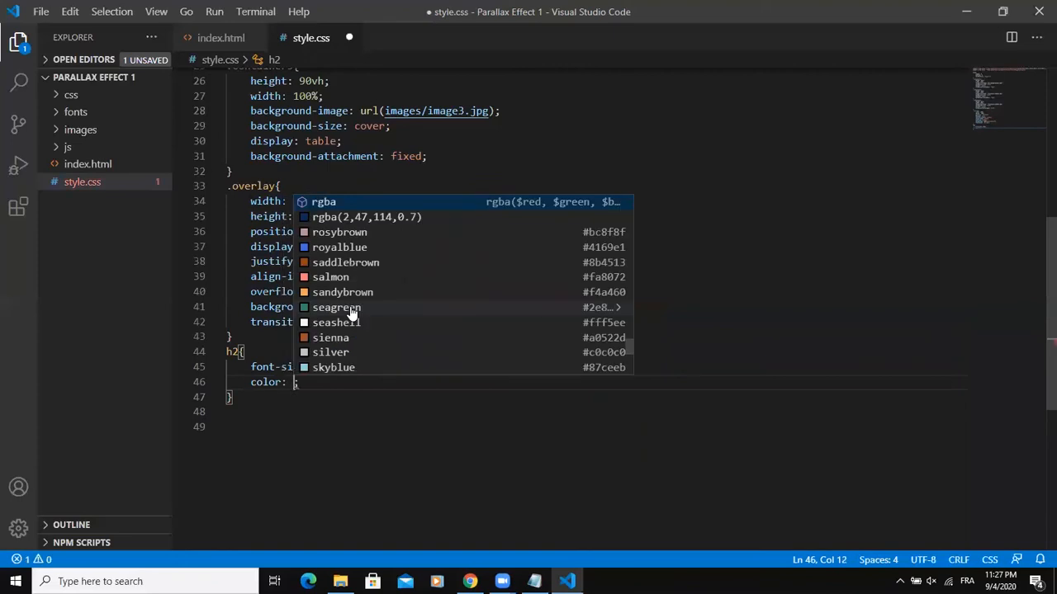
type("white")
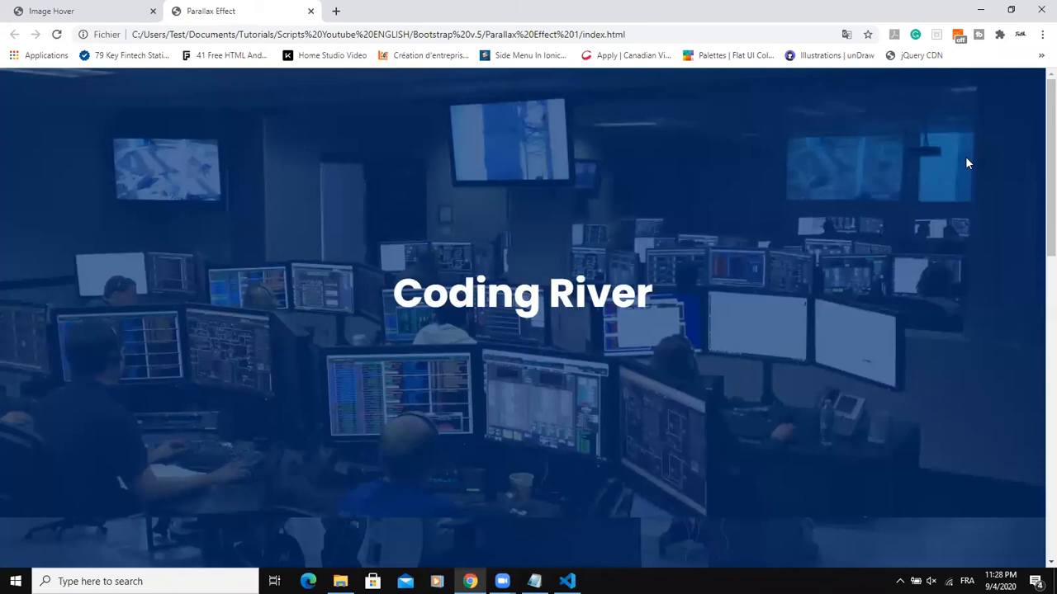
scroll("down", 3)
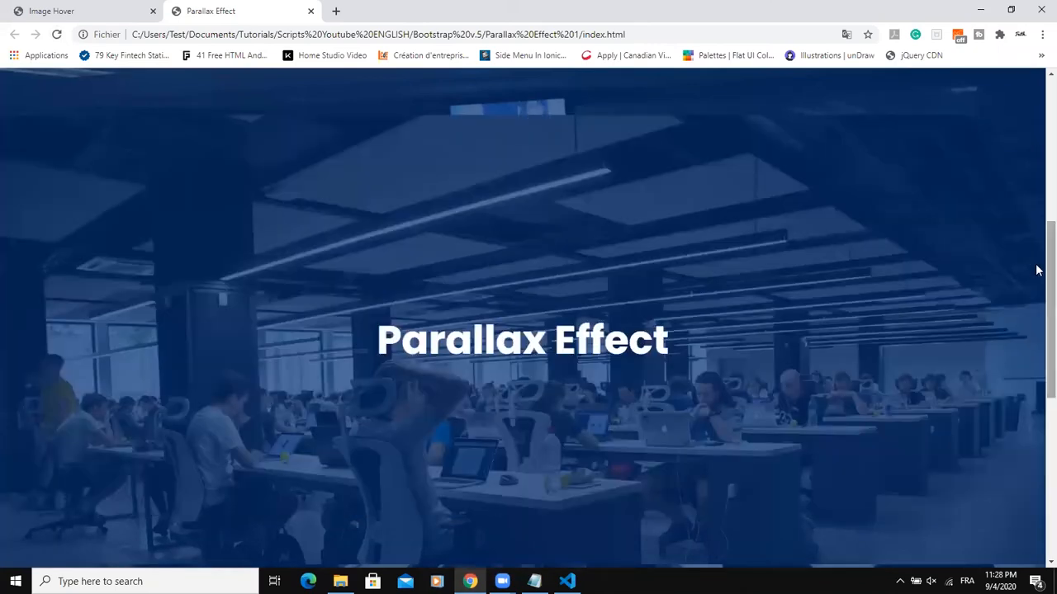
scroll("down", 3)
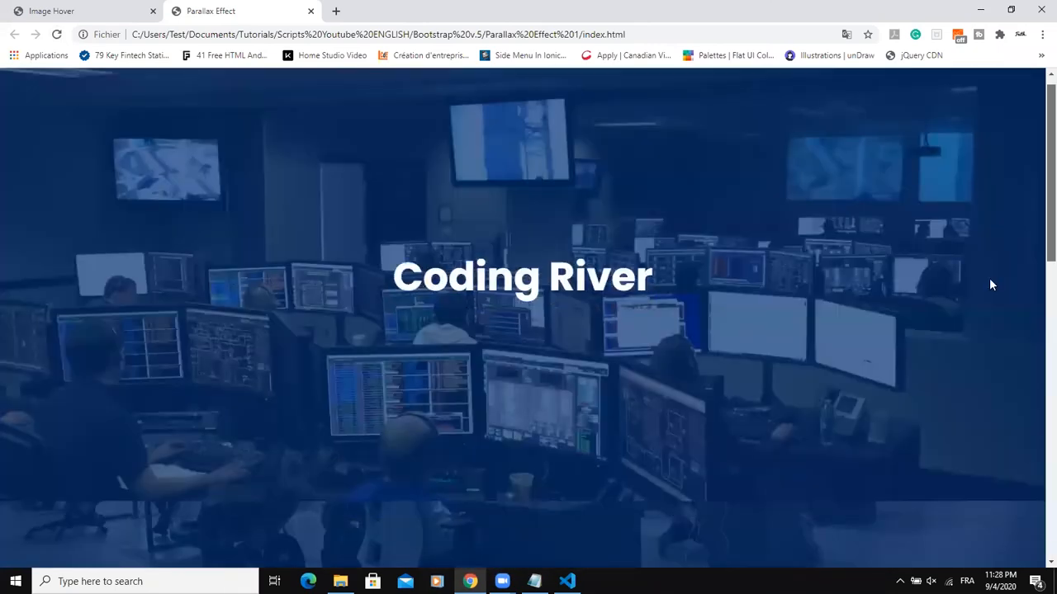
left_click(566, 581)
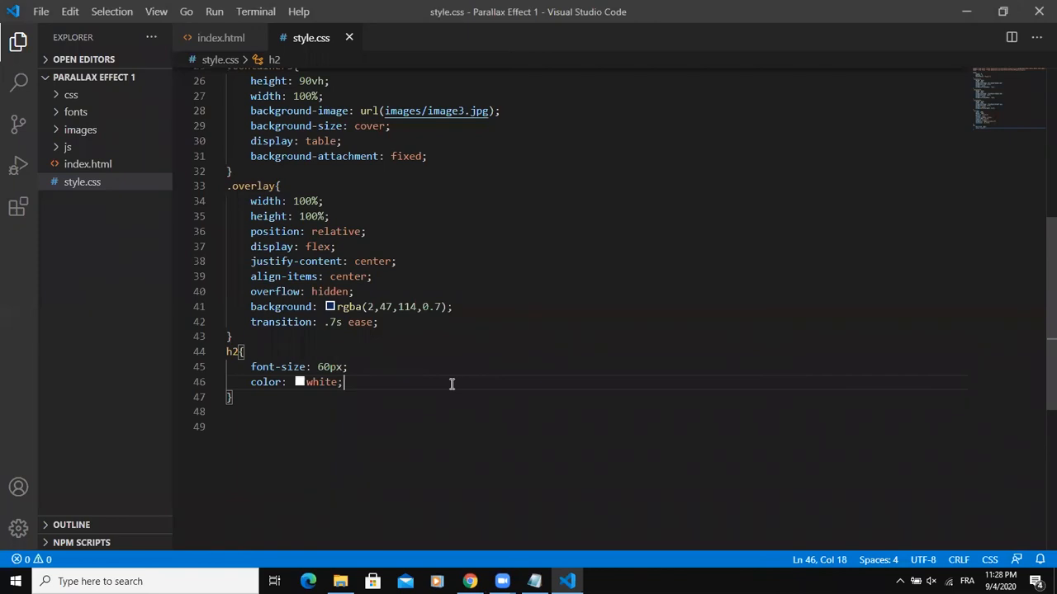
Add border: 8px solid white; and padding: 15px 35px; to the h2 rule.
key("Enter")
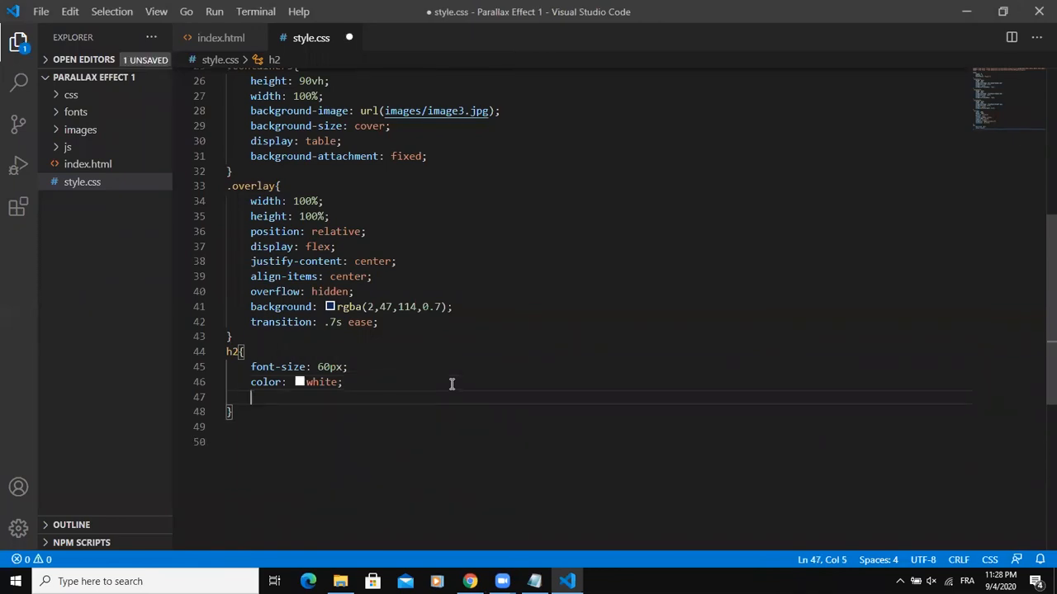
type("border")
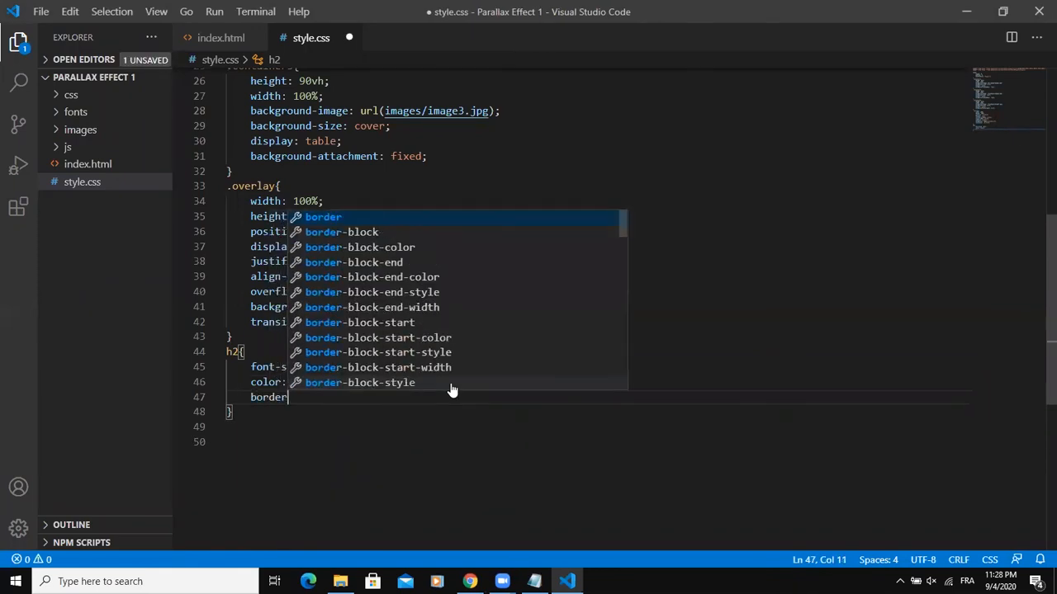
type(": 8px solid white;")
type("padding: 15px;")
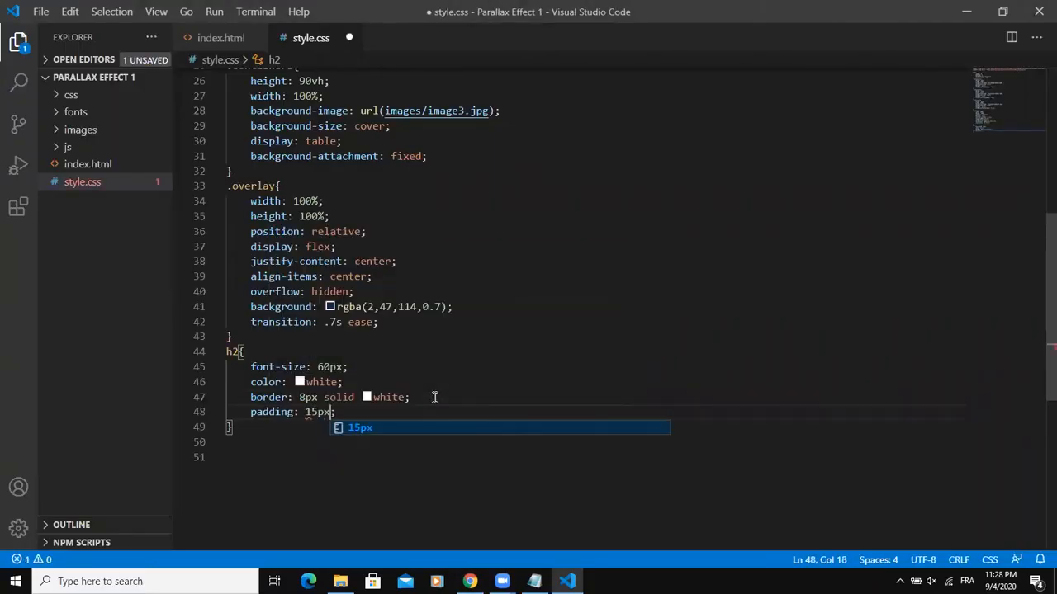
type("35px")
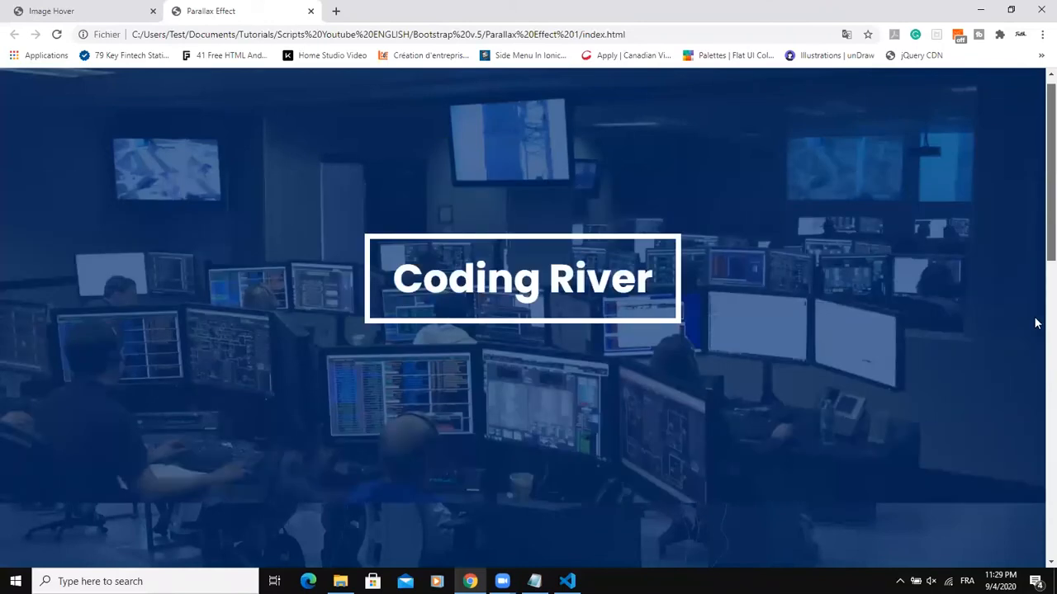
scroll("down", 3)
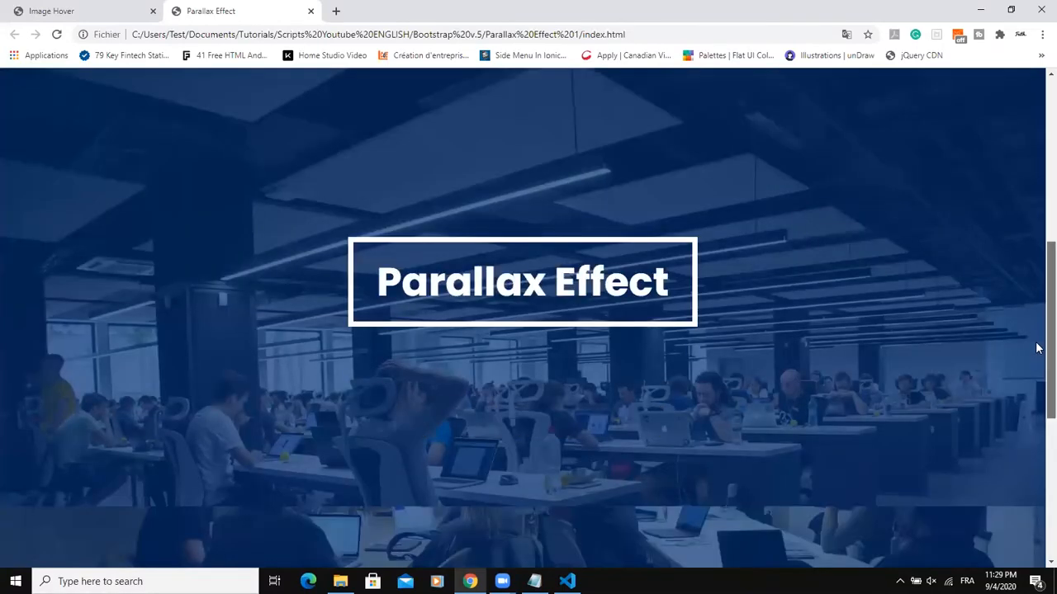
scroll("down", 3)
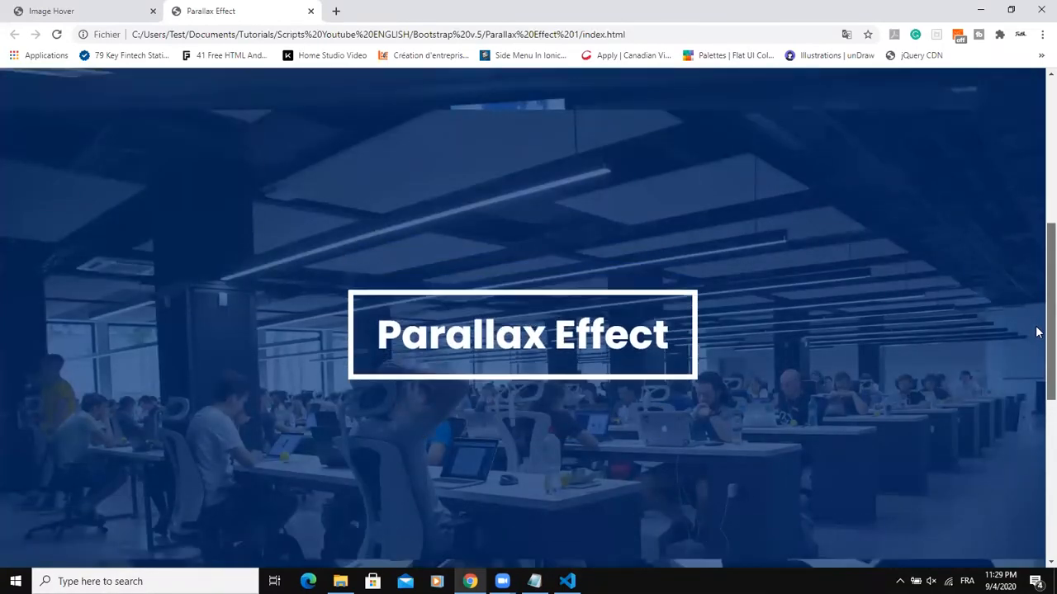
scroll("down", 3)
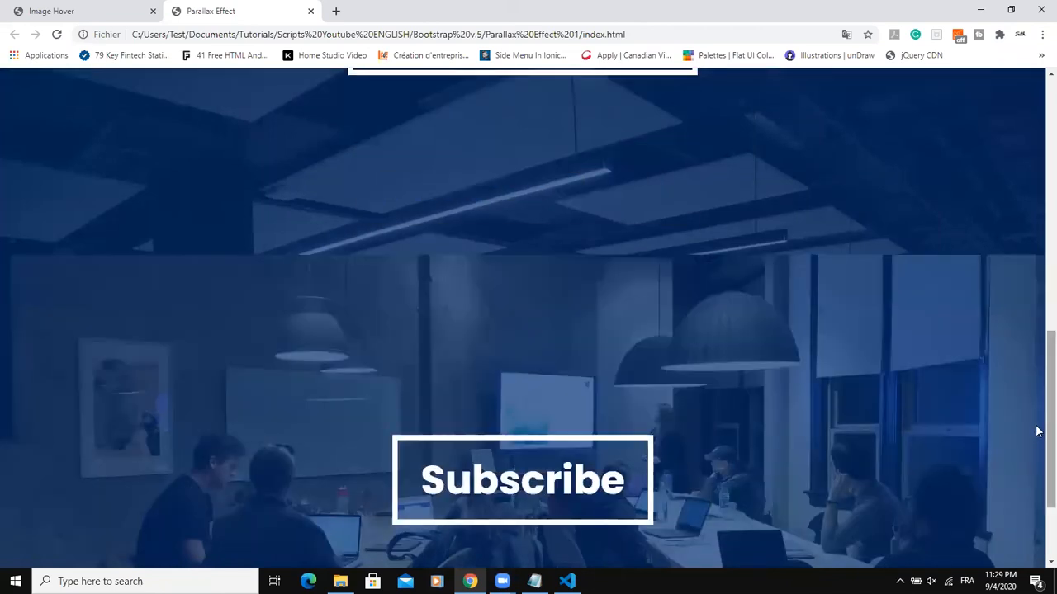
scroll("up", 3)
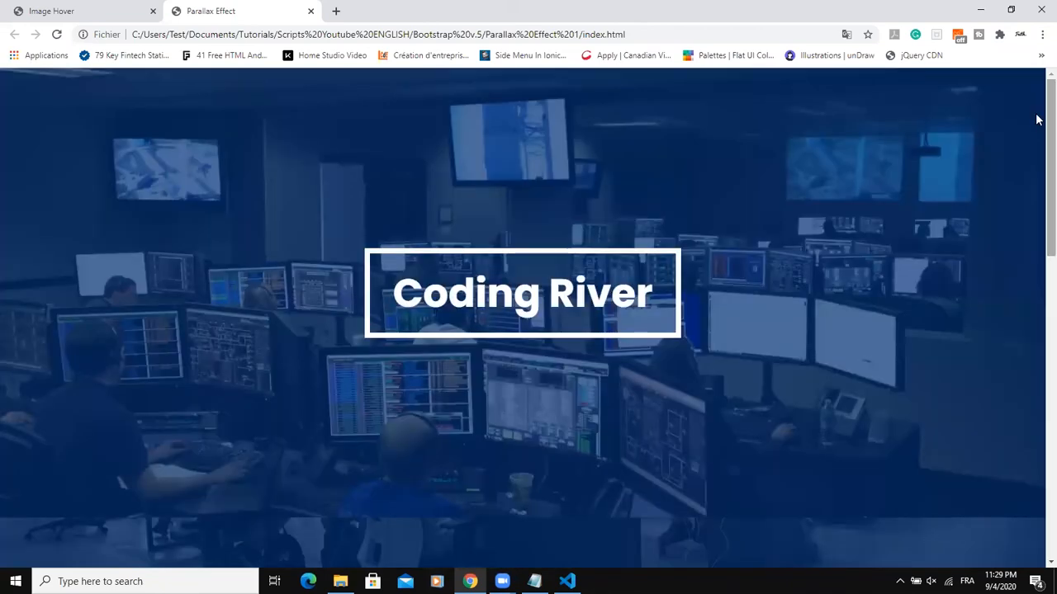
left_click(566, 581)
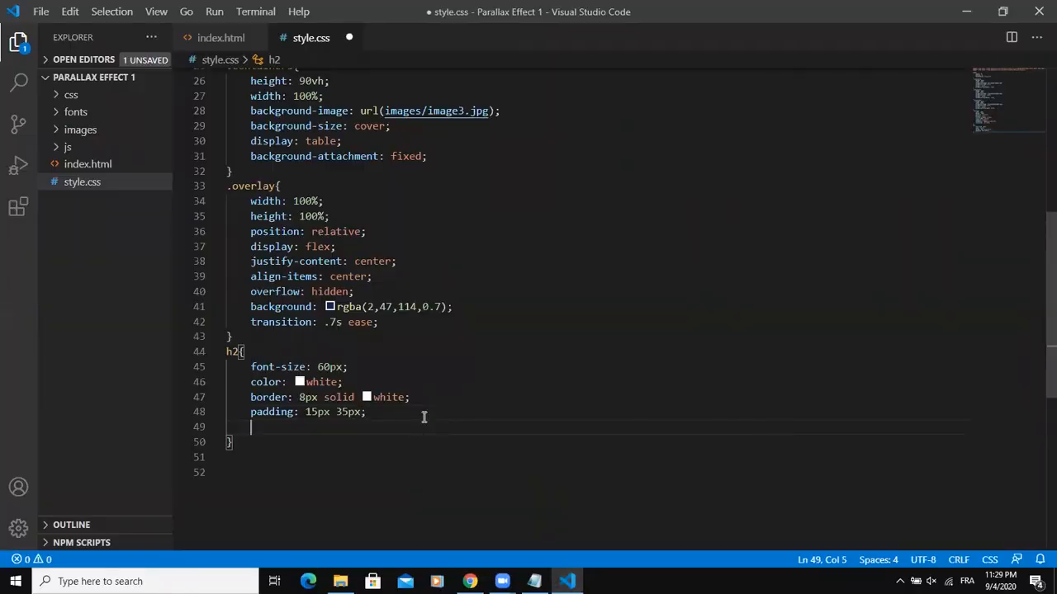
type("vertical")
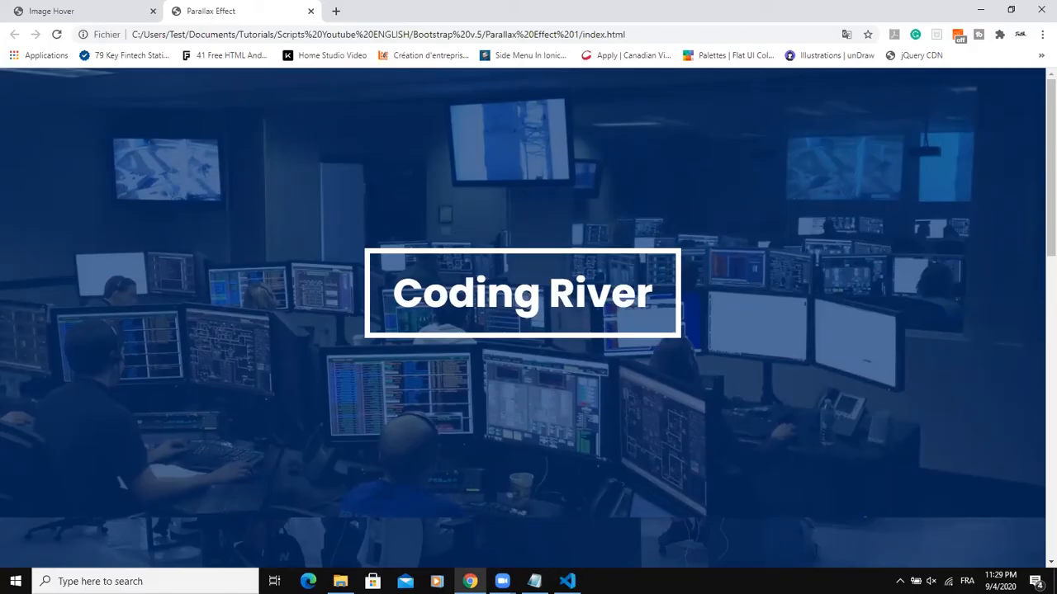
left_click(567, 581)
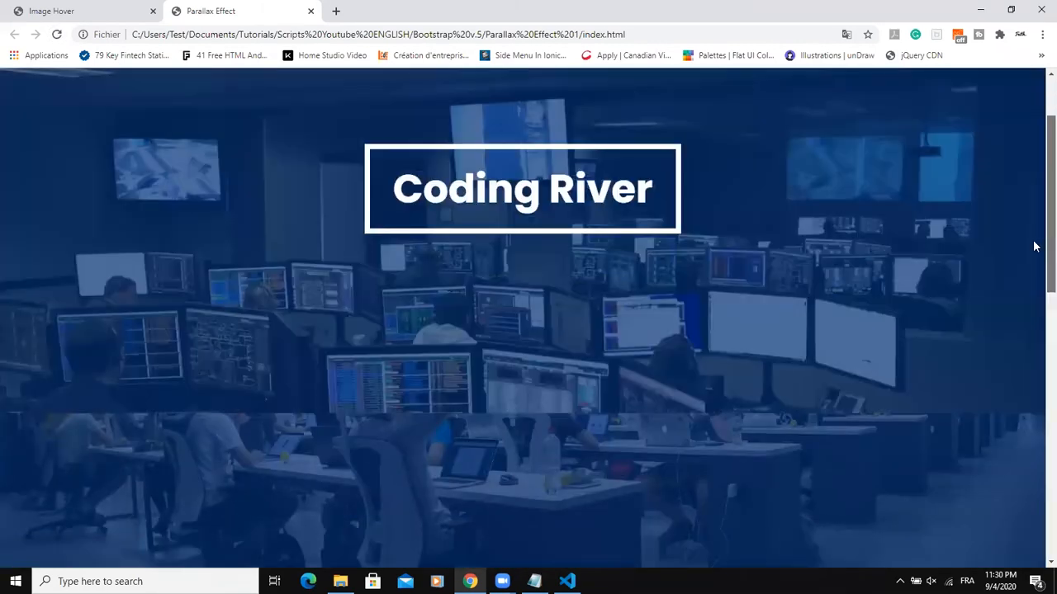
scroll("down", 3)
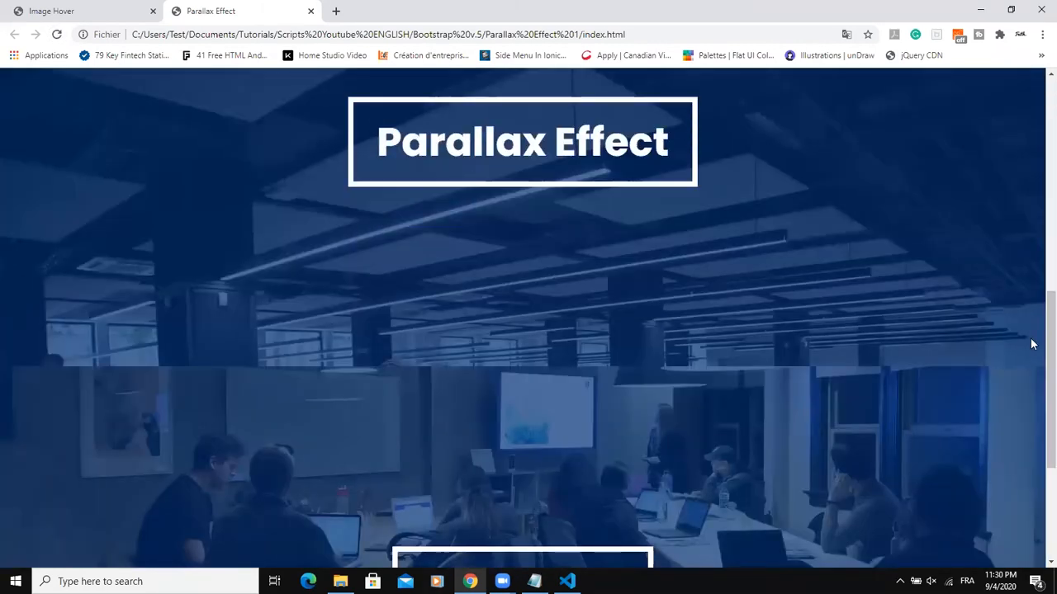
scroll("down", 3)
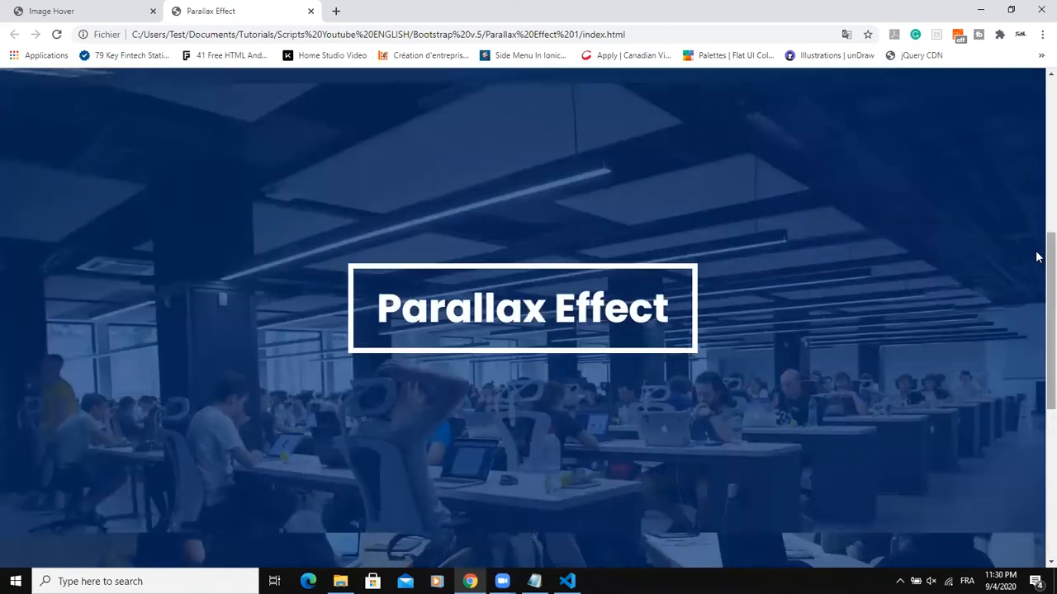
scroll("down", 3)
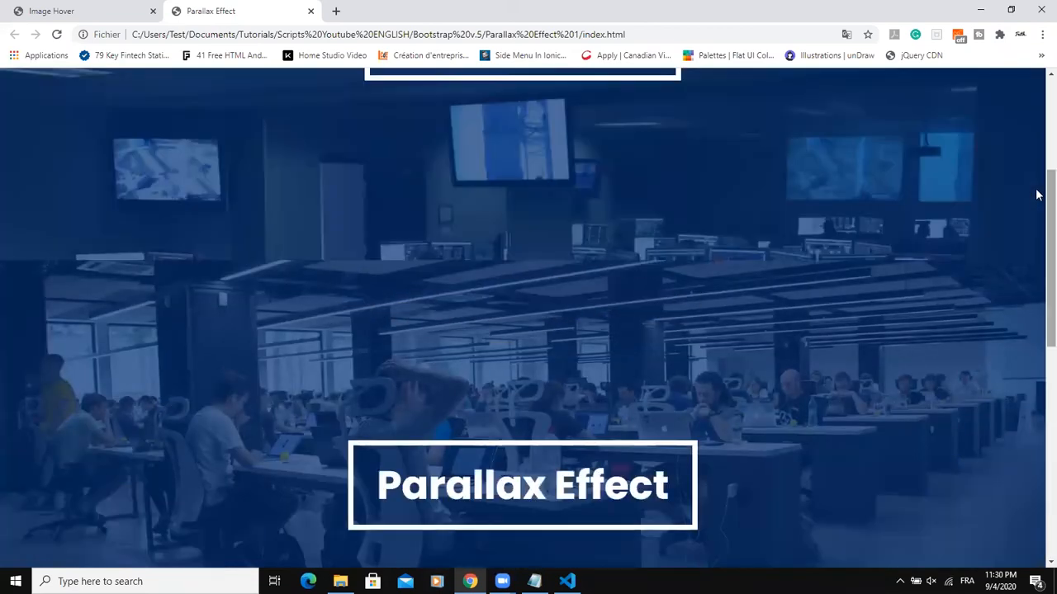
scroll("down", 3)
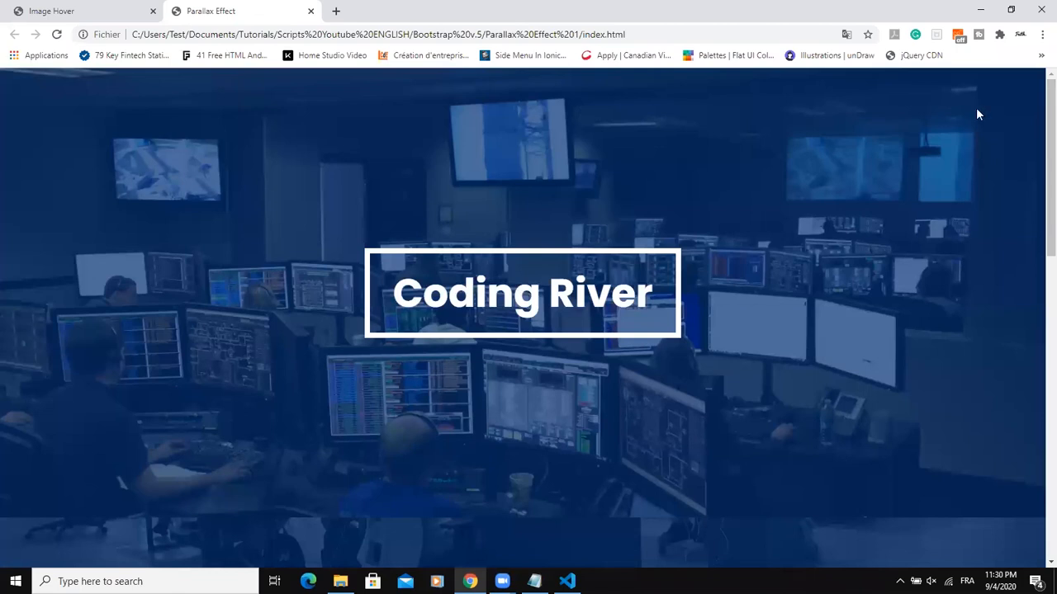
scroll("down", 3)
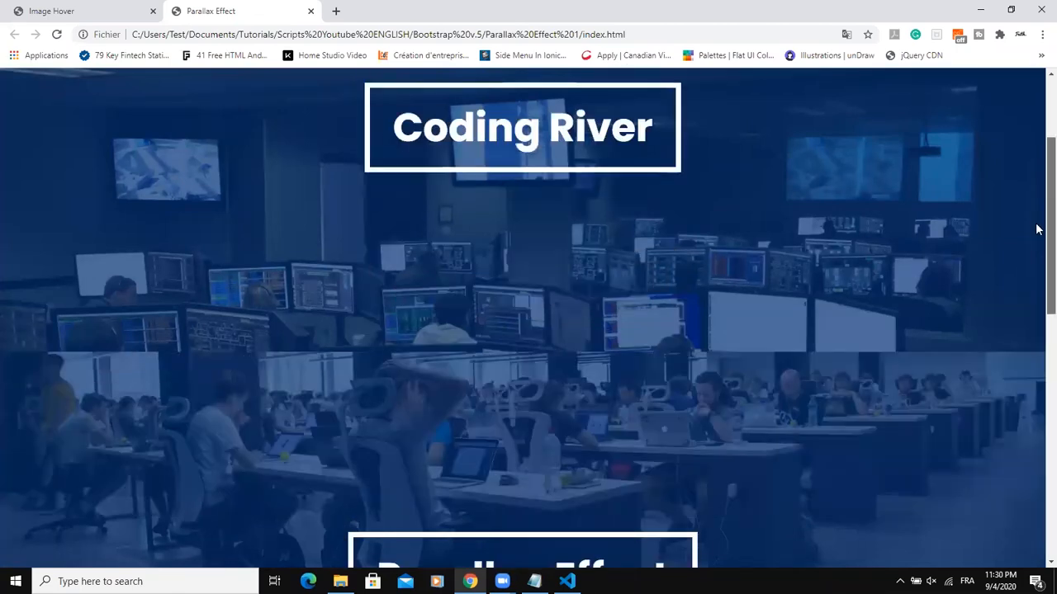
scroll("down", 3)
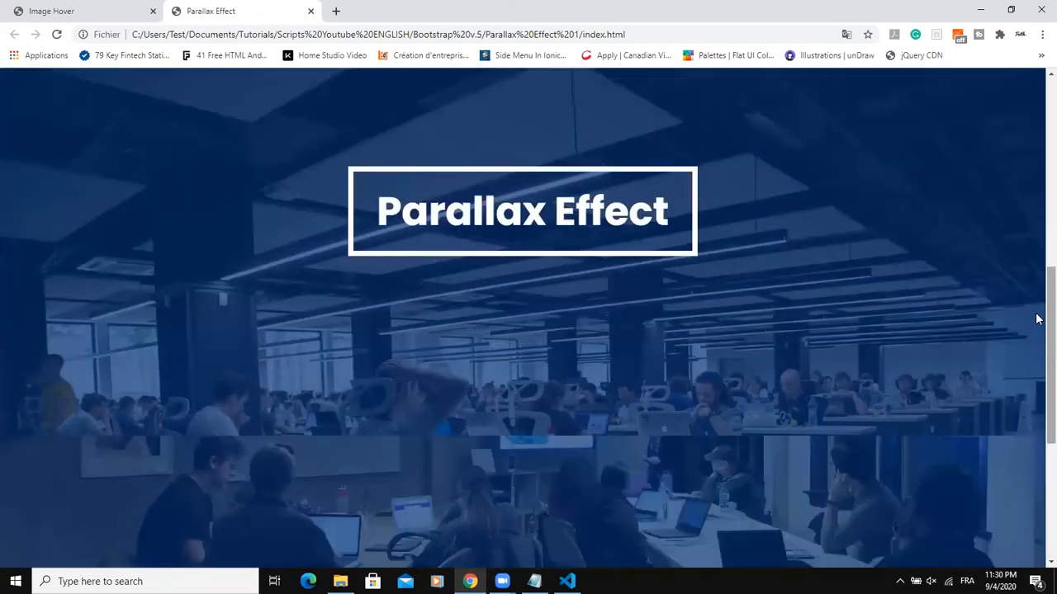
scroll("down", 3)
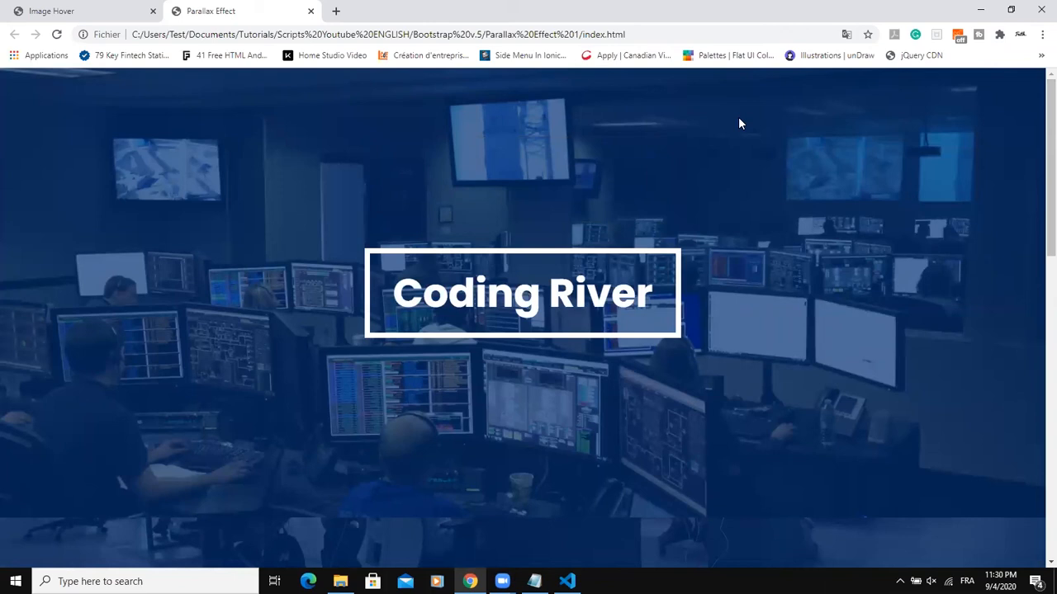
mouse_move(603, 185)
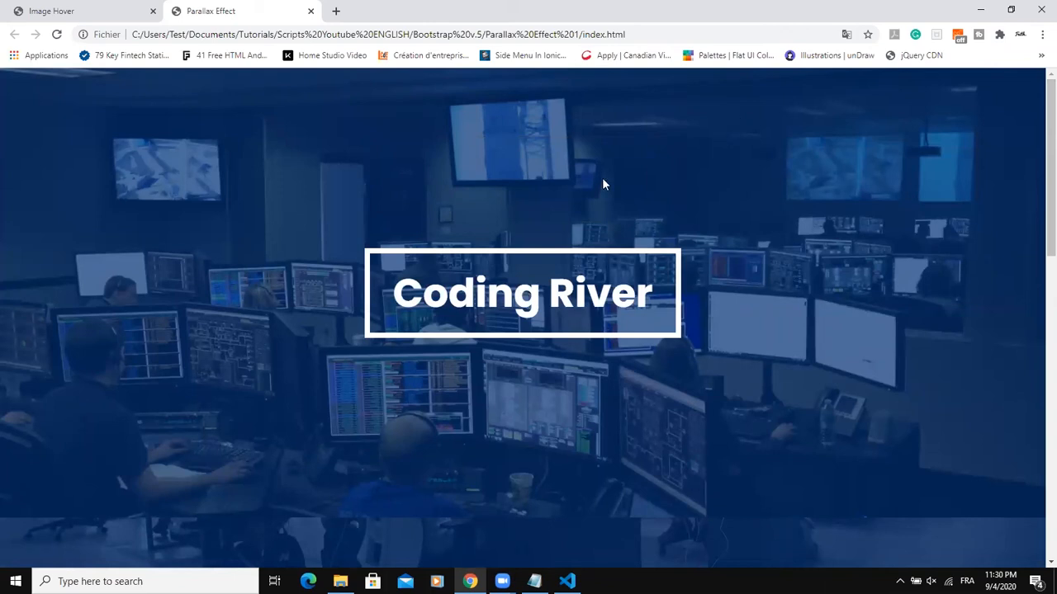